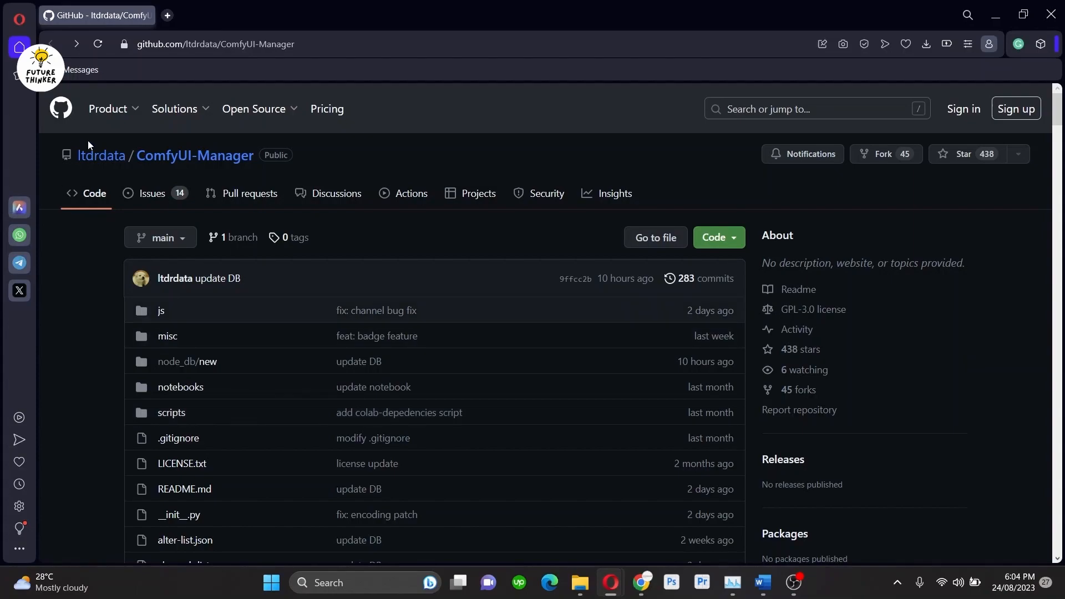
# Step: Scroll the ComfyUI-Manager README down to the Colab Notebook section and follow its link
pyautogui.scroll(-3)
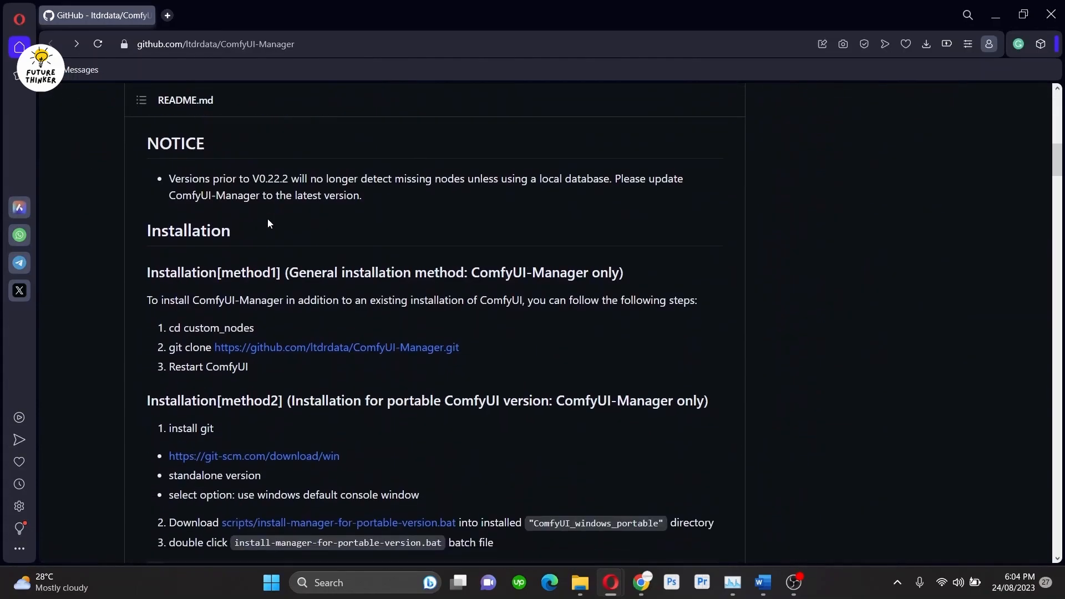
pyautogui.scroll(-3)
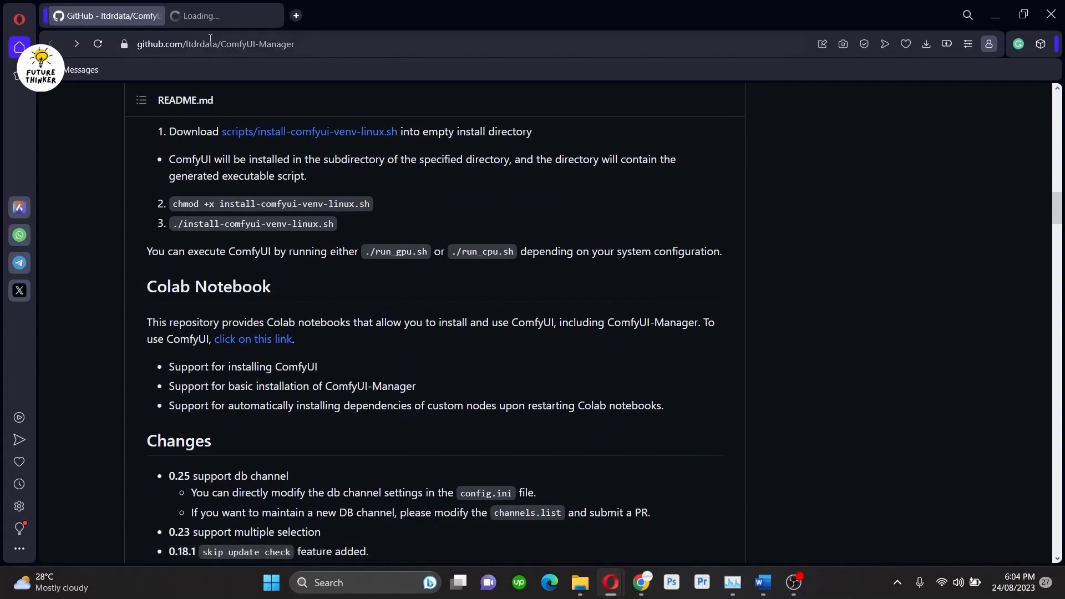
# Step: Comment out the SD1.5 wget line so only the SDXL base model and VAE download, then return to Environment Setup
pyautogui.click(252, 339)
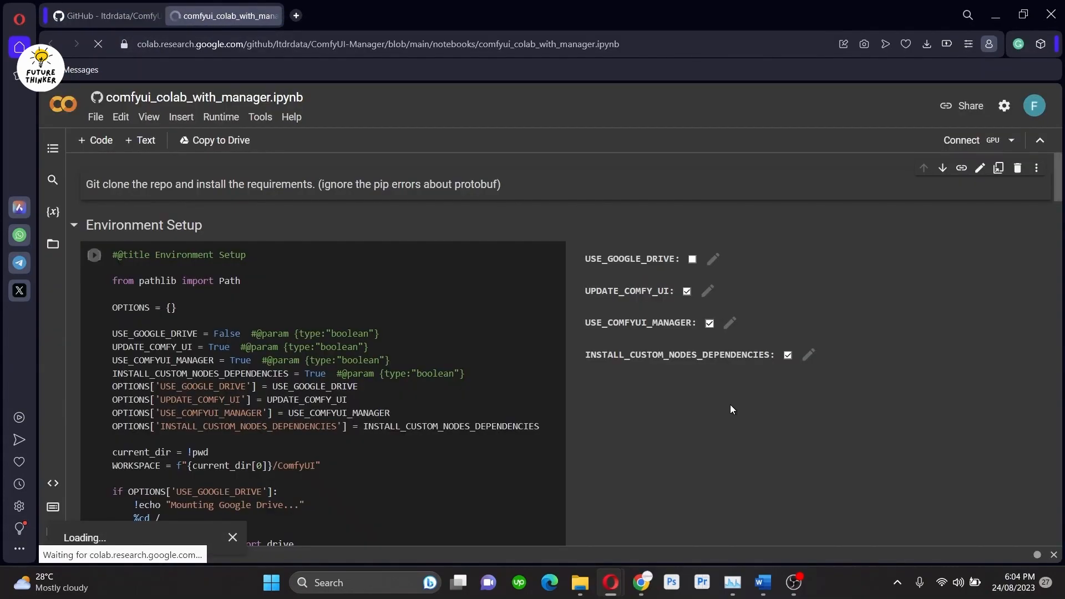
pyautogui.scroll(-3)
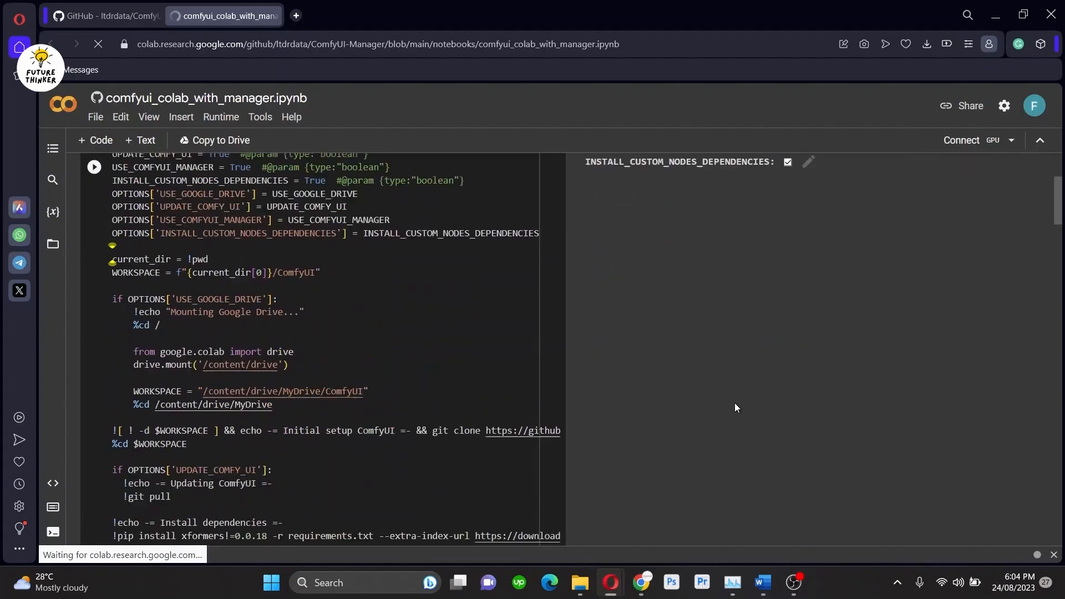
pyautogui.scroll(-3)
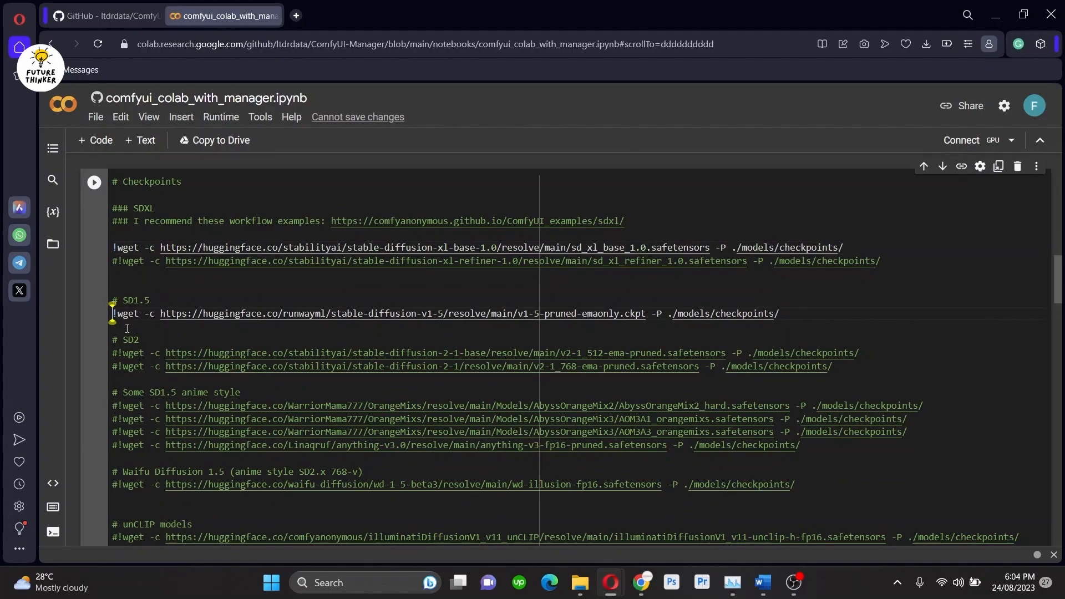
pyautogui.scroll(-3)
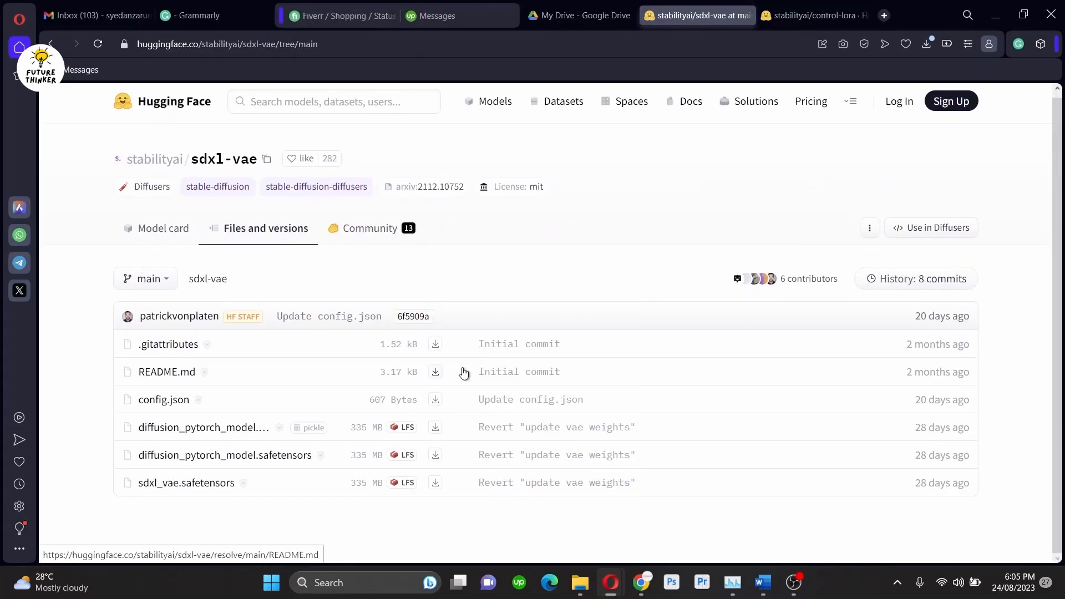
pyautogui.click(223, 15)
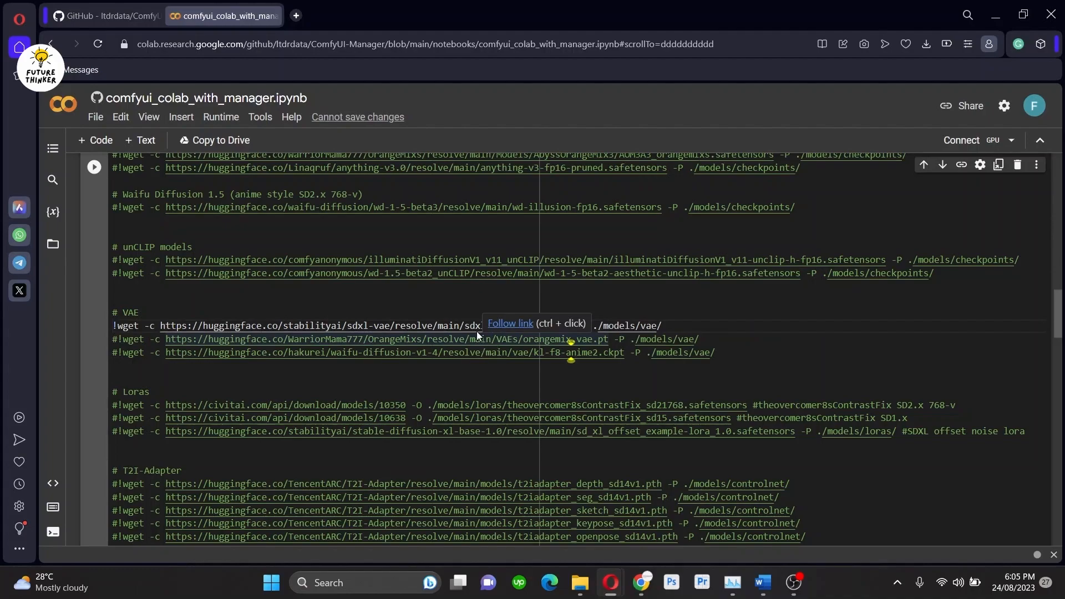
pyautogui.moveTo(819, 351)
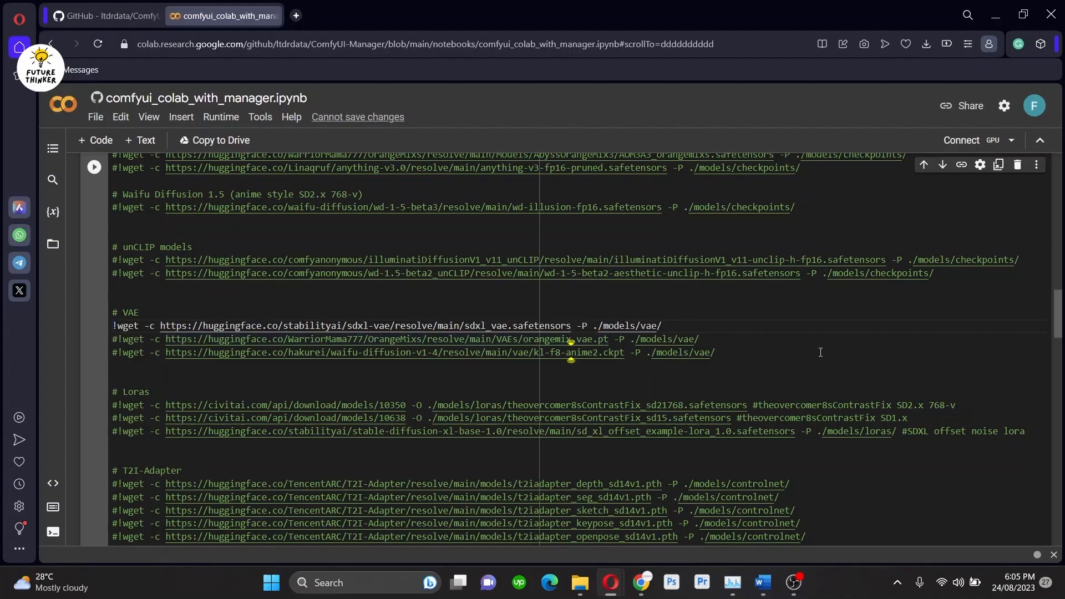
pyautogui.scroll(3)
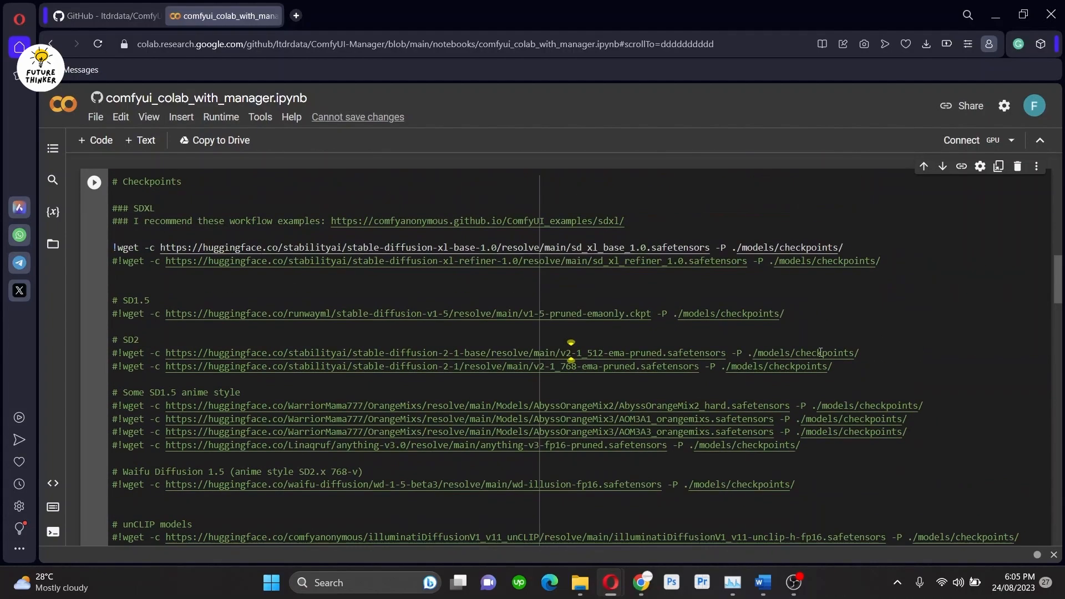
pyautogui.scroll(3)
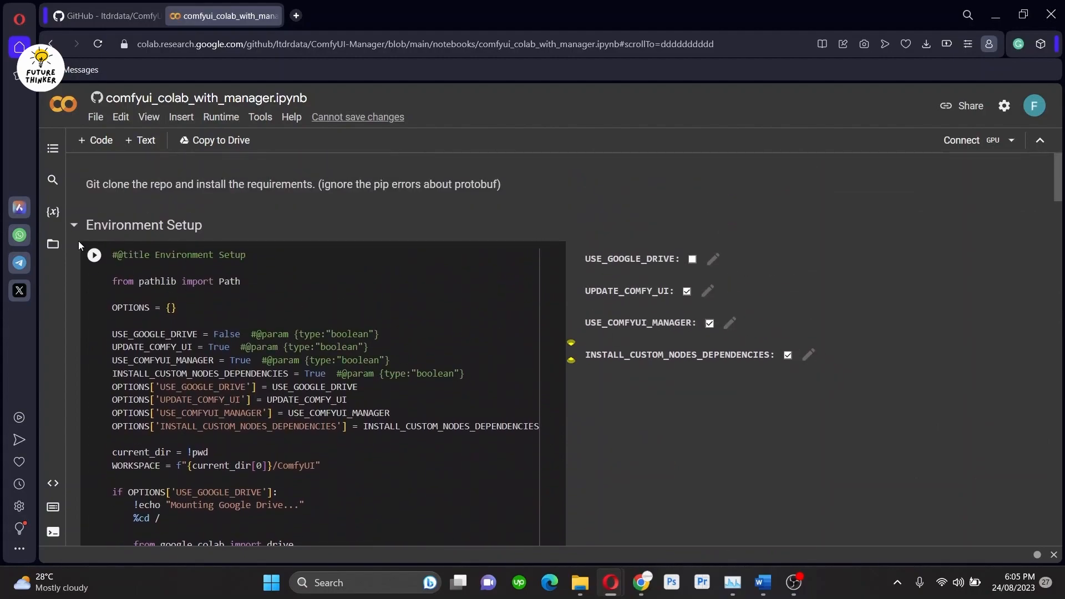
# Step: Run all notebook cells and follow the output until localtunnel prints the endpoint IP and loca.lt URL
pyautogui.click(93, 254)
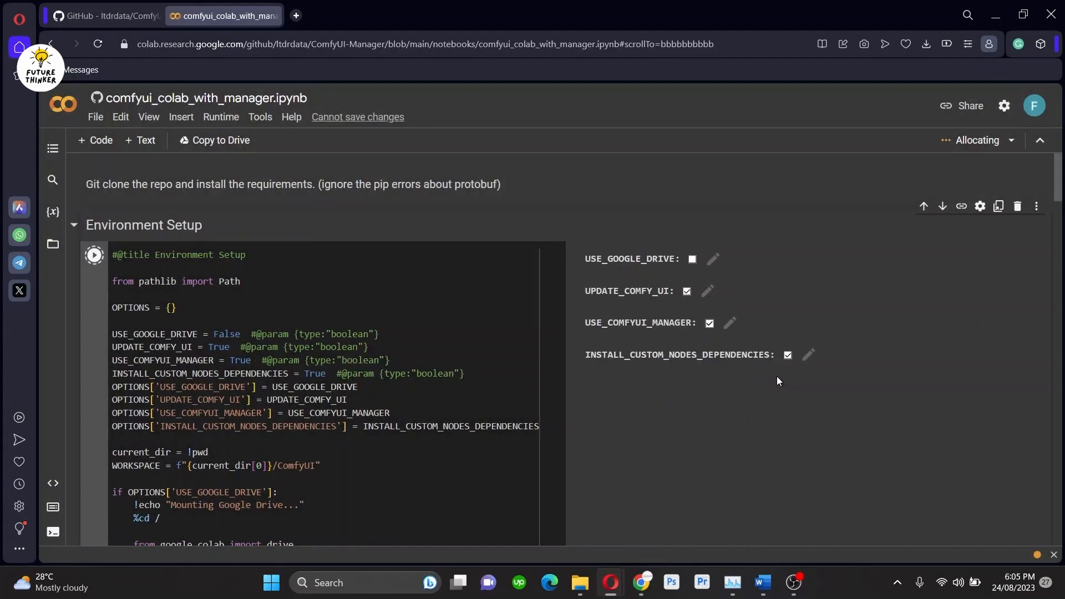
pyautogui.scroll(-3)
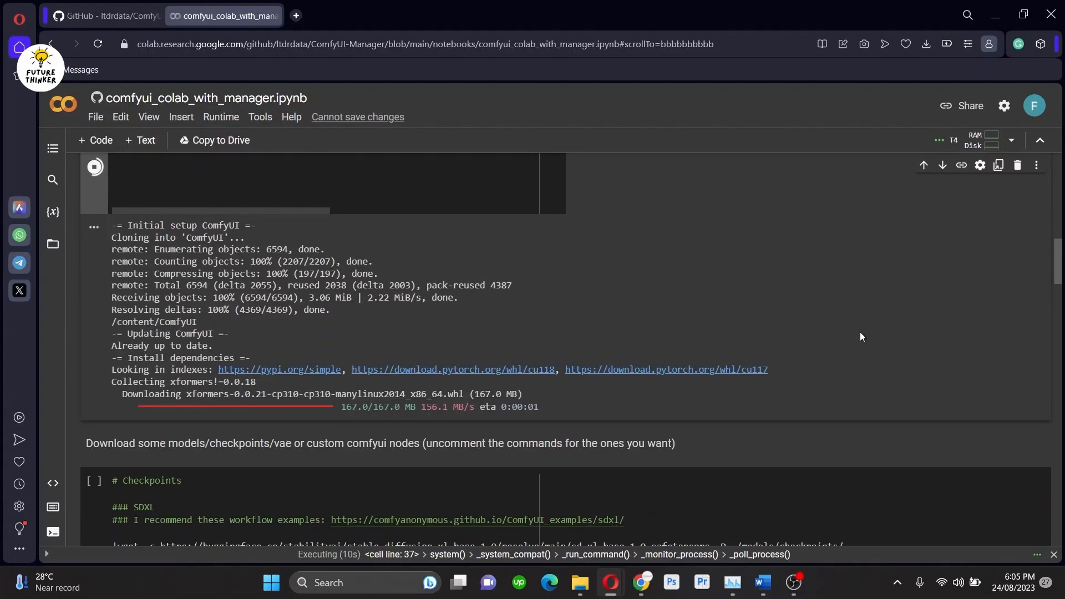
pyautogui.scroll(-3)
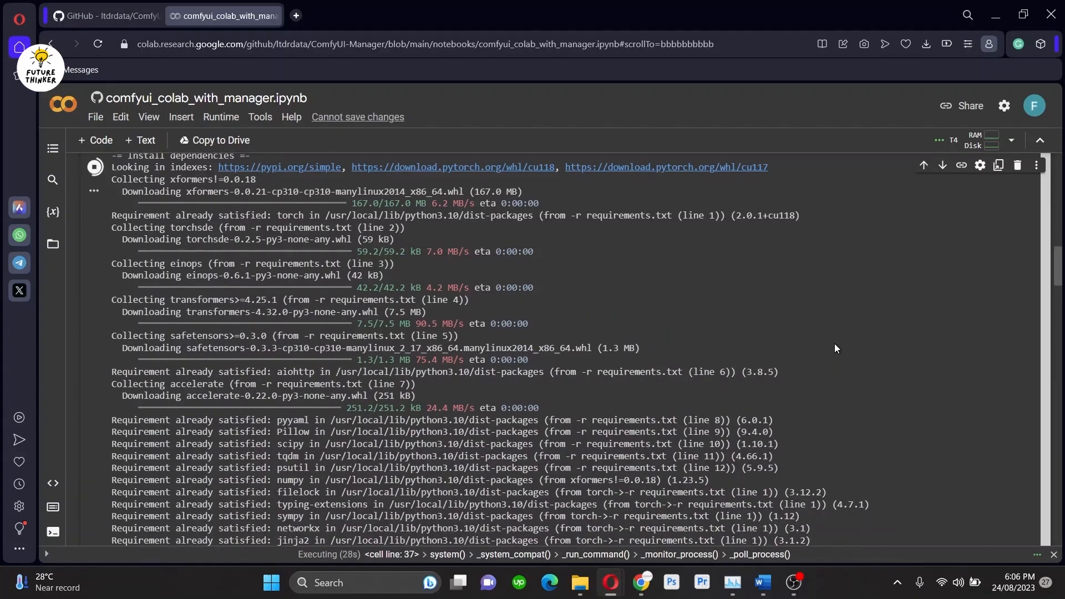
pyautogui.scroll(-3)
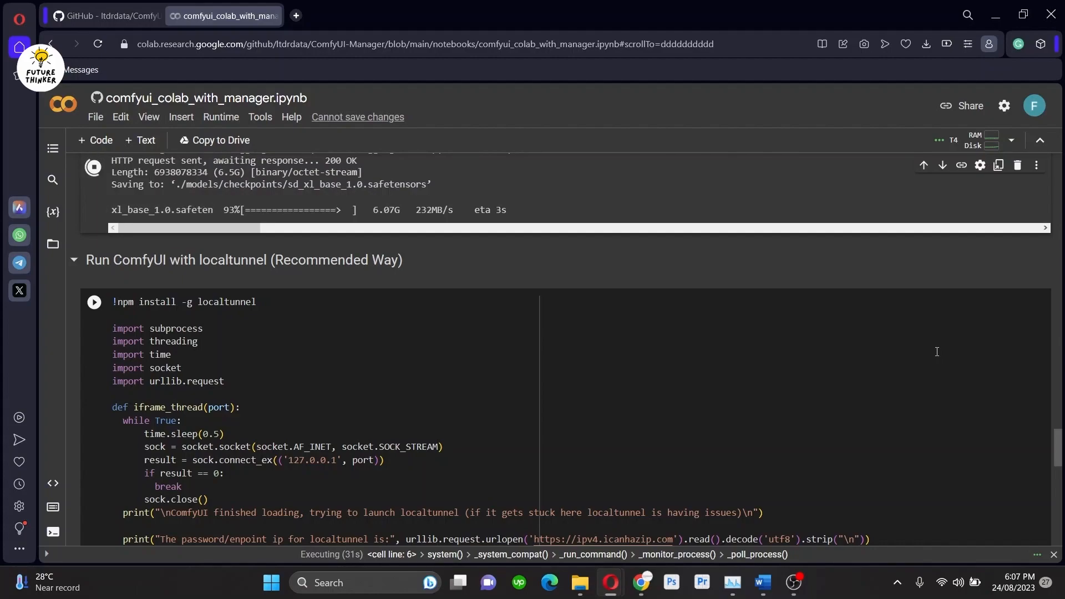
pyautogui.scroll(-3)
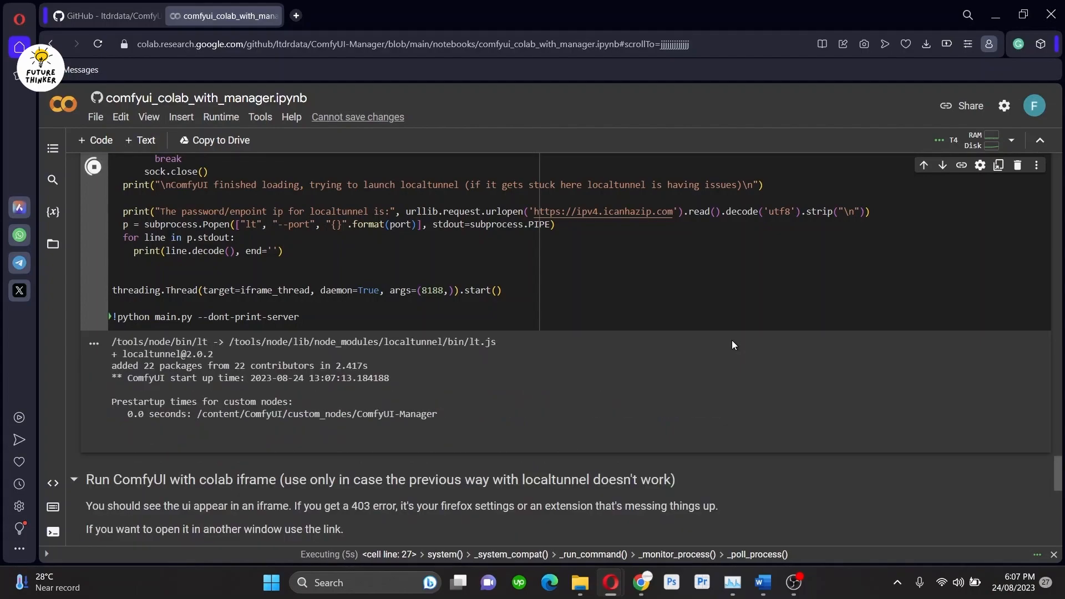
pyautogui.scroll(-3)
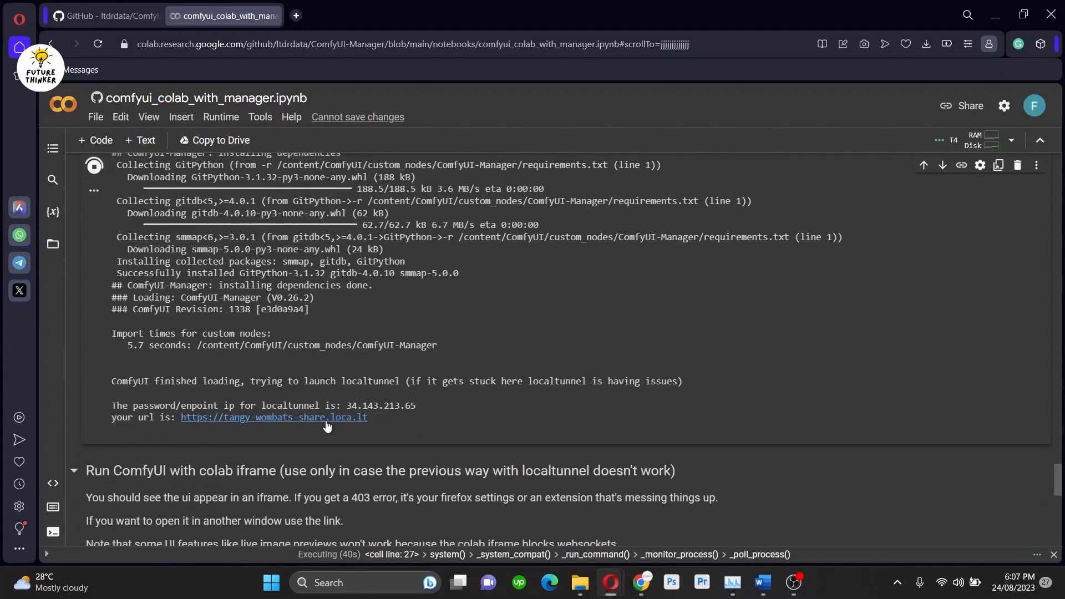
# Step: Follow the loca.lt link and submit the endpoint IP to reach the empty ComfyUI canvas
pyautogui.click(273, 417)
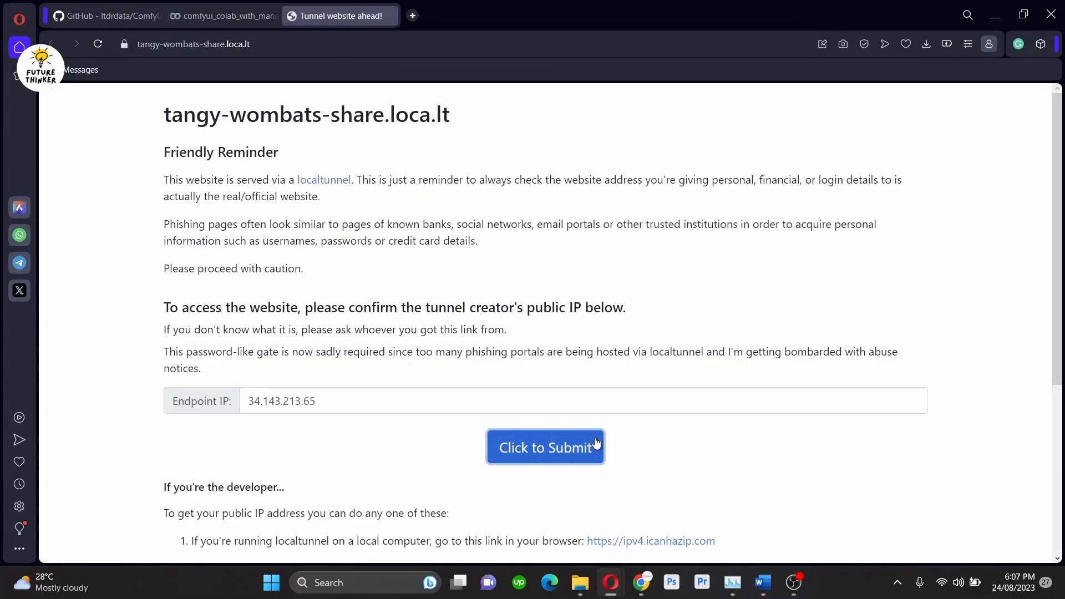
pyautogui.click(545, 447)
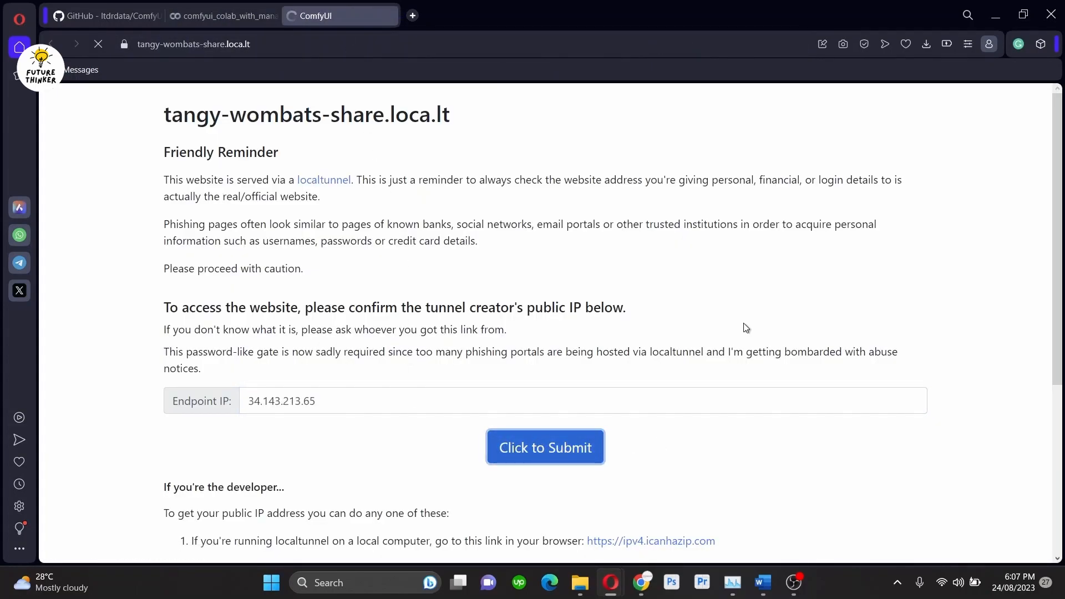
pyautogui.click(544, 447)
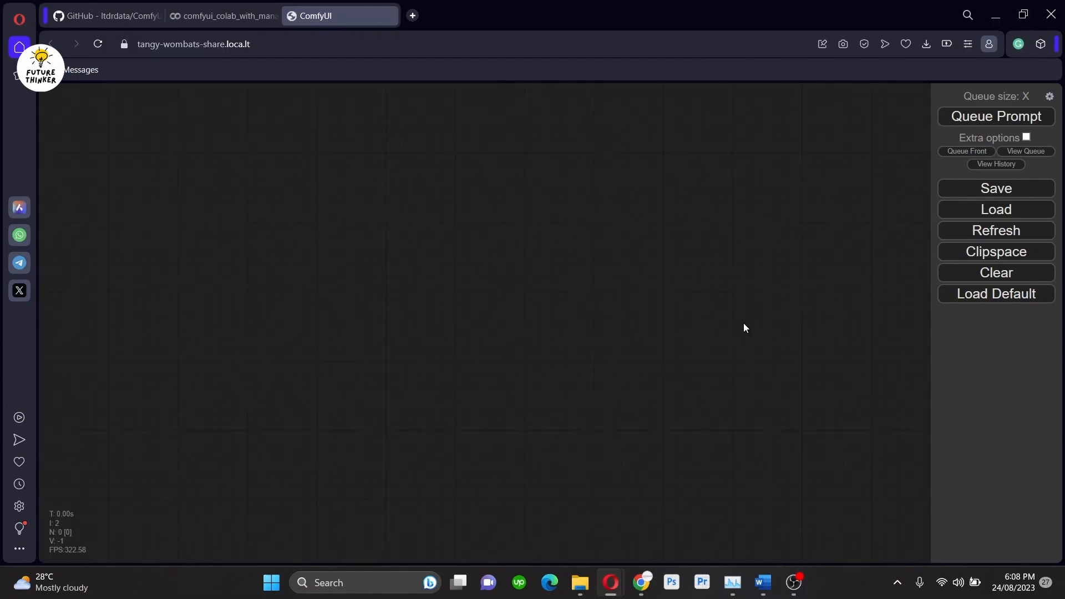
# Step: Load the default SDXL workflow onto the canvas and bring up the ComfyUI Manager menu
pyautogui.click(995, 294)
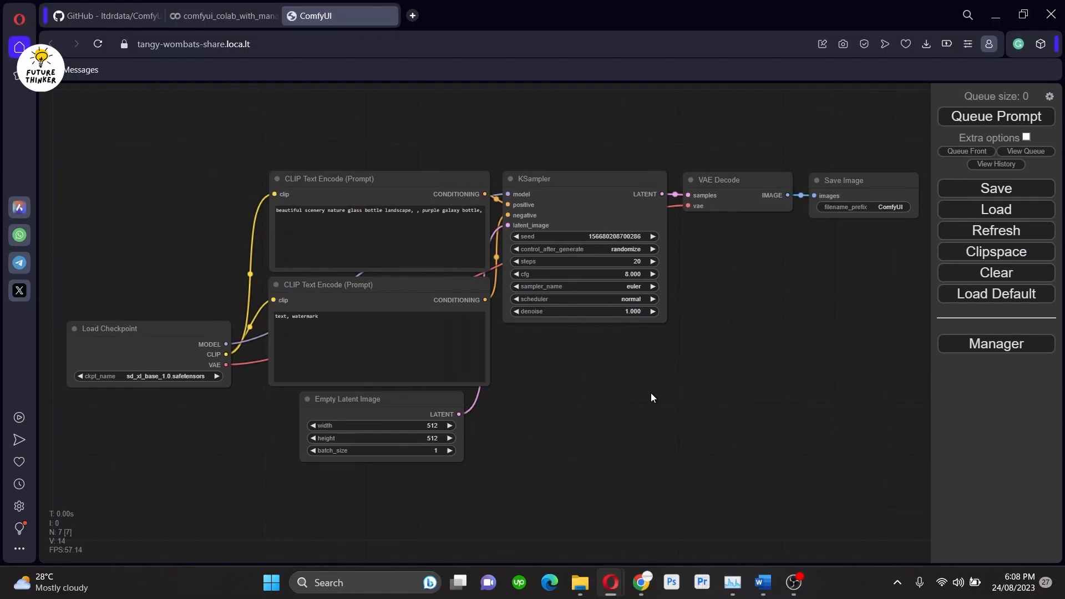
pyautogui.moveTo(995, 344)
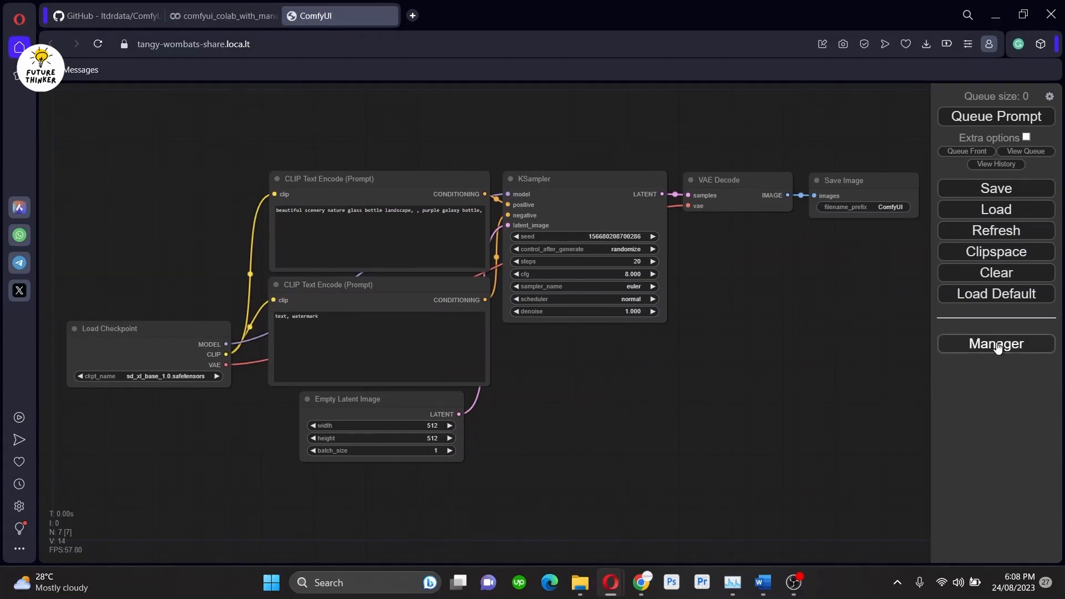
pyautogui.click(994, 343)
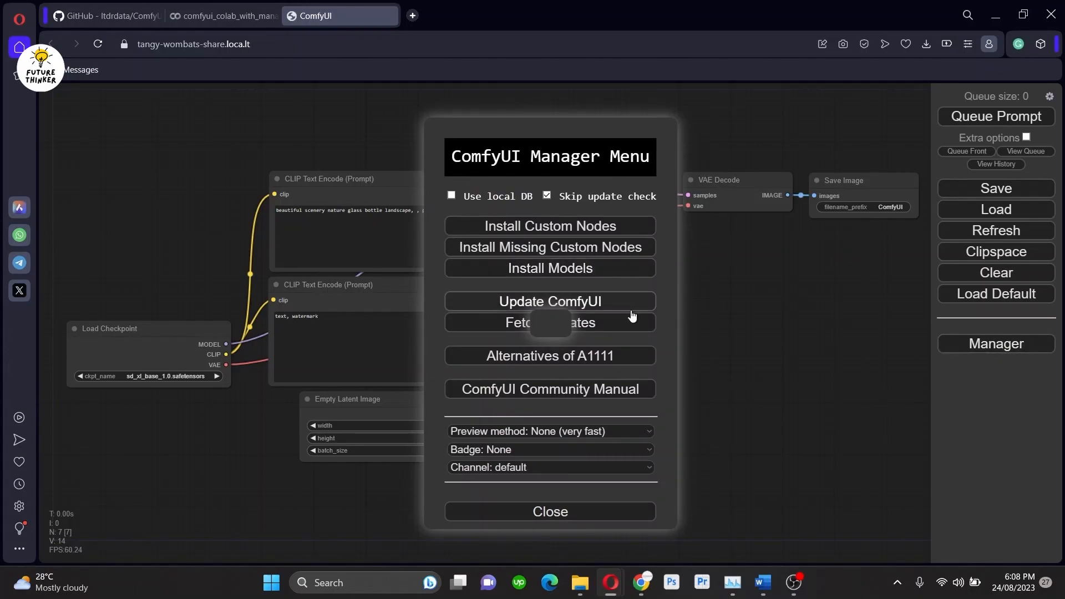
# Step: Search Install Models for 'controlnet' and install the canny rank256 Control-LoRA
pyautogui.click(550, 268)
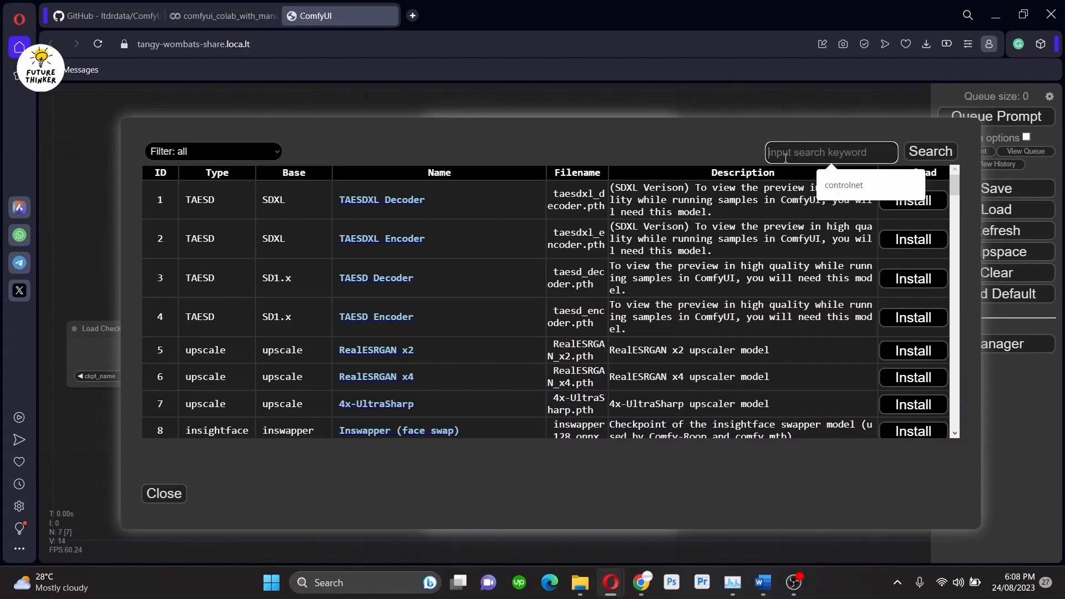
pyautogui.write('controlnet')
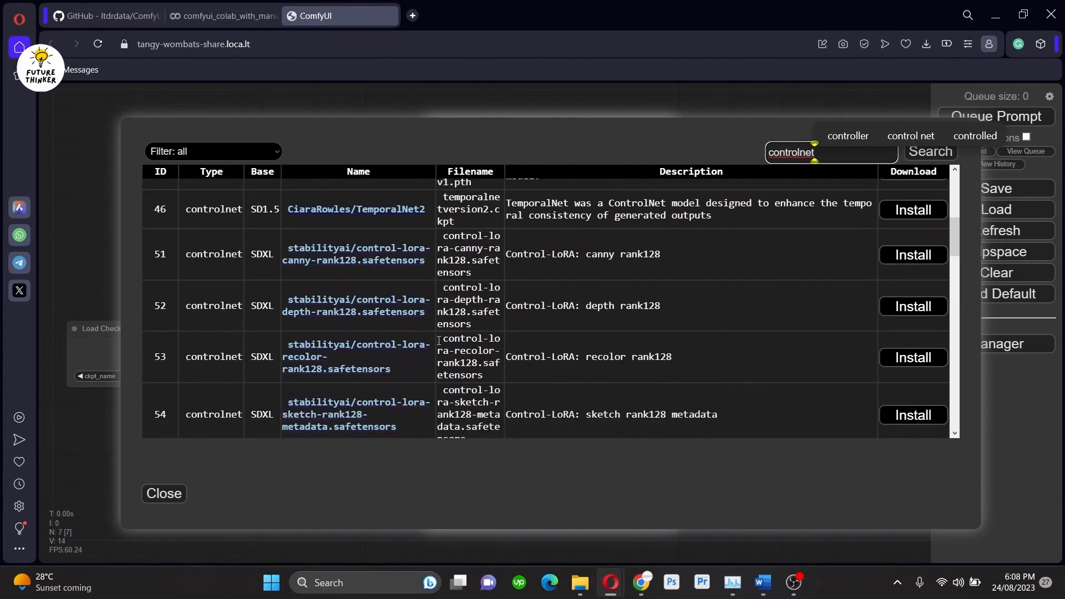
pyautogui.scroll(-3)
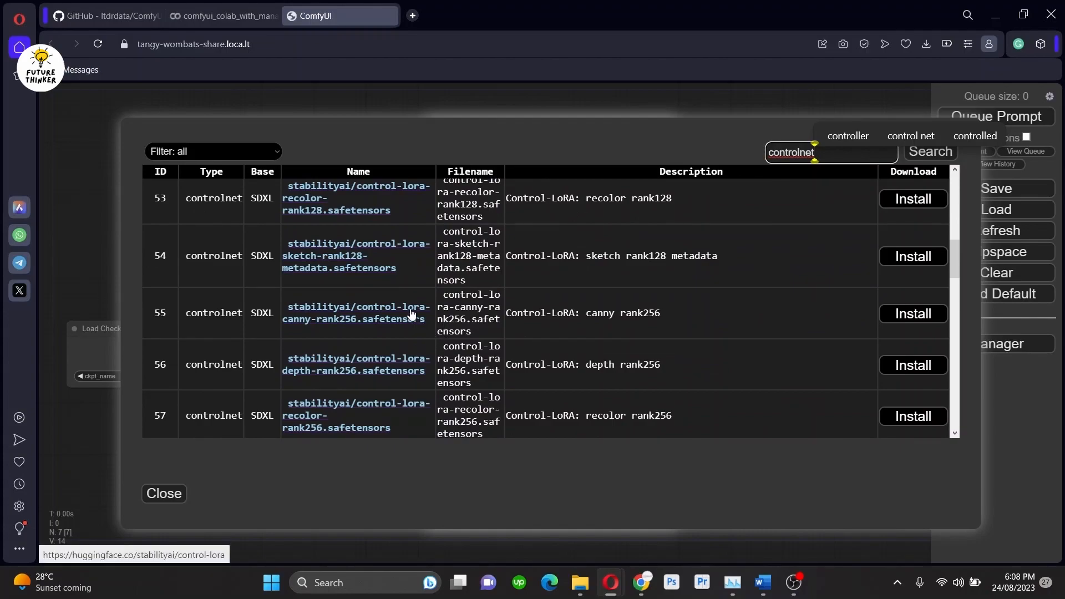
pyautogui.scroll(-3)
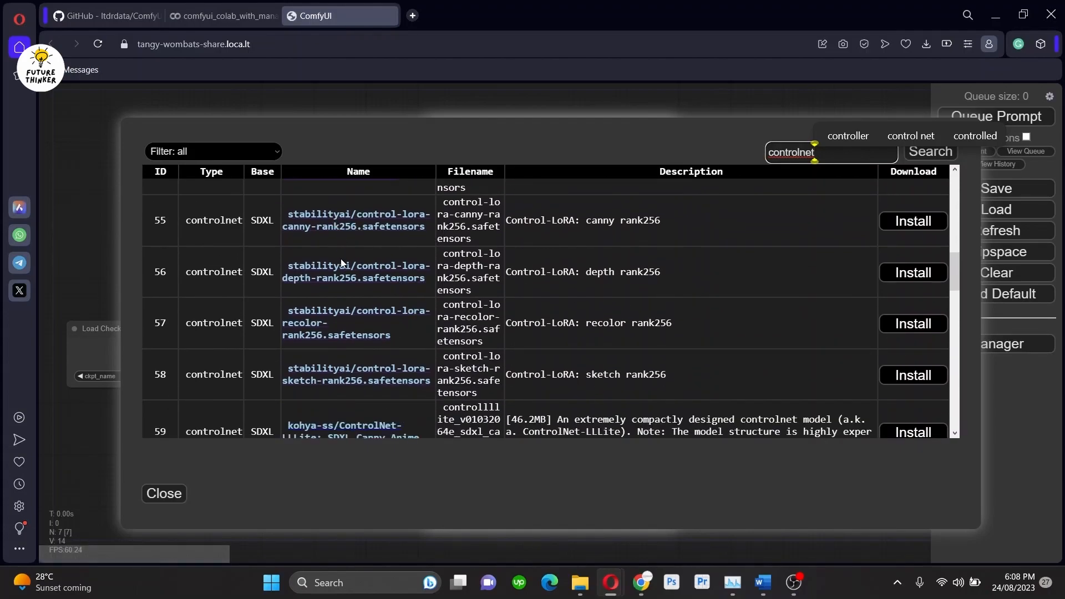
pyautogui.moveTo(363, 380)
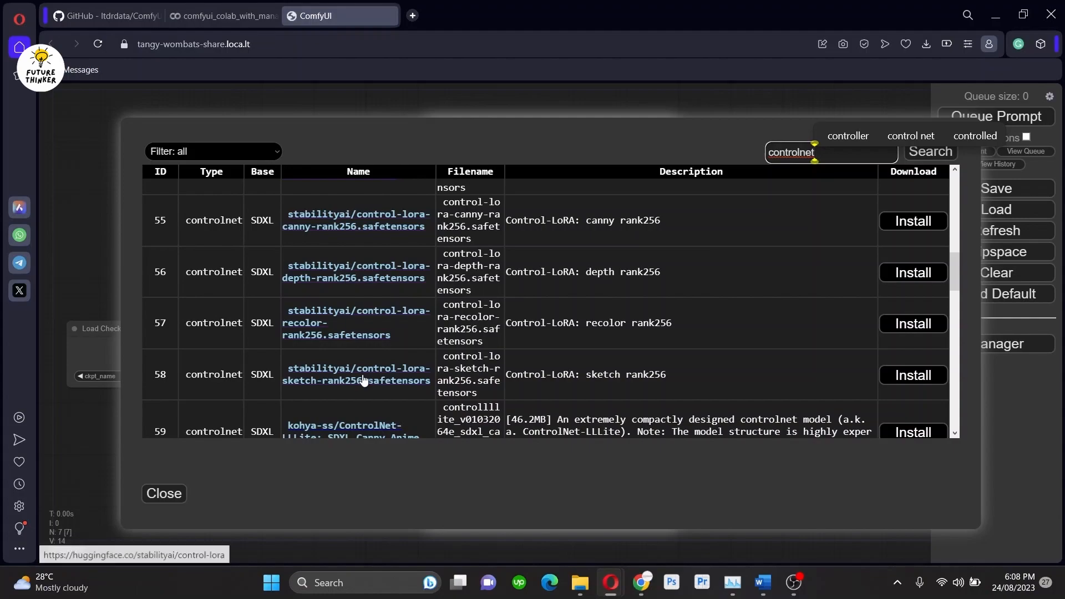
pyautogui.moveTo(943, 270)
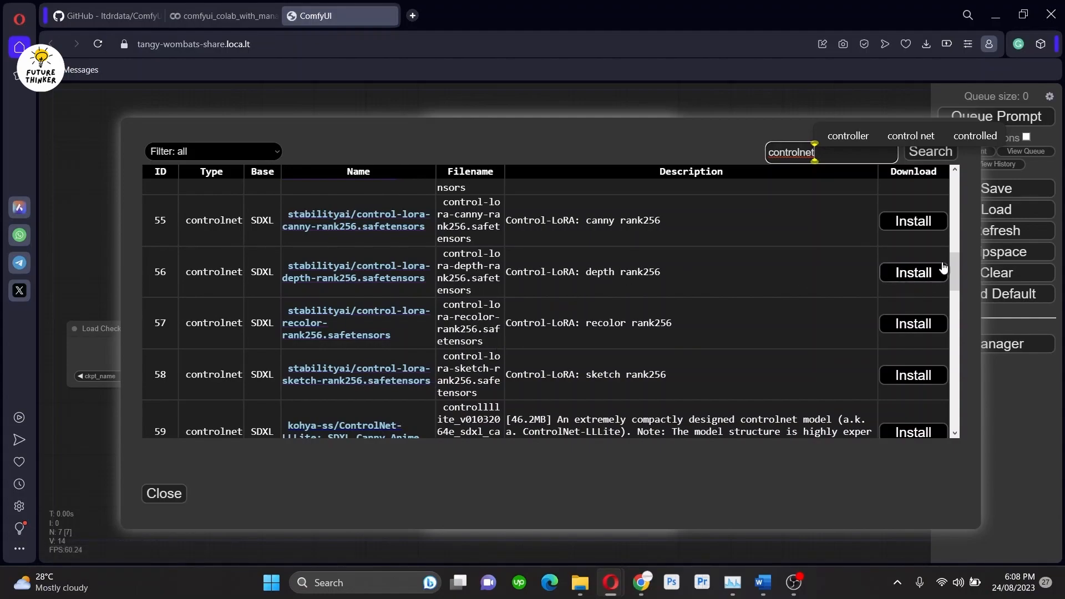
pyautogui.click(913, 220)
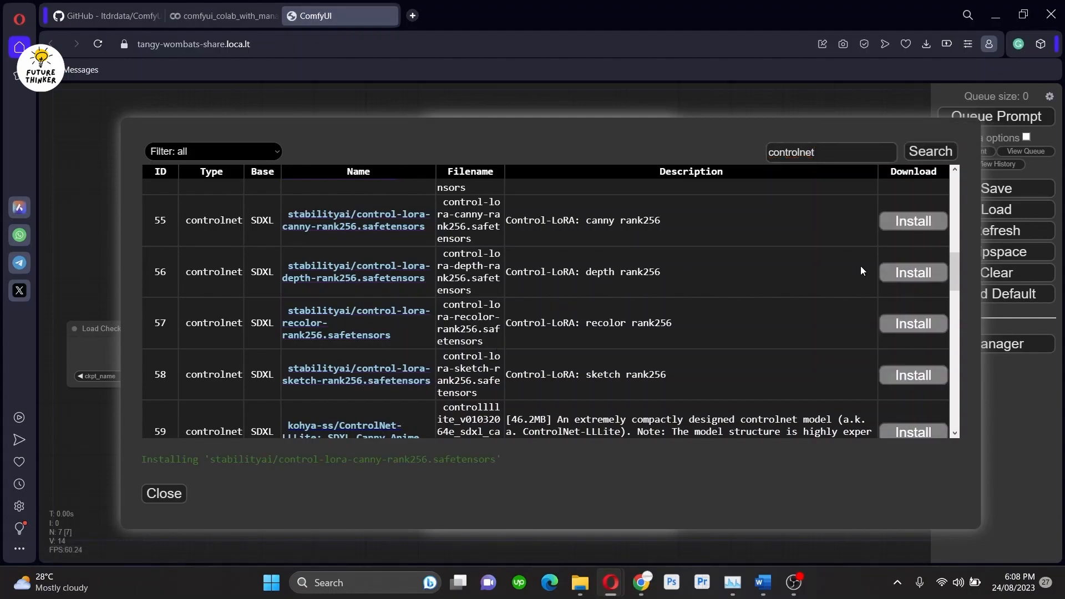
pyautogui.moveTo(813, 229)
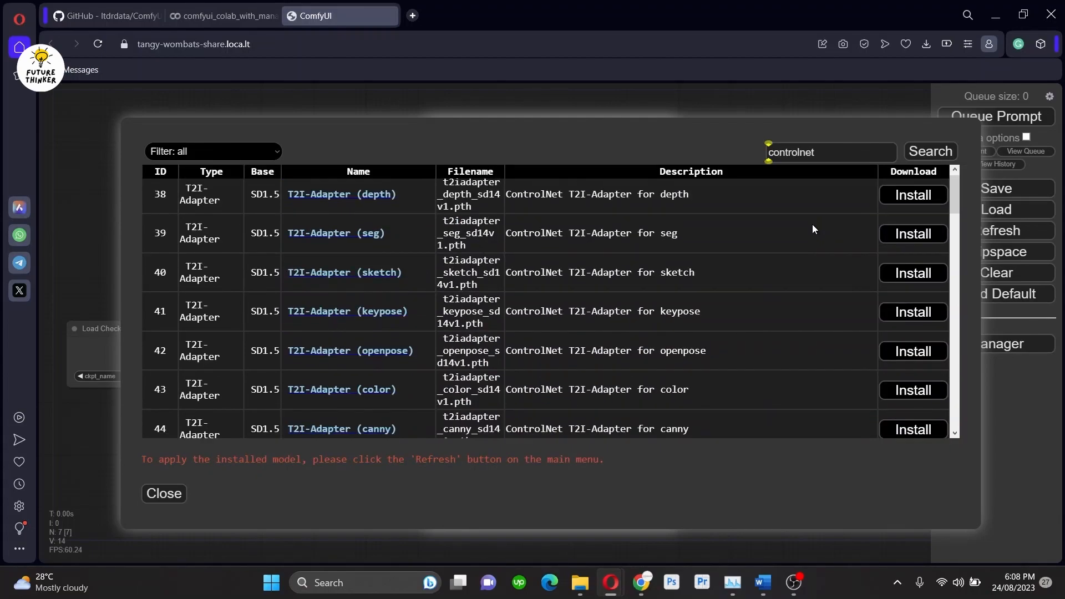
# Step: Install the depth, recolor and sketch rank256 Control-LoRA models and return to the Manager menu
pyautogui.scroll(-3)
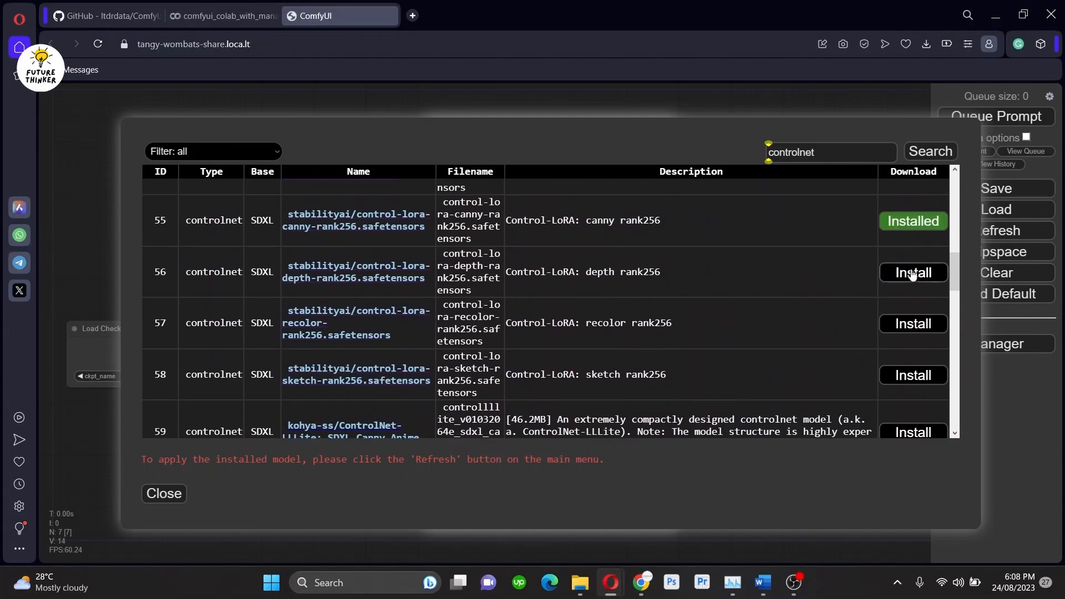
pyautogui.click(912, 272)
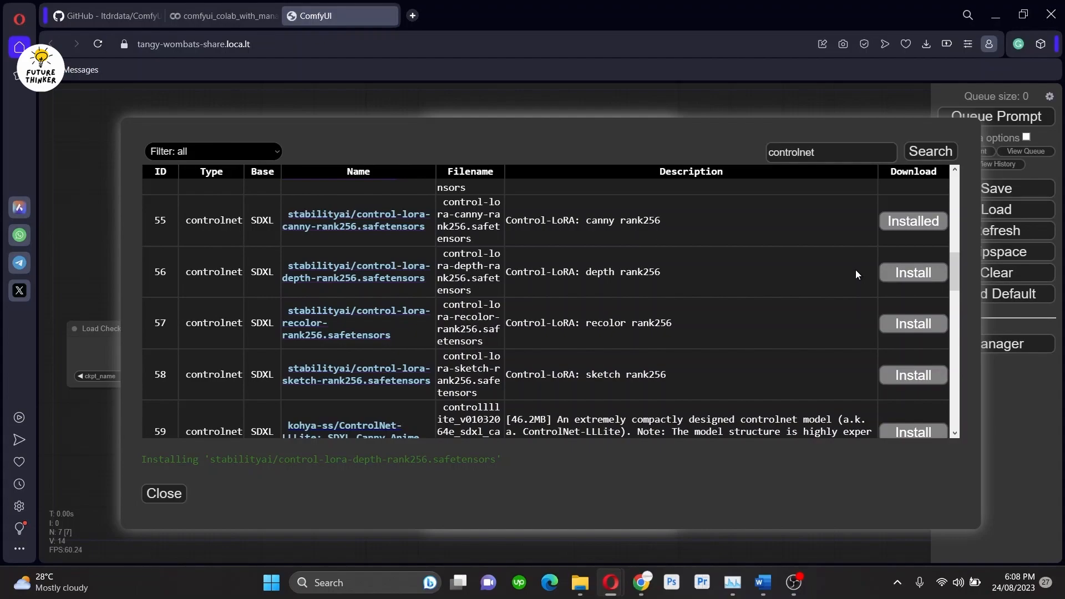
pyautogui.click(911, 272)
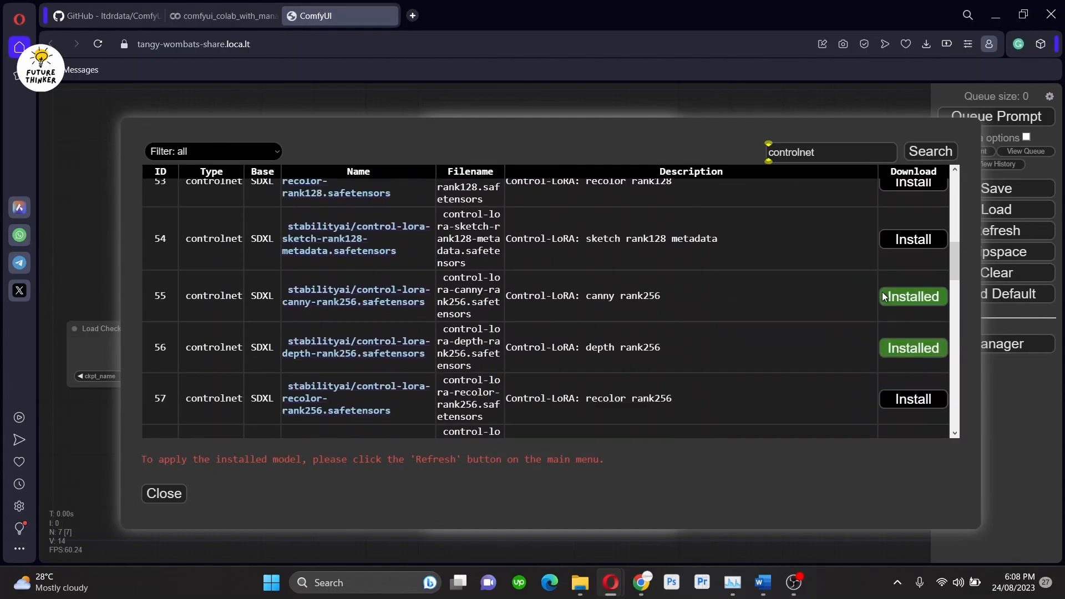
pyautogui.click(911, 398)
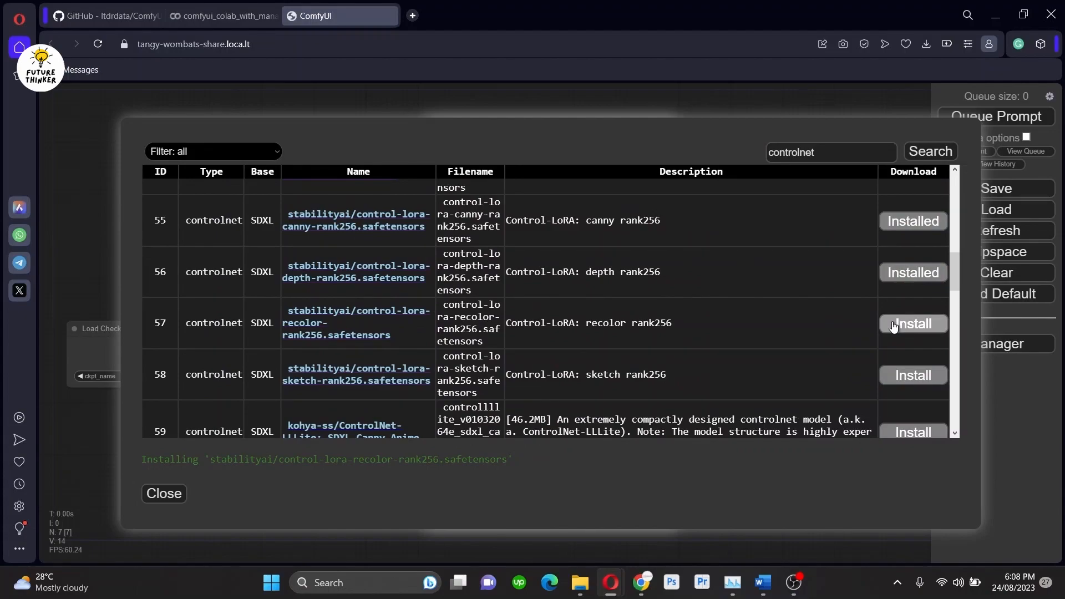
pyautogui.moveTo(847, 340)
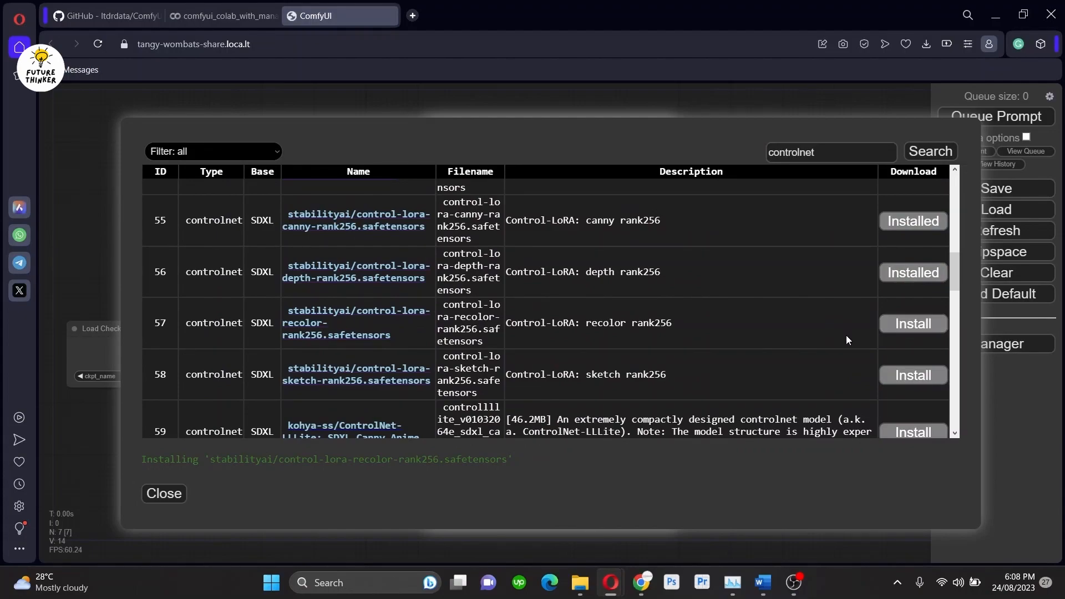
pyautogui.scroll(3)
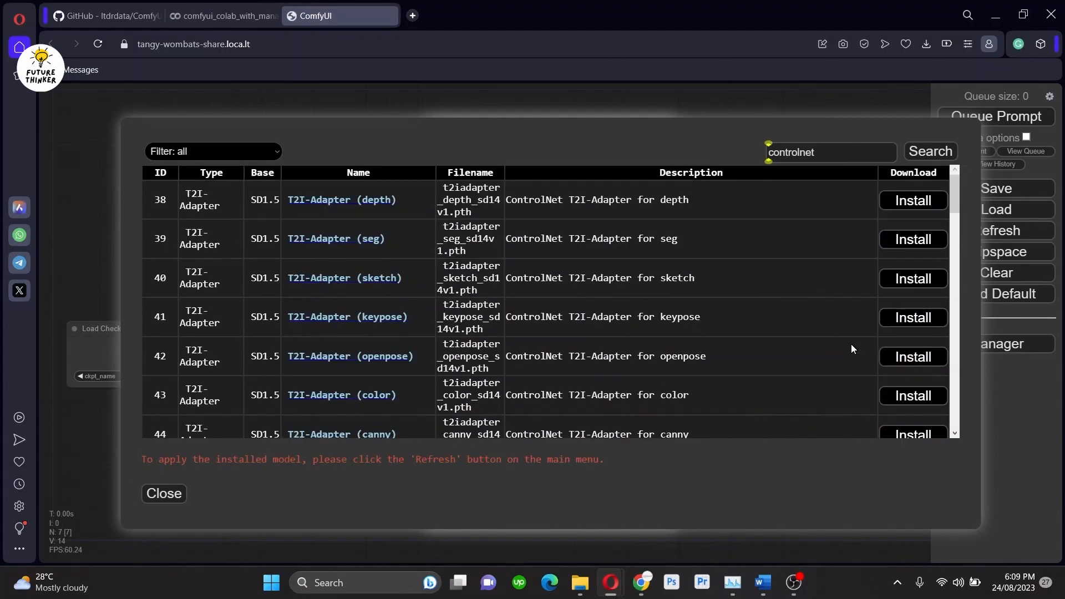
pyautogui.scroll(-3)
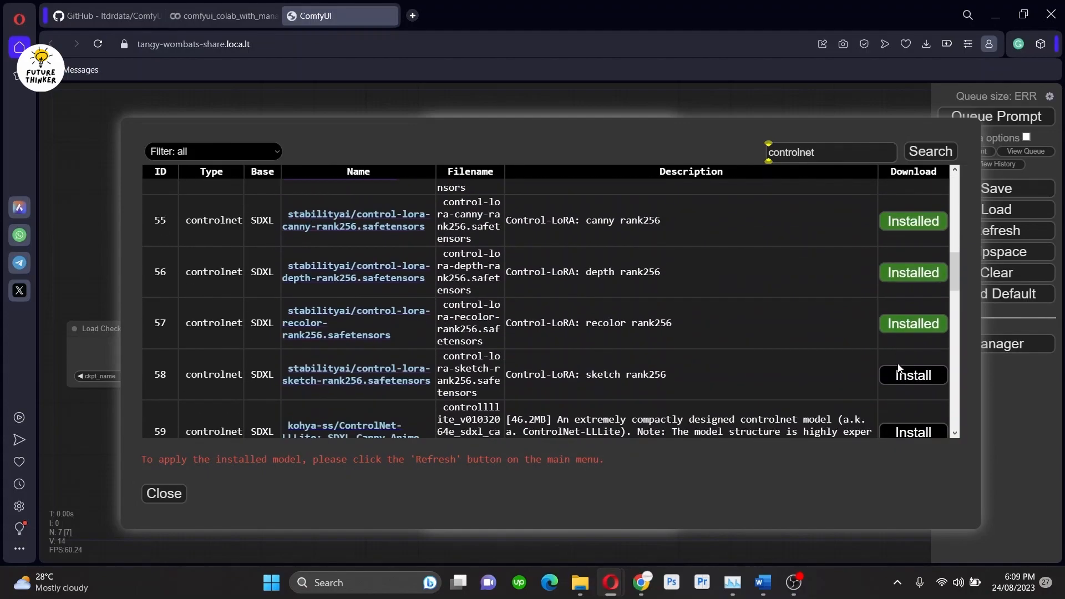
pyautogui.click(912, 374)
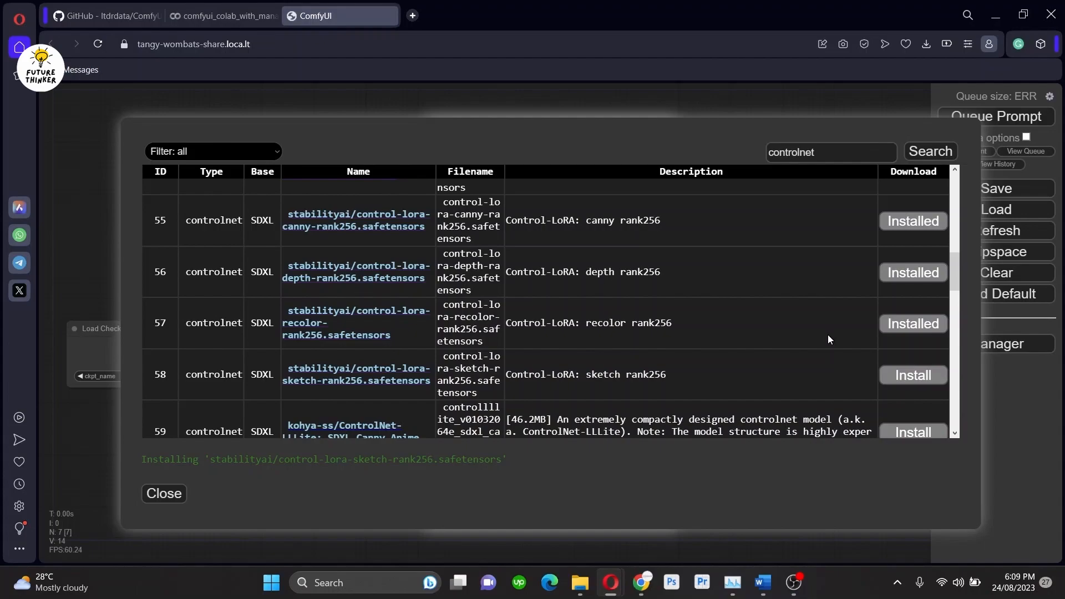
pyautogui.scroll(3)
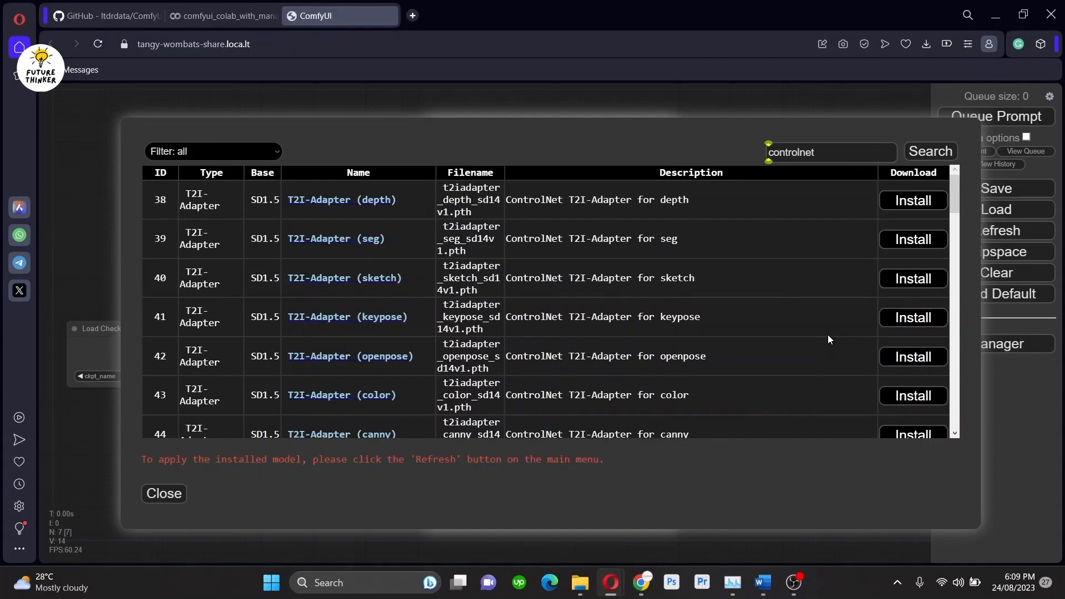
pyautogui.scroll(-3)
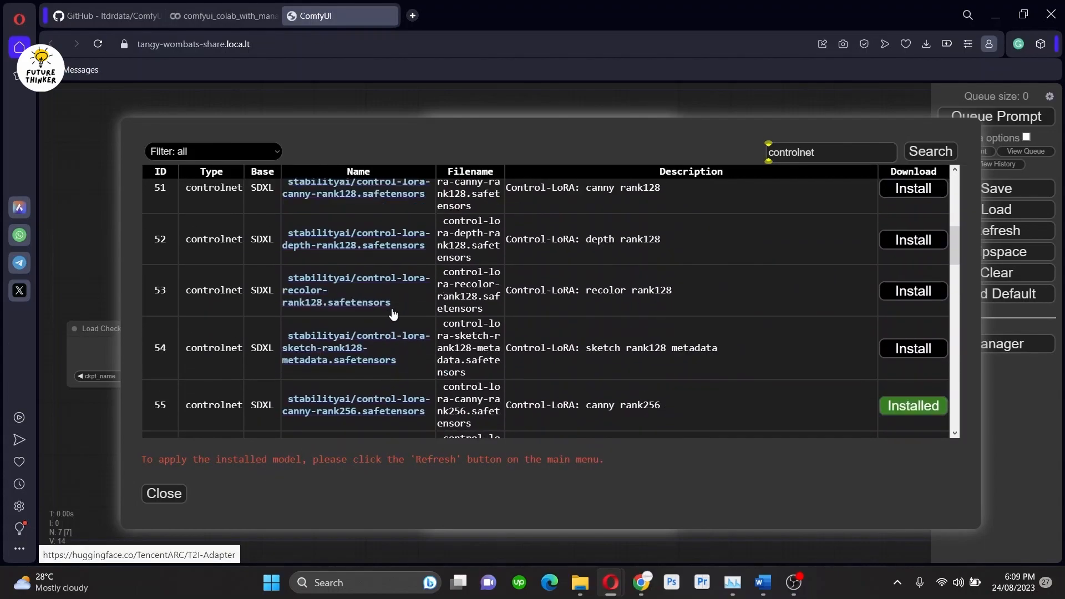
pyautogui.scroll(-3)
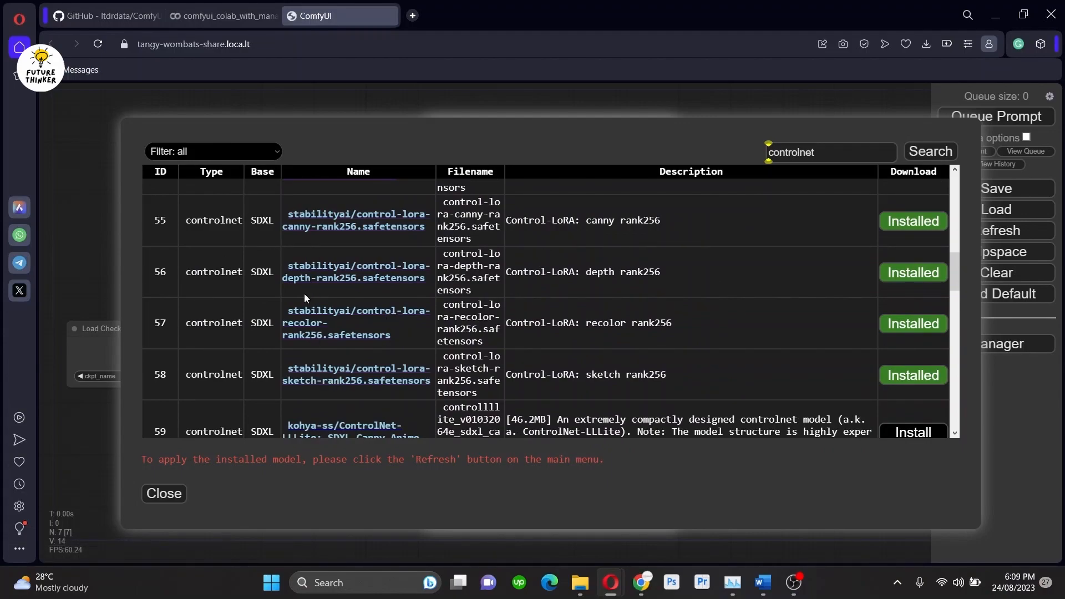
pyautogui.click(163, 493)
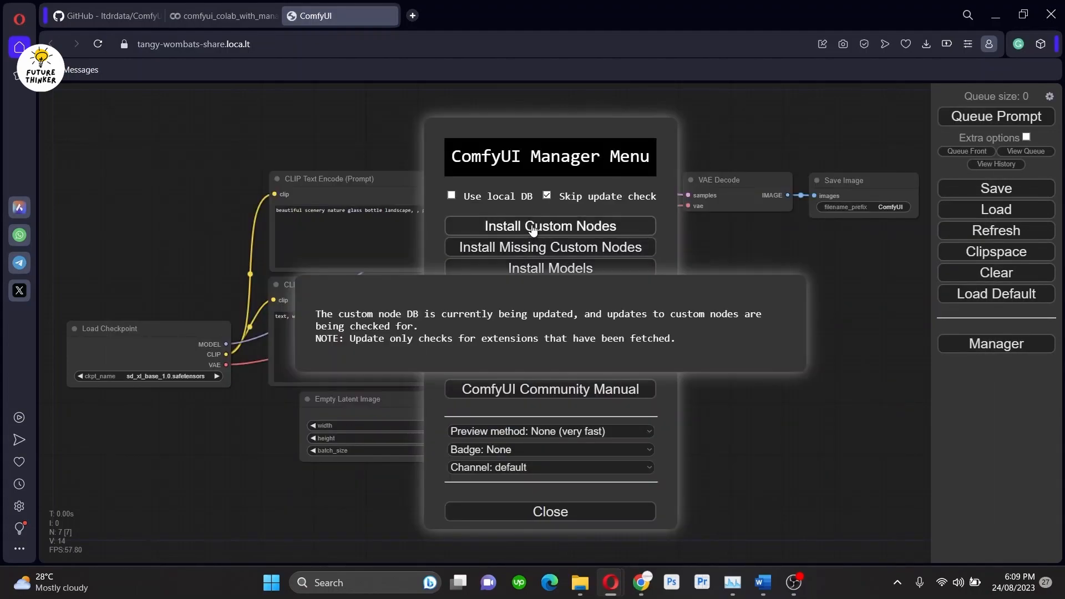
# Step: Search Install Custom Nodes for 'control', install the ControlNet Preprocessors auxiliary models pack, and switch to Colab
pyautogui.click(548, 225)
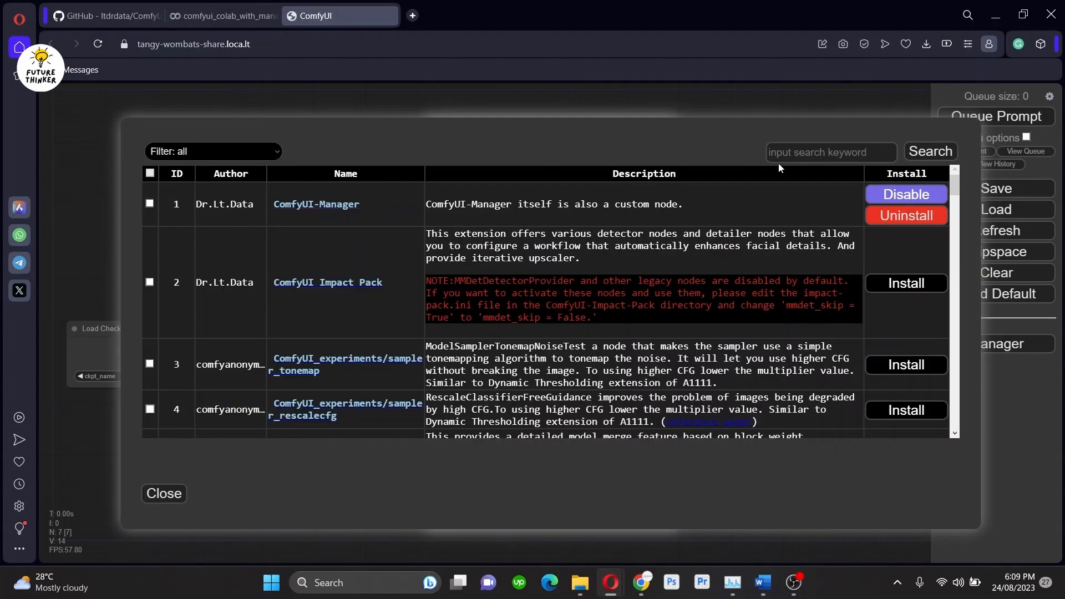
pyautogui.click(829, 152)
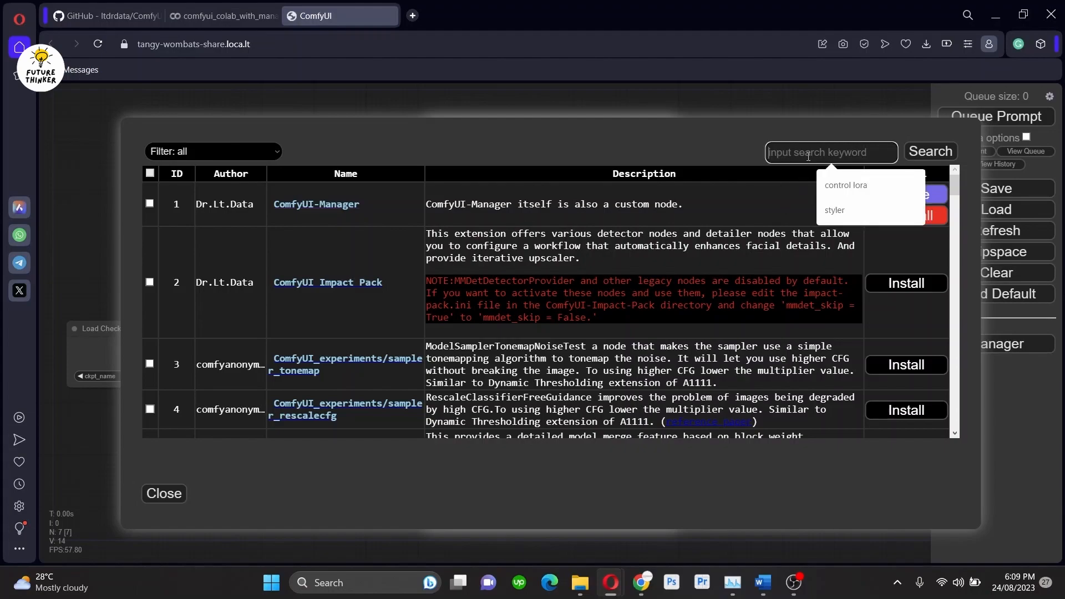
pyautogui.write('control')
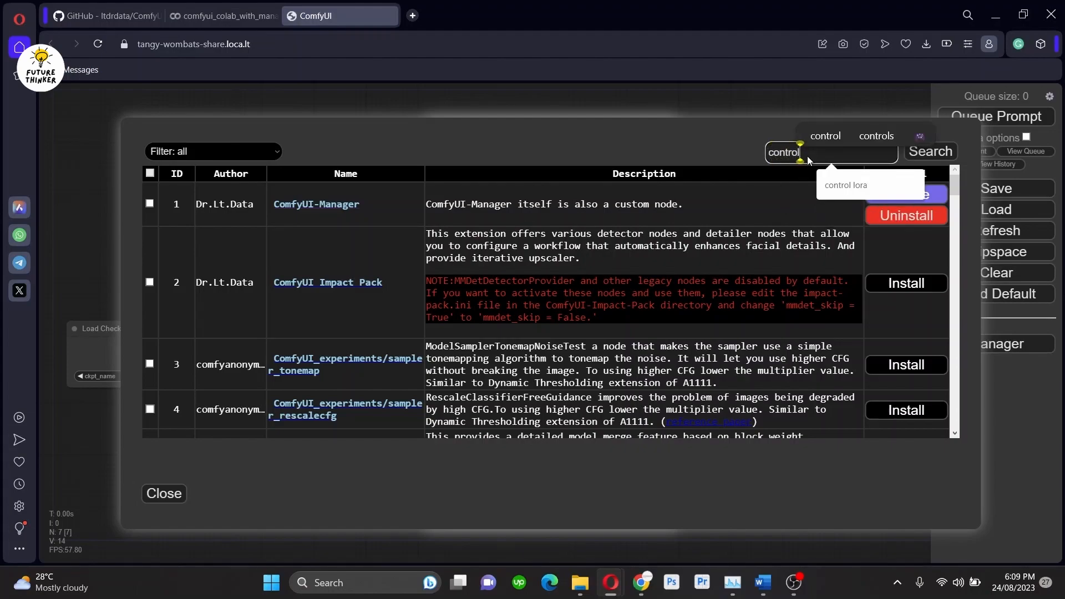
pyautogui.scroll(-3)
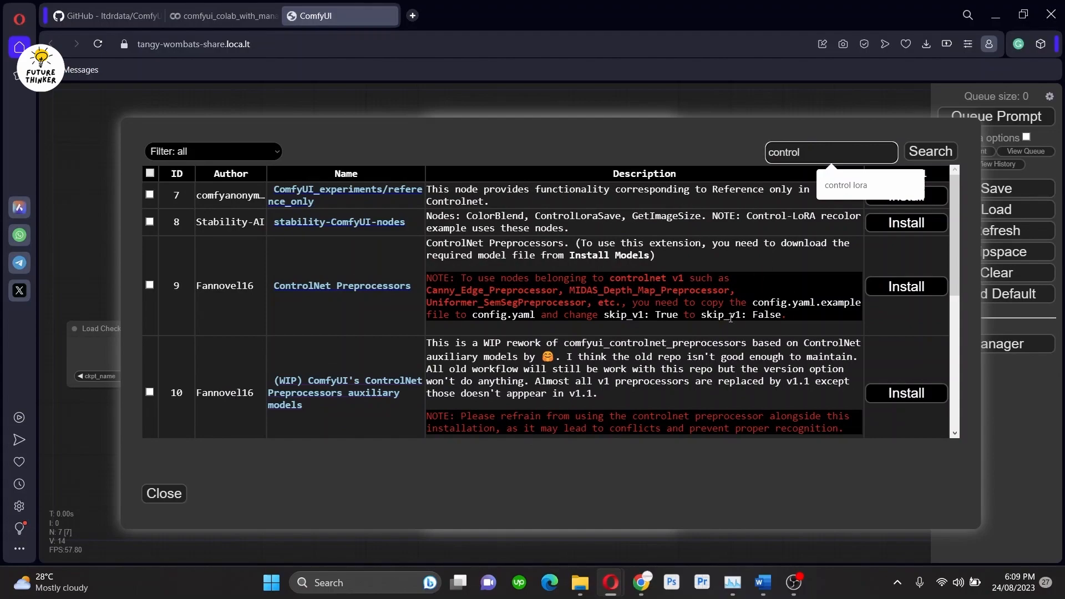
pyautogui.moveTo(236, 288)
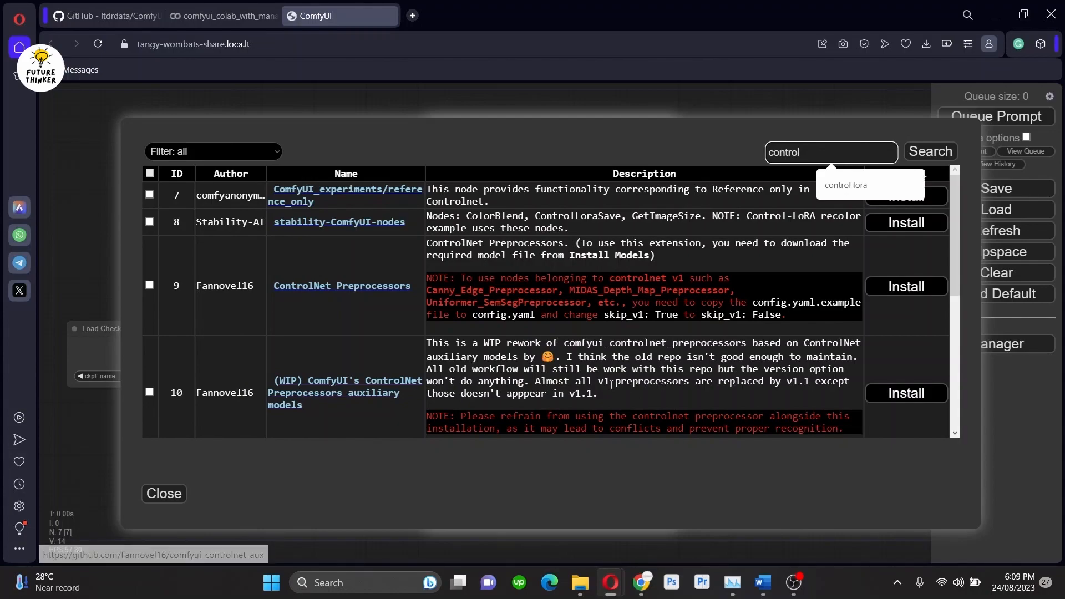
pyautogui.click(905, 393)
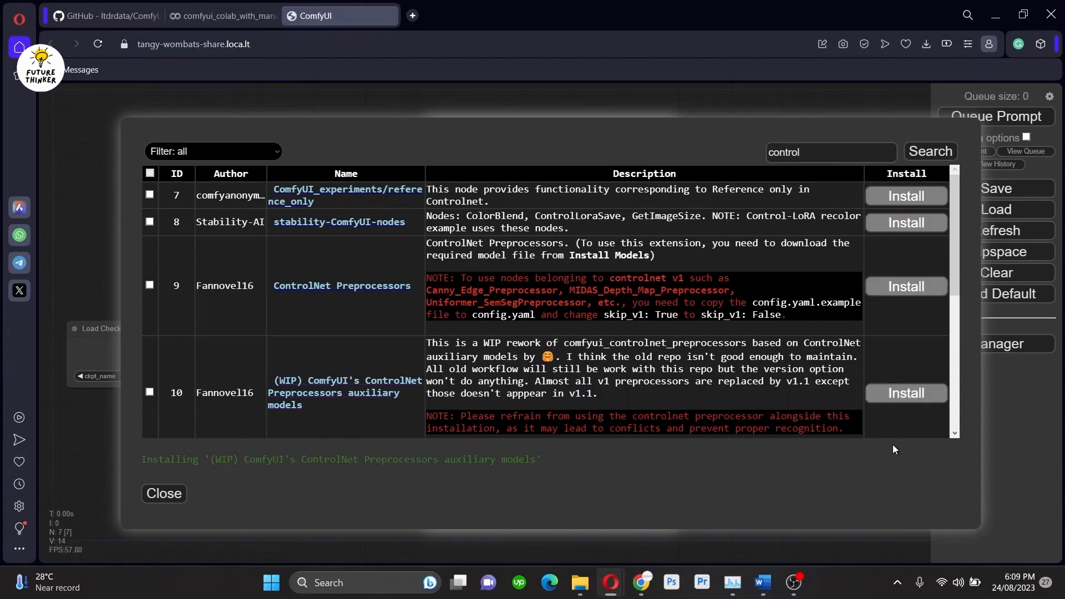
pyautogui.click(221, 16)
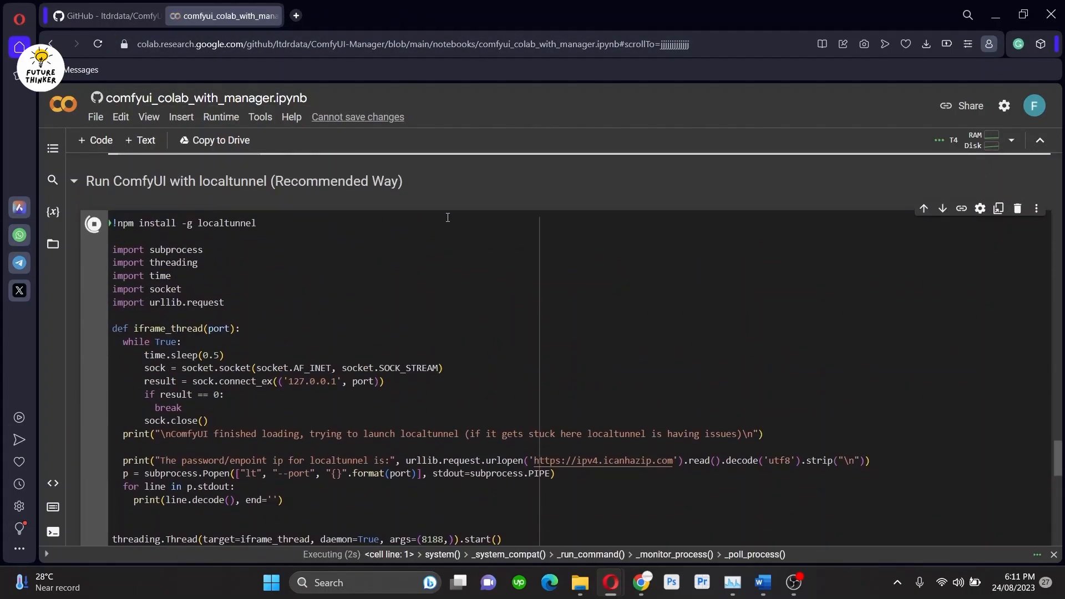
# Step: Follow the newly printed loca.lt URL and submit the endpoint IP to reopen ComfyUI
pyautogui.scroll(-3)
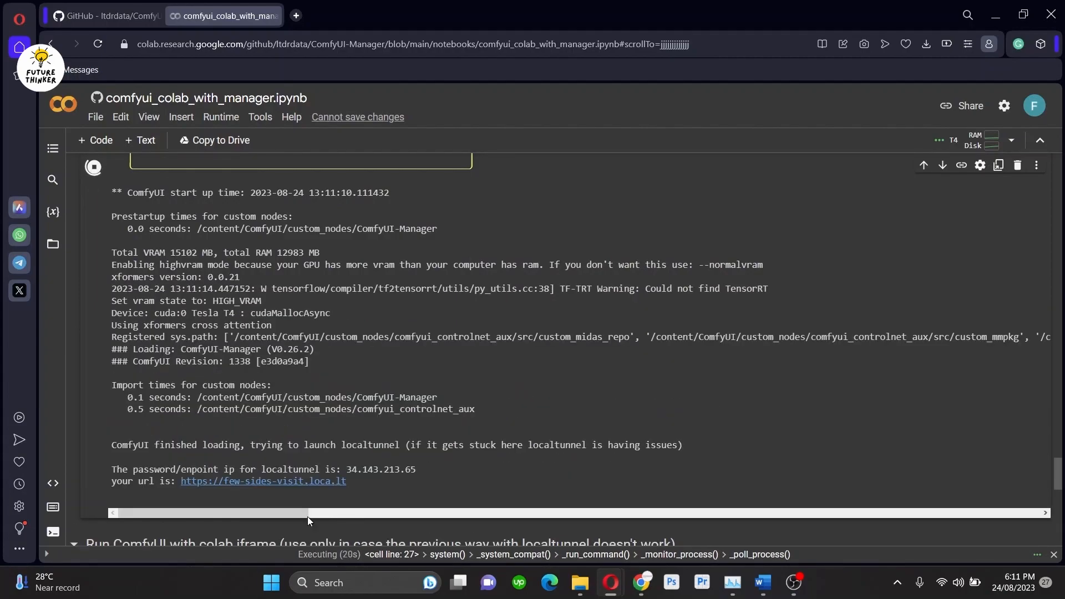
pyautogui.click(263, 481)
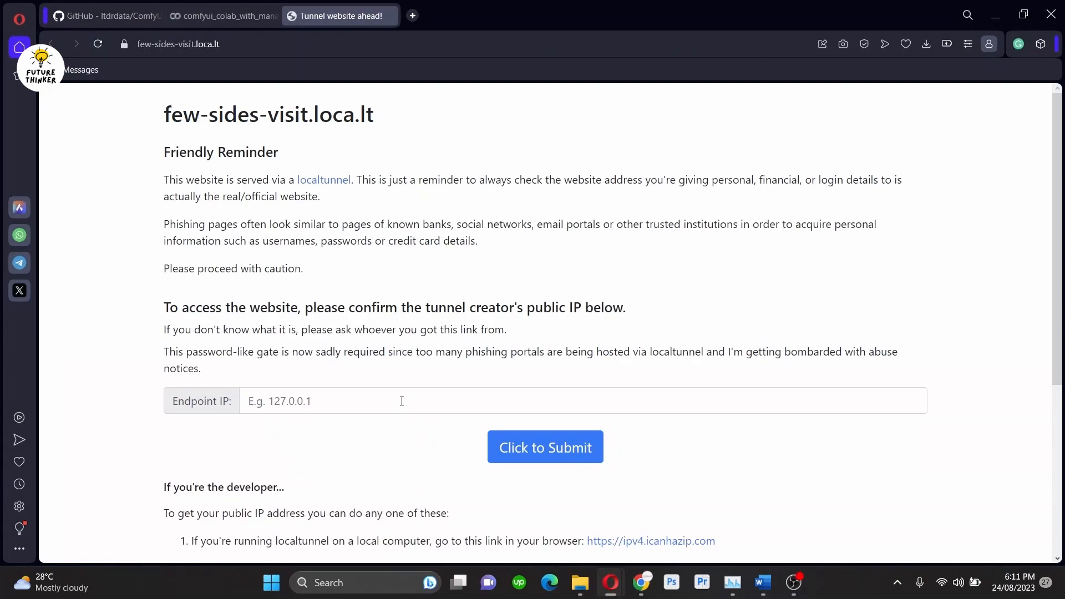
pyautogui.click(544, 446)
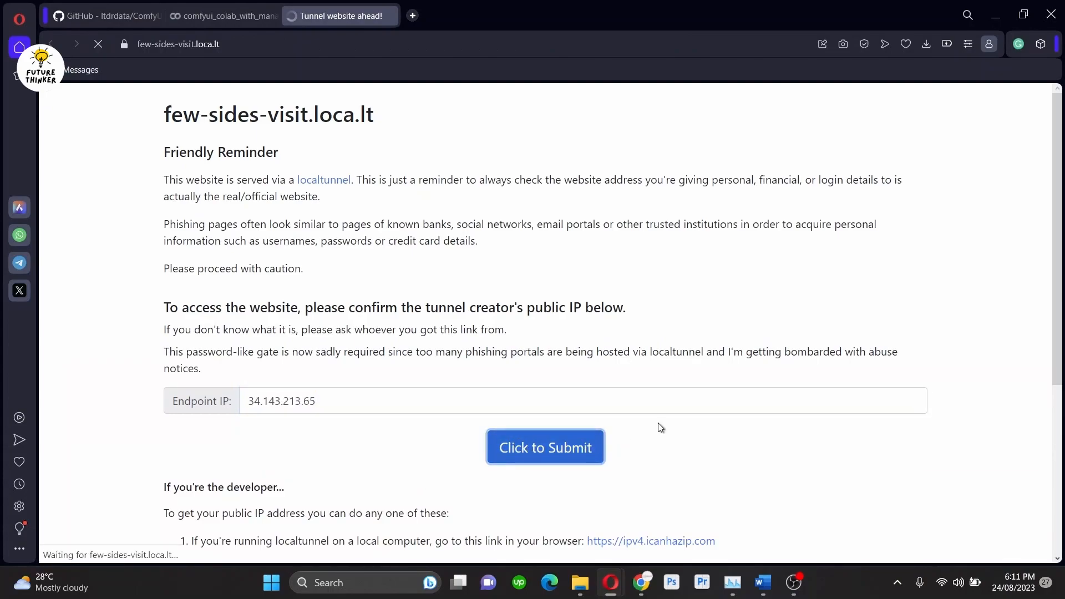
pyautogui.click(544, 447)
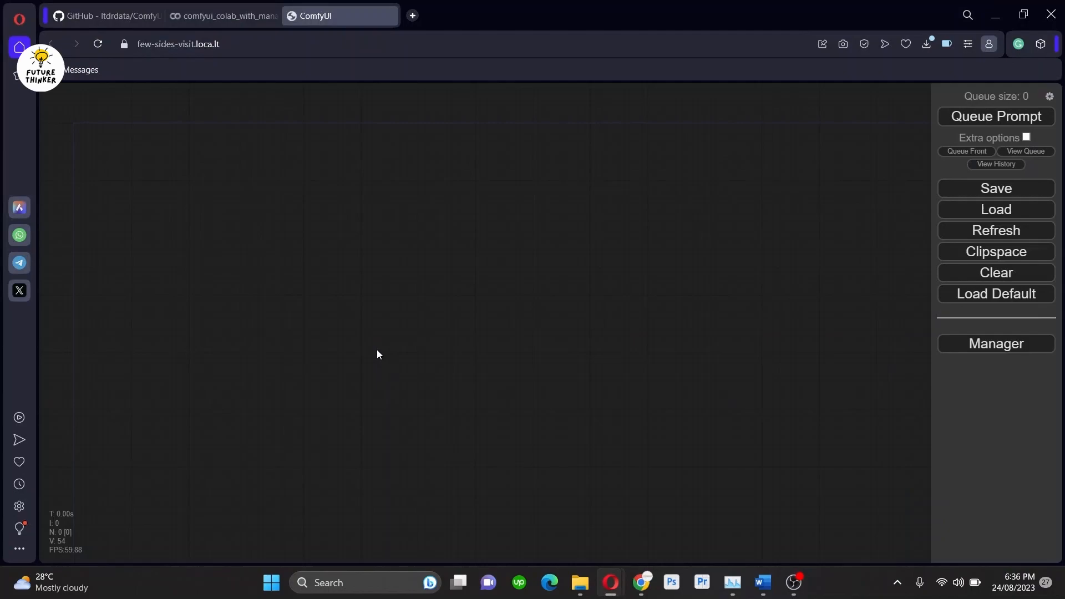
pyautogui.moveTo(175, 207)
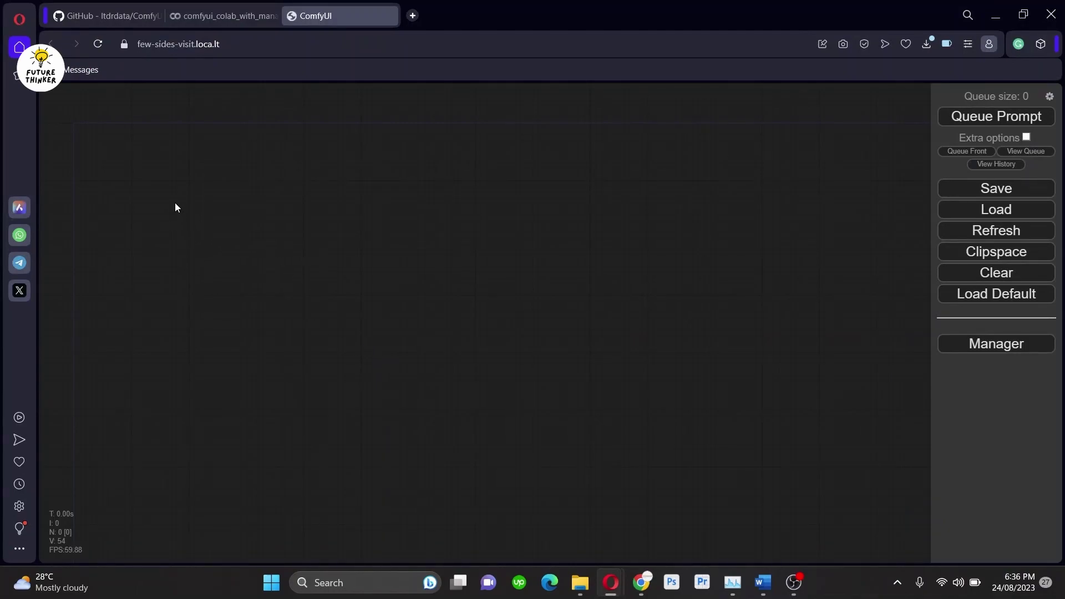
# Step: Add a Load Image node and upload the portrait photo of a woman into it
pyautogui.rightClick(175, 207)
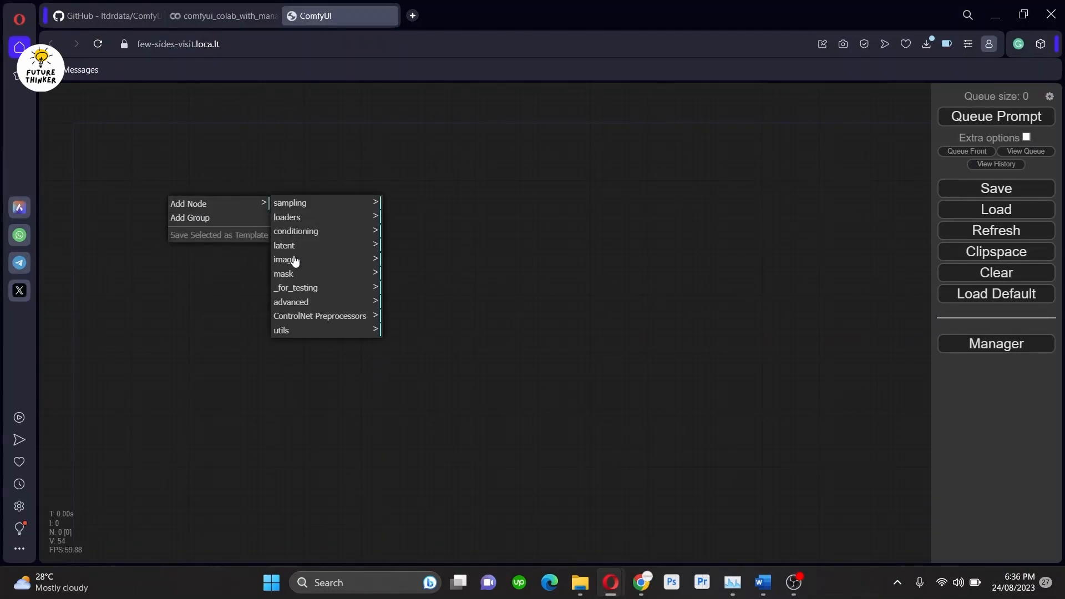
pyautogui.click(284, 259)
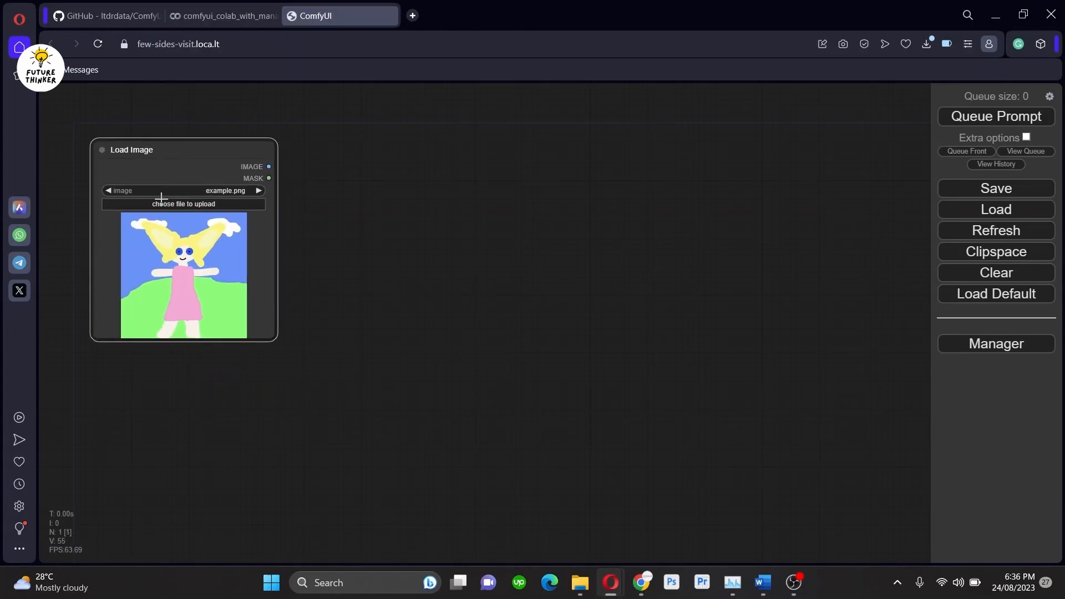
pyautogui.click(182, 203)
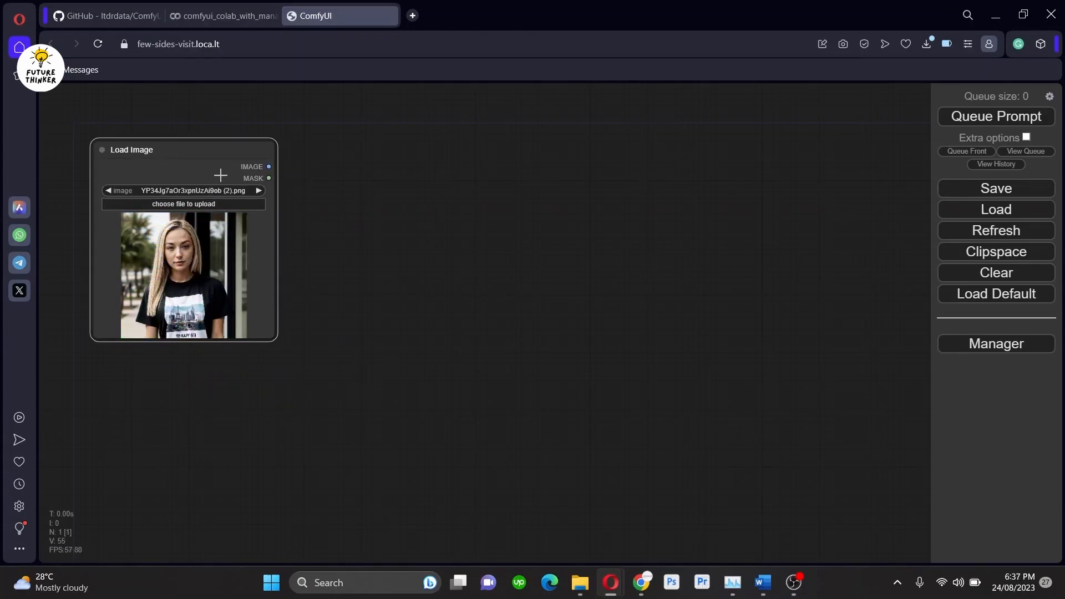
# Step: Add a Zoe - Depth Map preprocessor beside it and wire Load Image's IMAGE output into it
pyautogui.rightClick(373, 217)
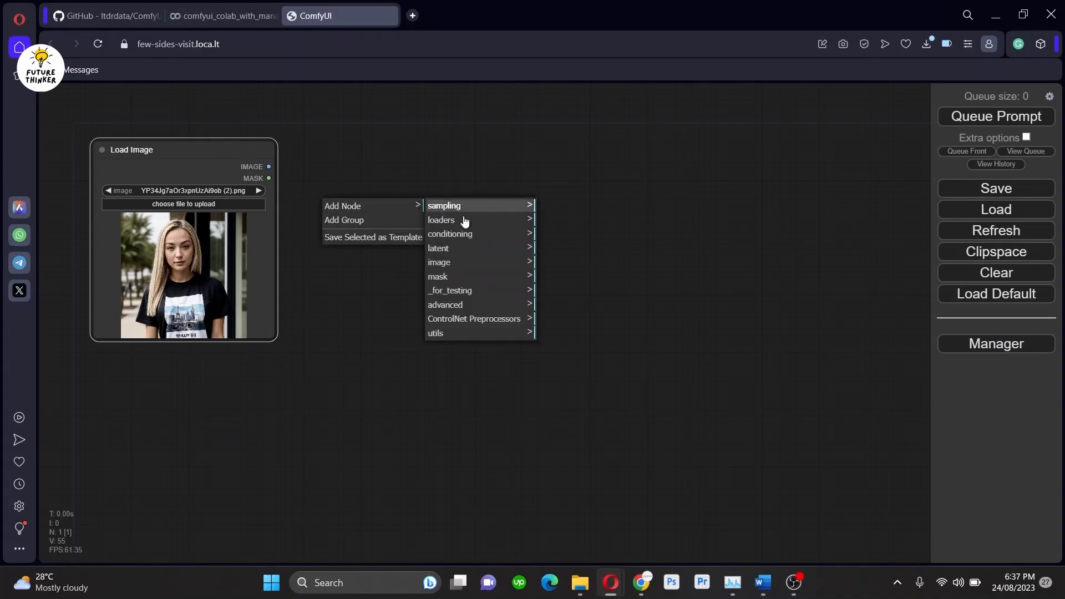
pyautogui.moveTo(473, 318)
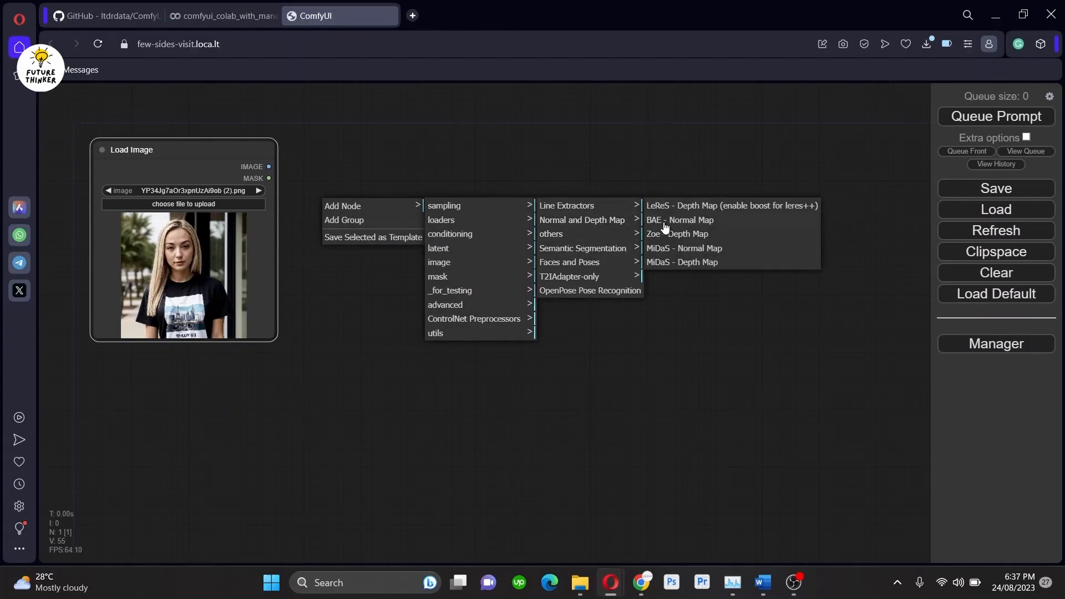
pyautogui.moveTo(693, 234)
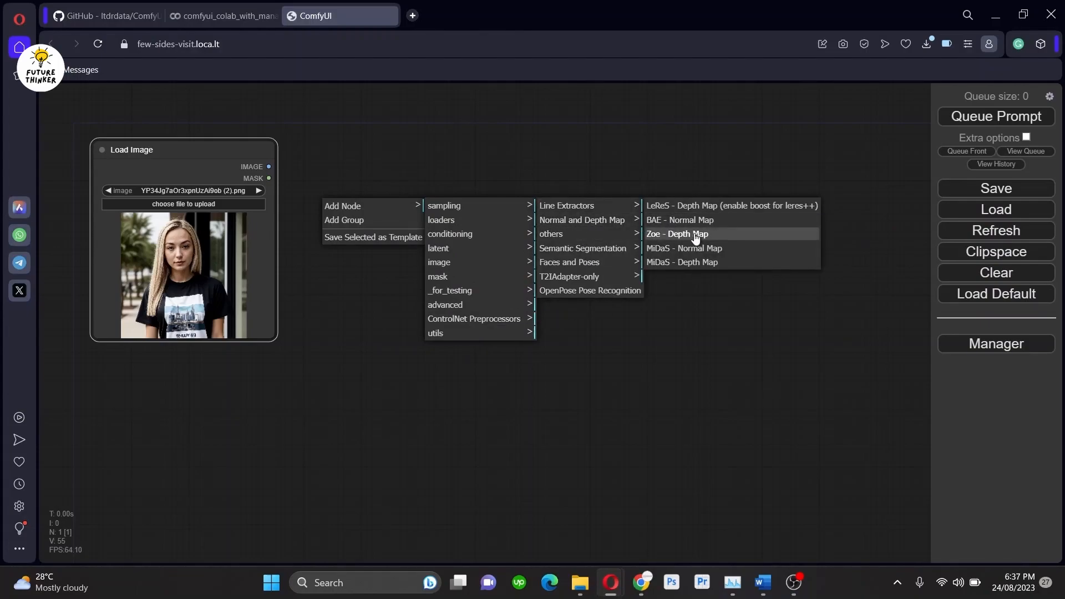
pyautogui.click(675, 233)
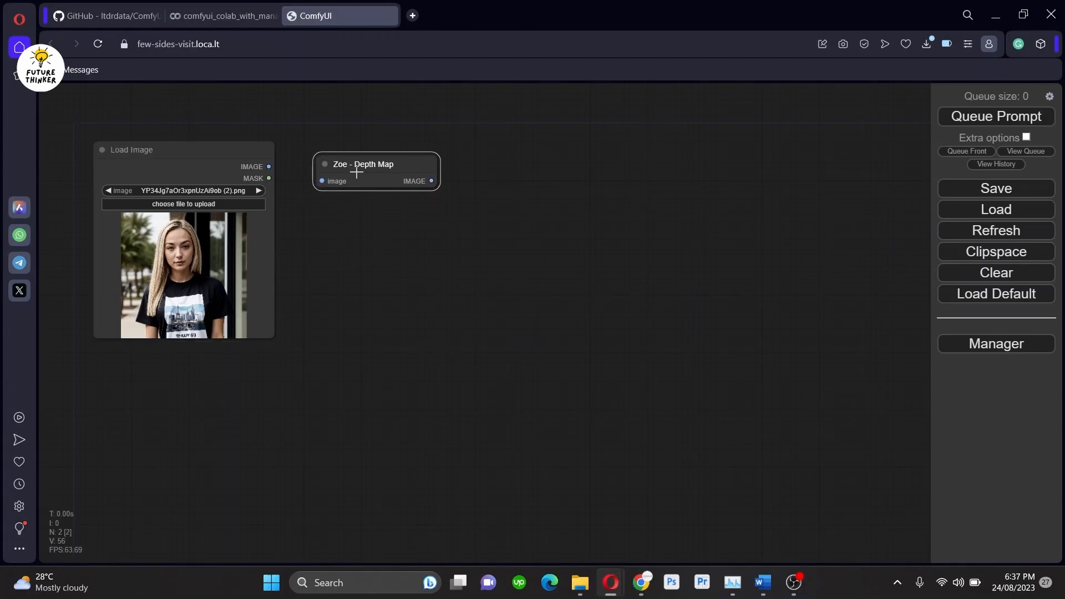
pyautogui.moveTo(268, 166); pyautogui.dragTo(322, 181)
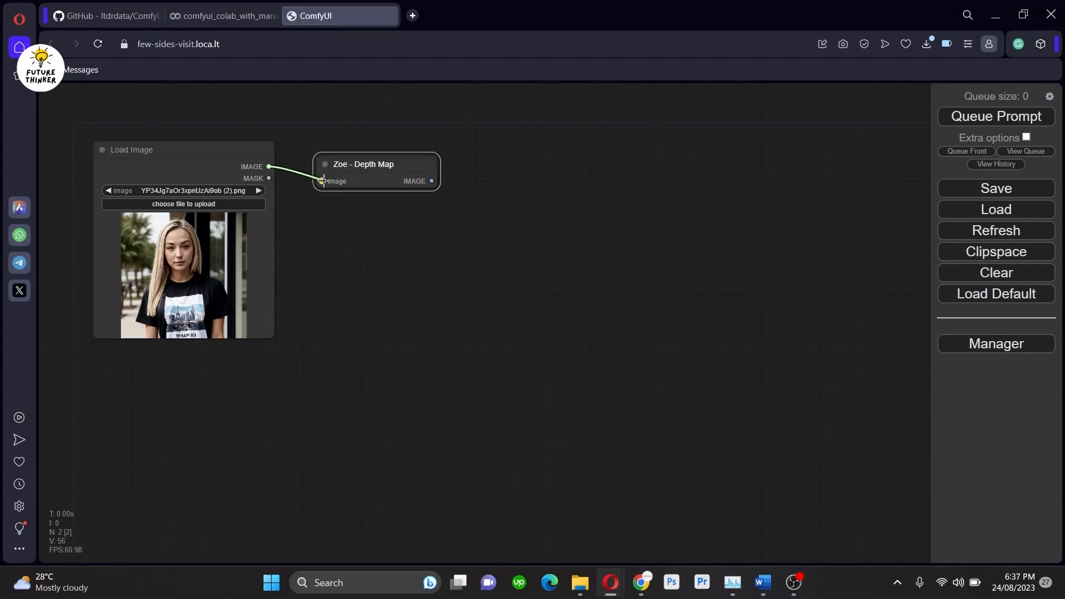
pyautogui.moveTo(363, 164); pyautogui.dragTo(348, 151)
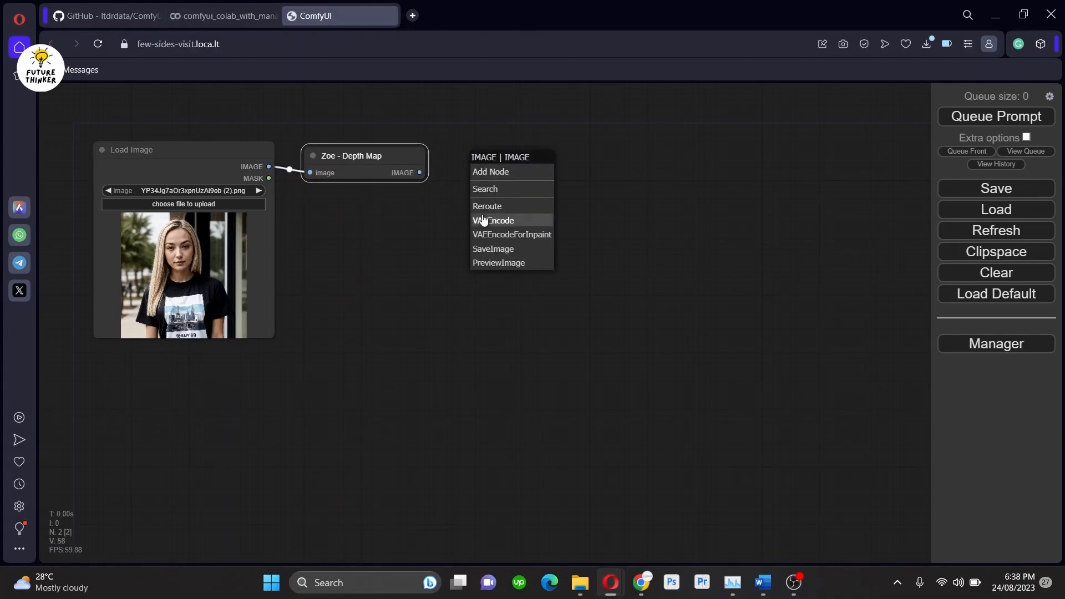
# Step: Attach a PreviewImage node to Zoe's IMAGE output and queue the prompt to render the depth map
pyautogui.click(498, 263)
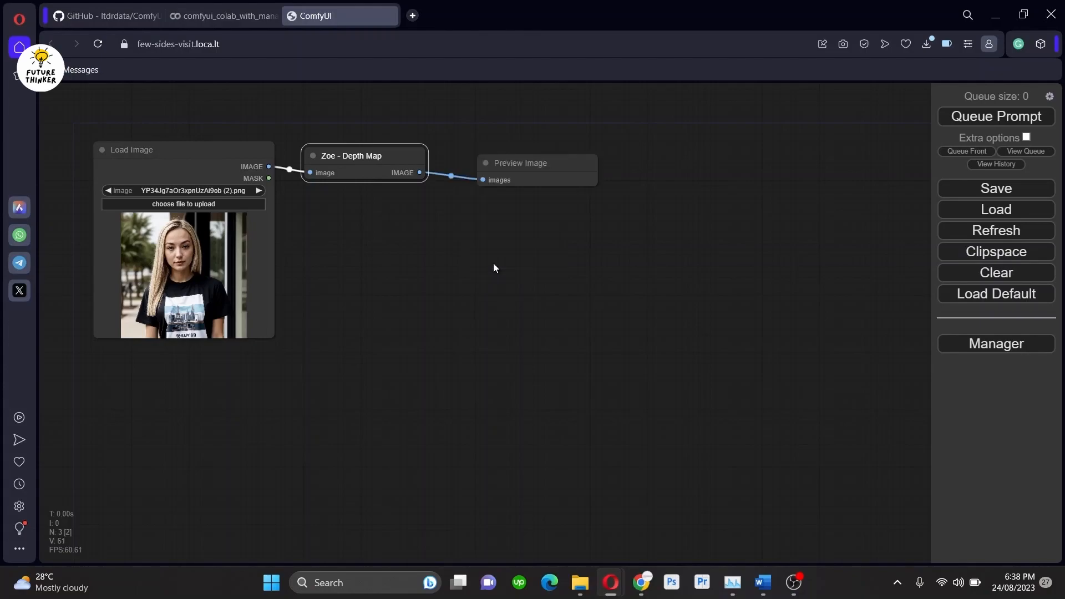
pyautogui.moveTo(520, 163); pyautogui.dragTo(345, 208)
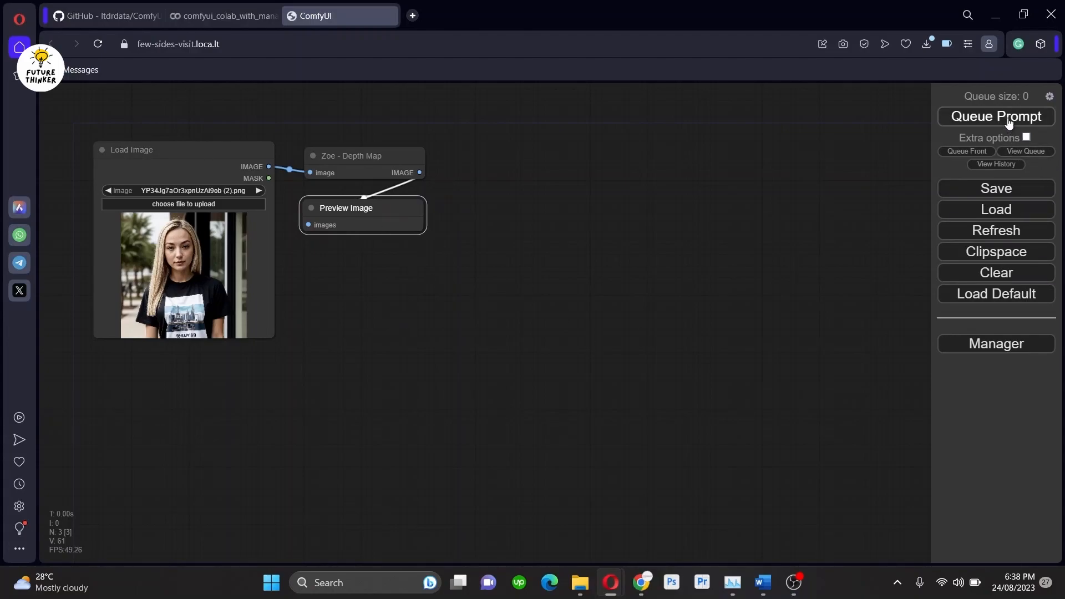
pyautogui.click(995, 116)
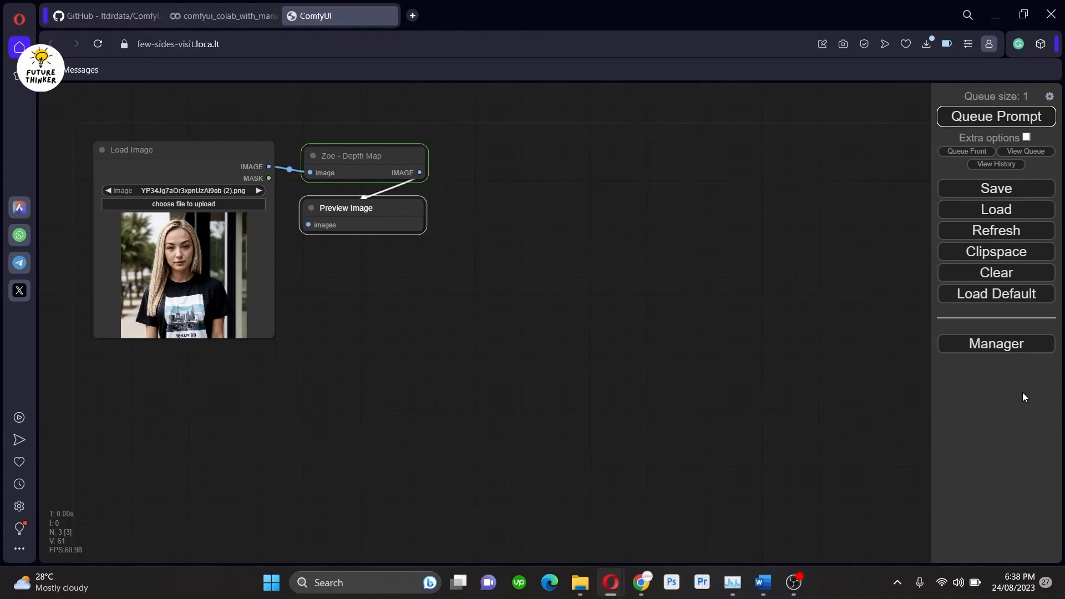
pyautogui.moveTo(1023, 397)
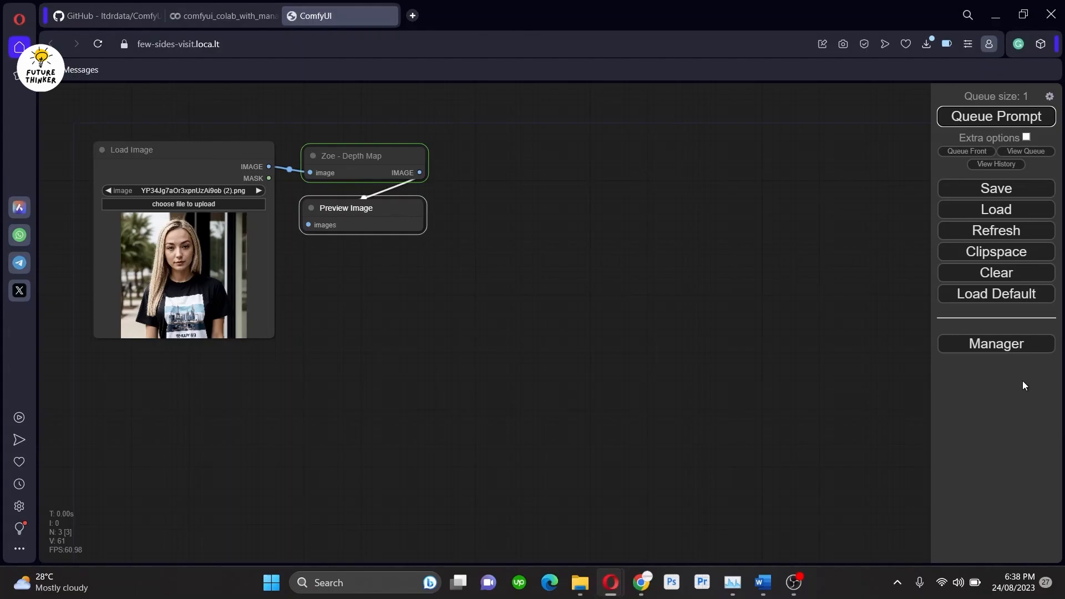
pyautogui.moveTo(1021, 384)
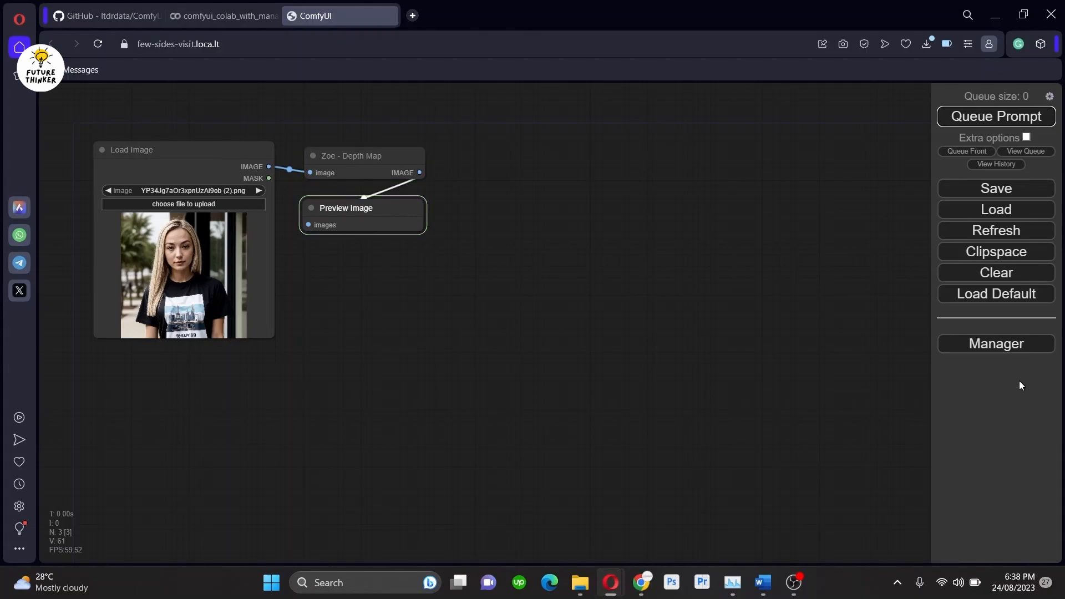
pyautogui.click(995, 115)
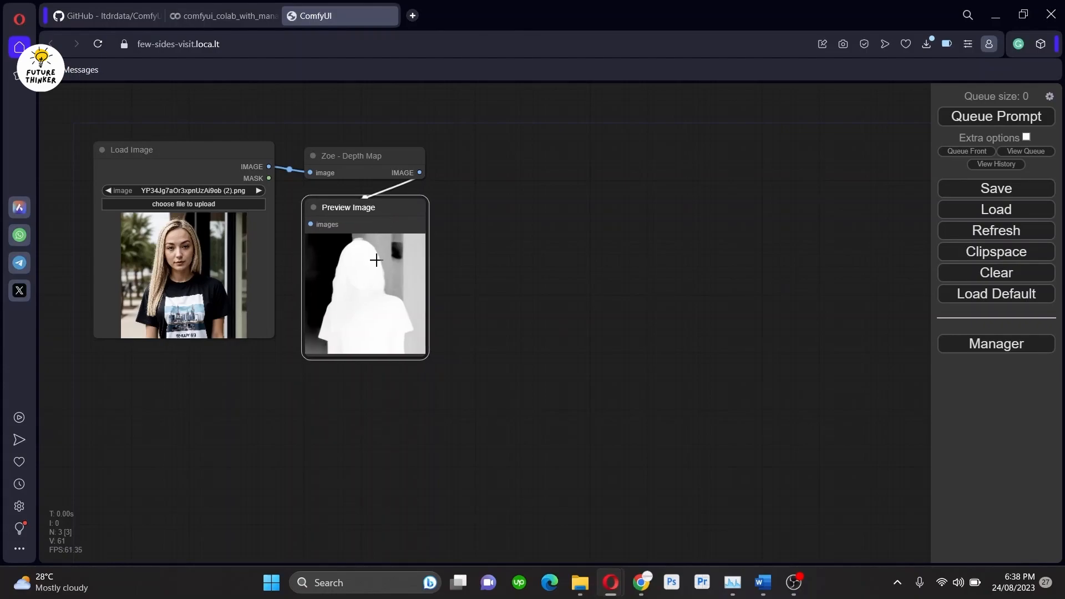
pyautogui.moveTo(505, 169)
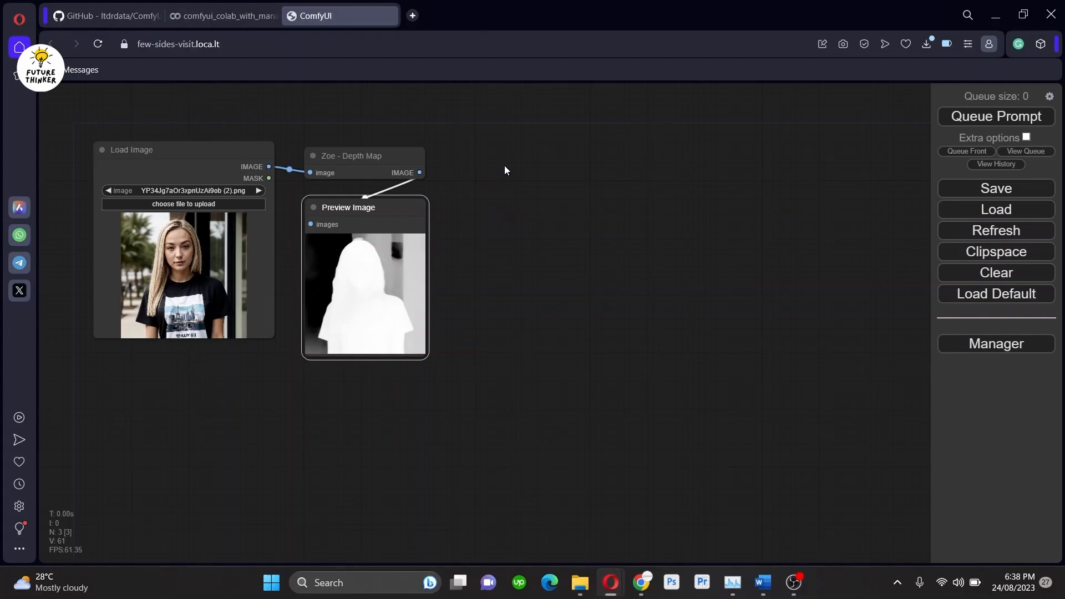
# Step: Add a Load ControlNet Model node set to control-lora-depth-rank256 and a Load Checkpoint node
pyautogui.rightClick(505, 170)
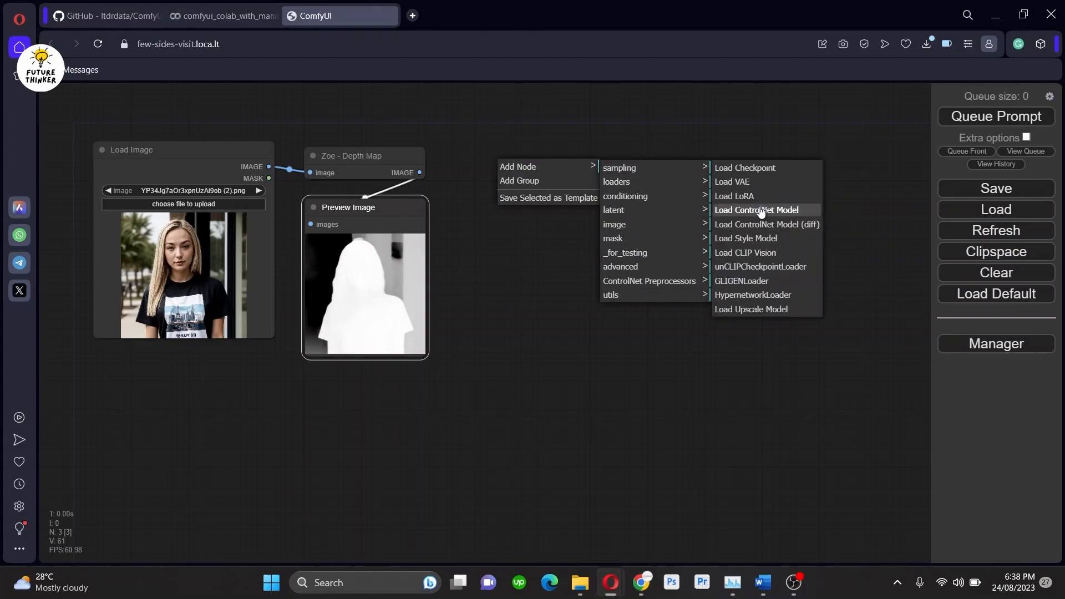
pyautogui.click(756, 209)
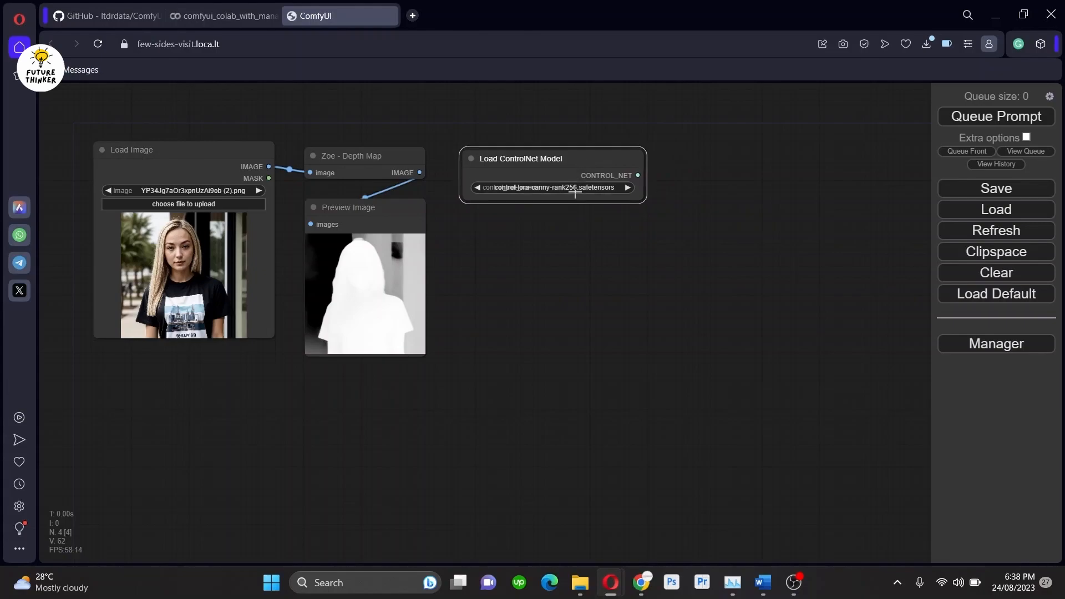
pyautogui.click(550, 187)
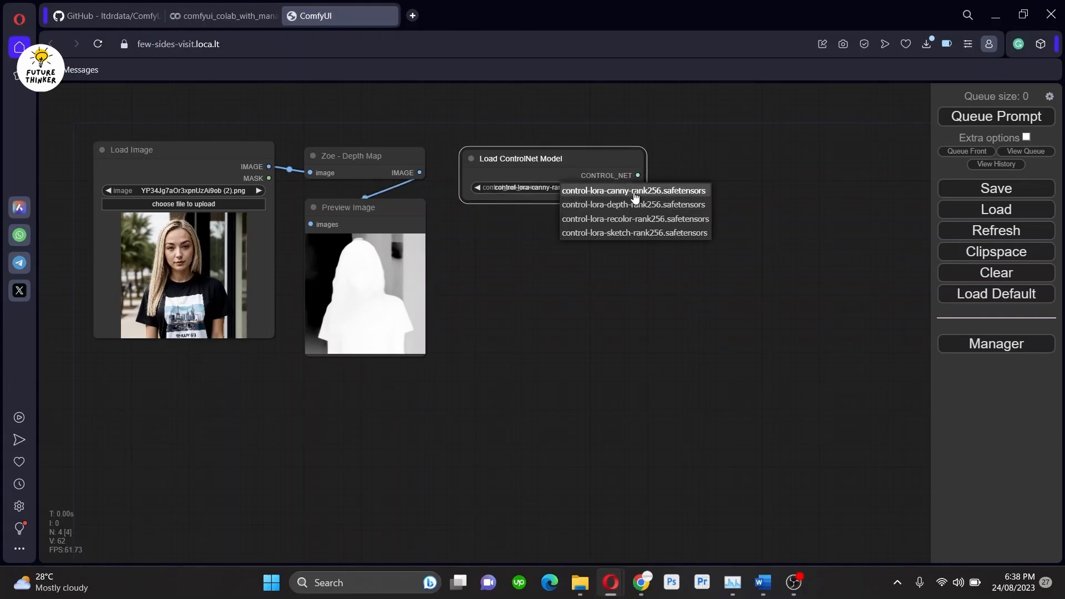
pyautogui.moveTo(632, 204)
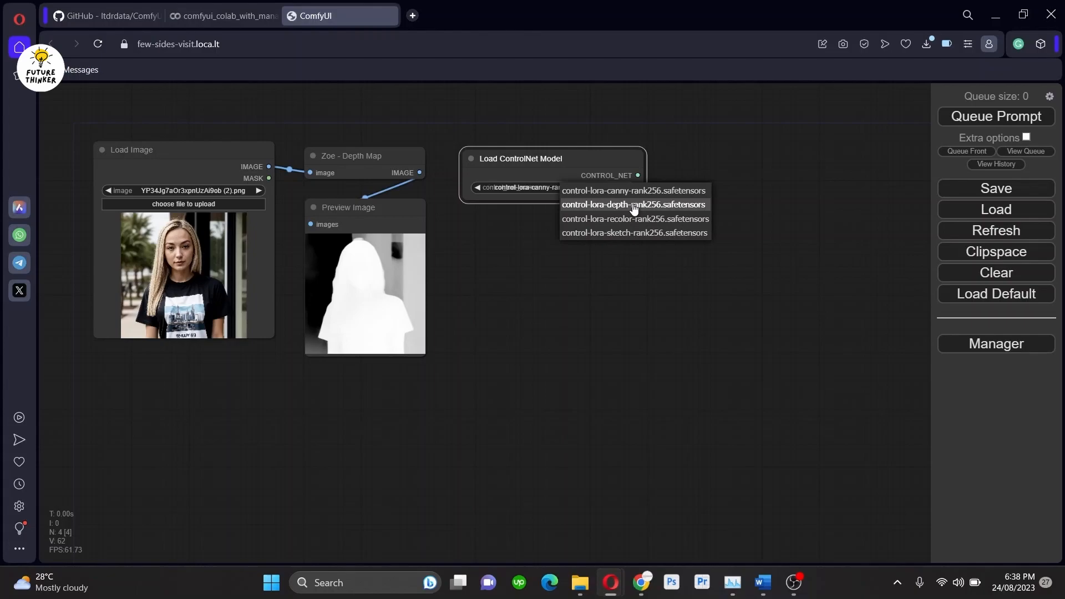
pyautogui.click(633, 205)
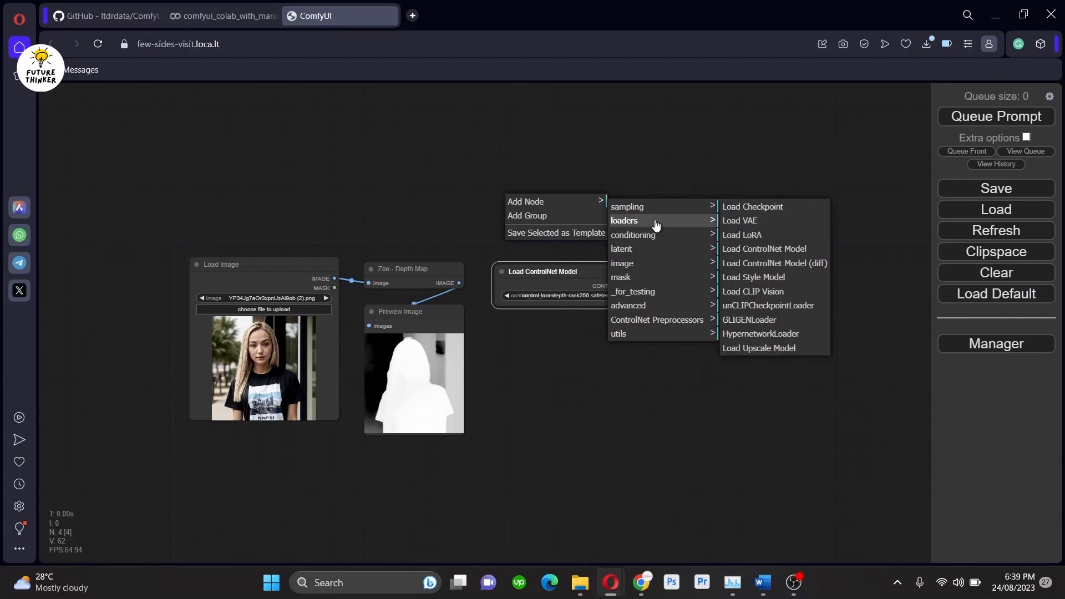
pyautogui.click(752, 207)
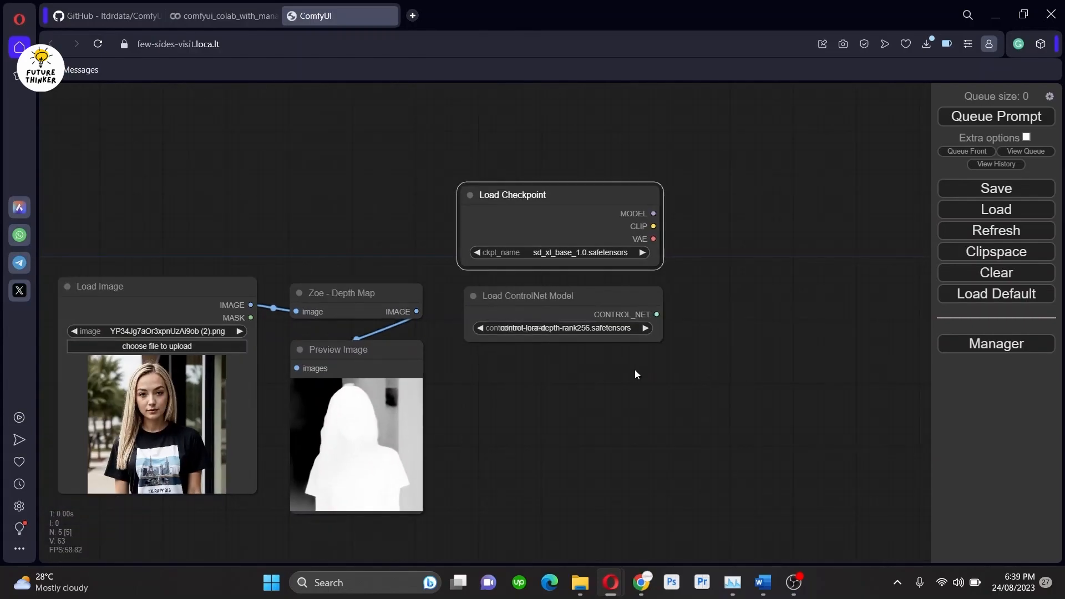
# Step: Add an Apply ControlNet (Advanced) node and a CLIP Text Encode node for positive conditioning
pyautogui.rightClick(635, 375)
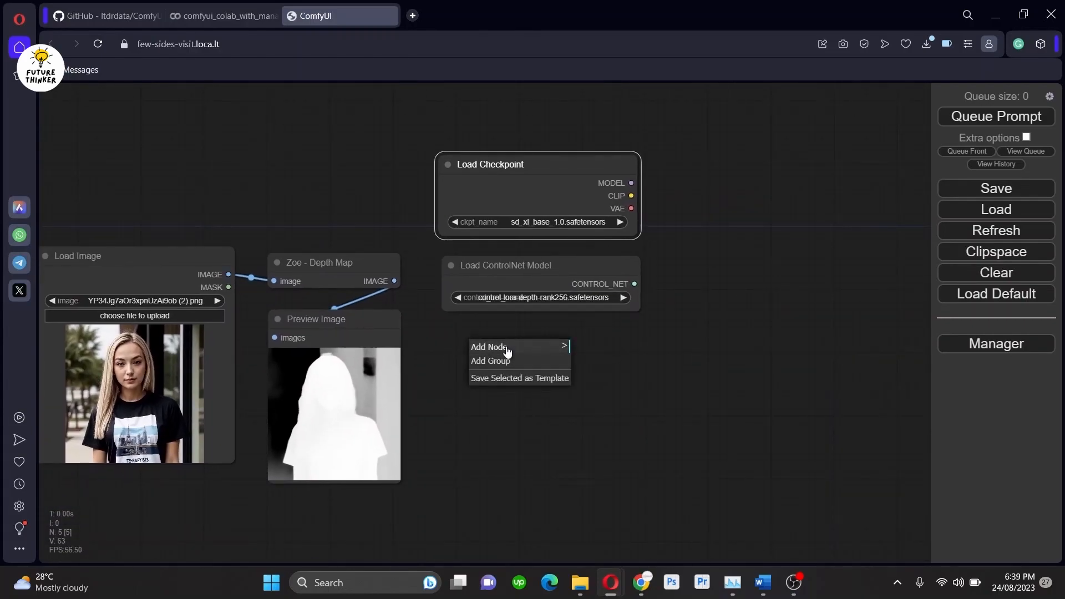
pyautogui.click(489, 347)
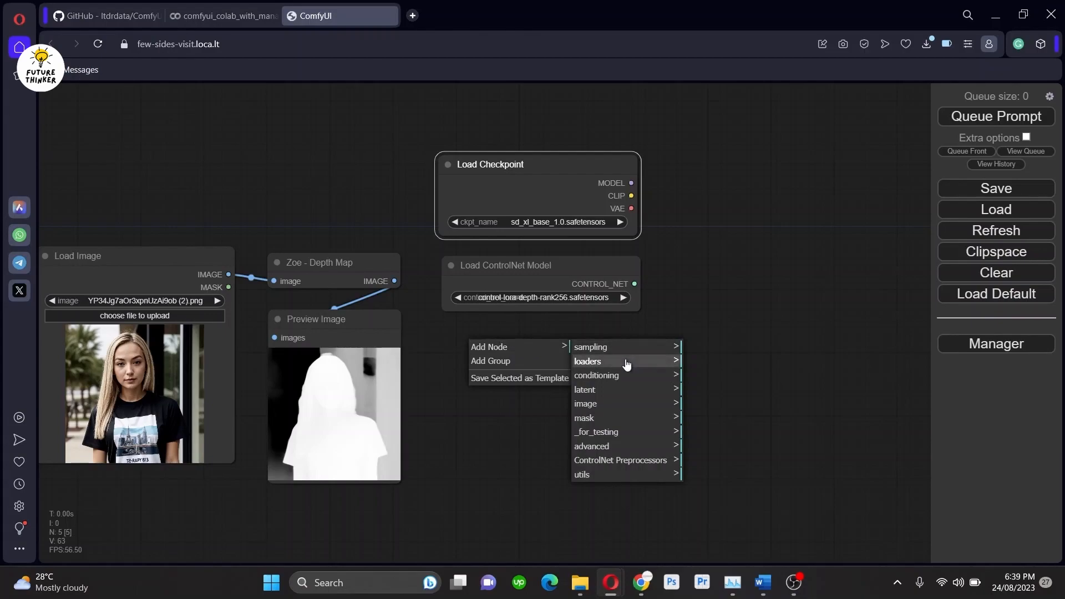
pyautogui.click(631, 250)
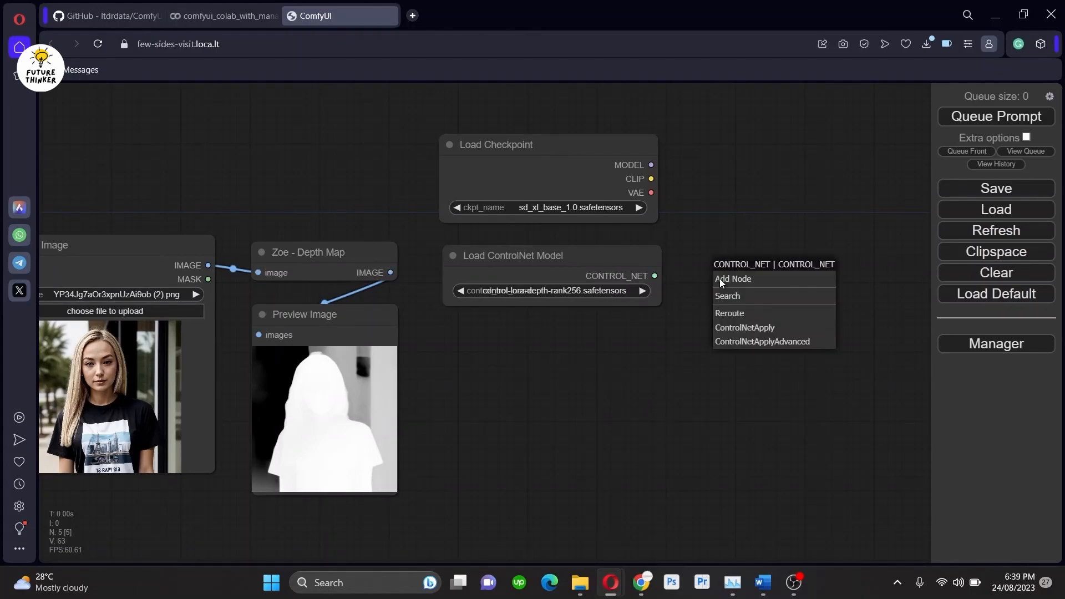
pyautogui.click(762, 341)
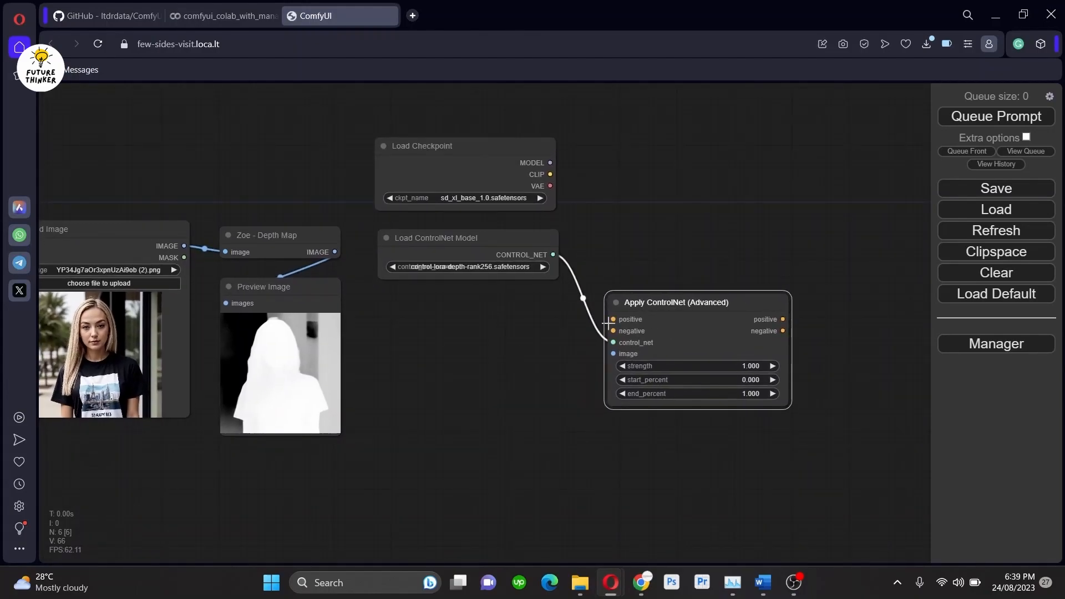
pyautogui.moveTo(611, 353)
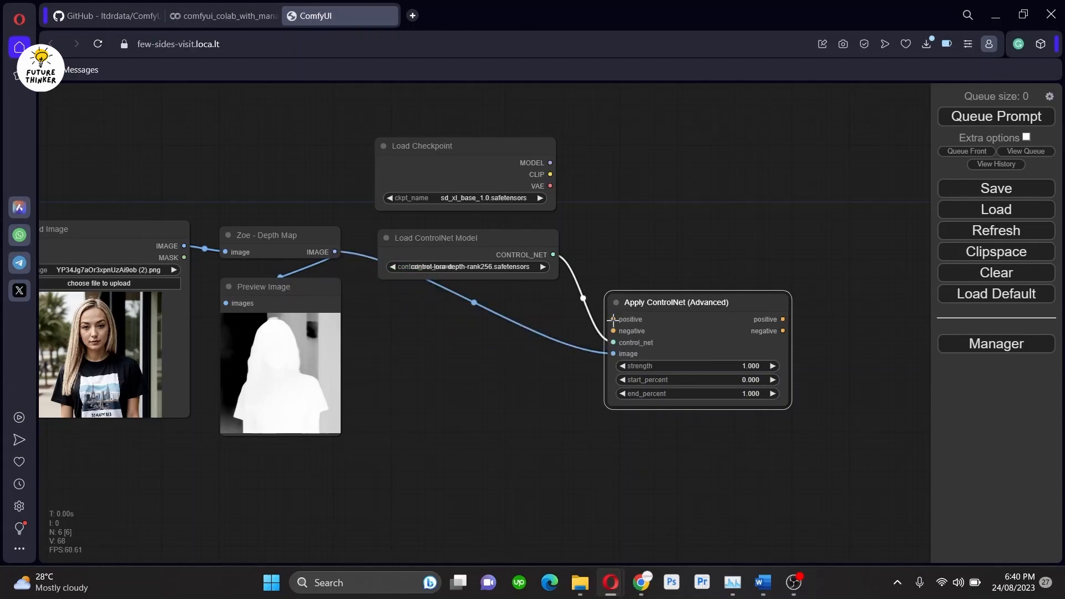
pyautogui.click(614, 319)
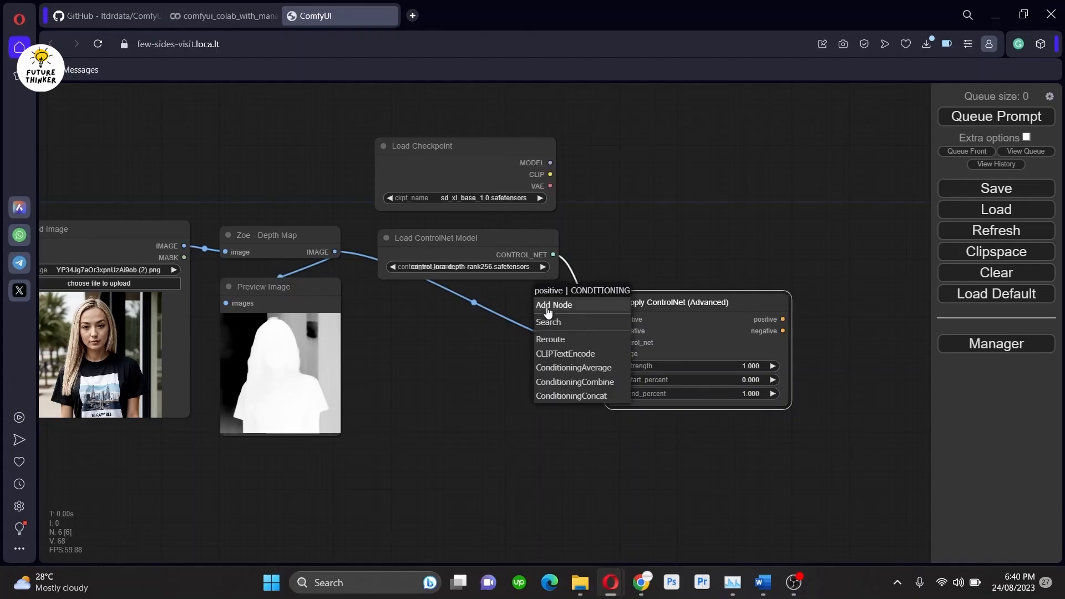
pyautogui.click(564, 353)
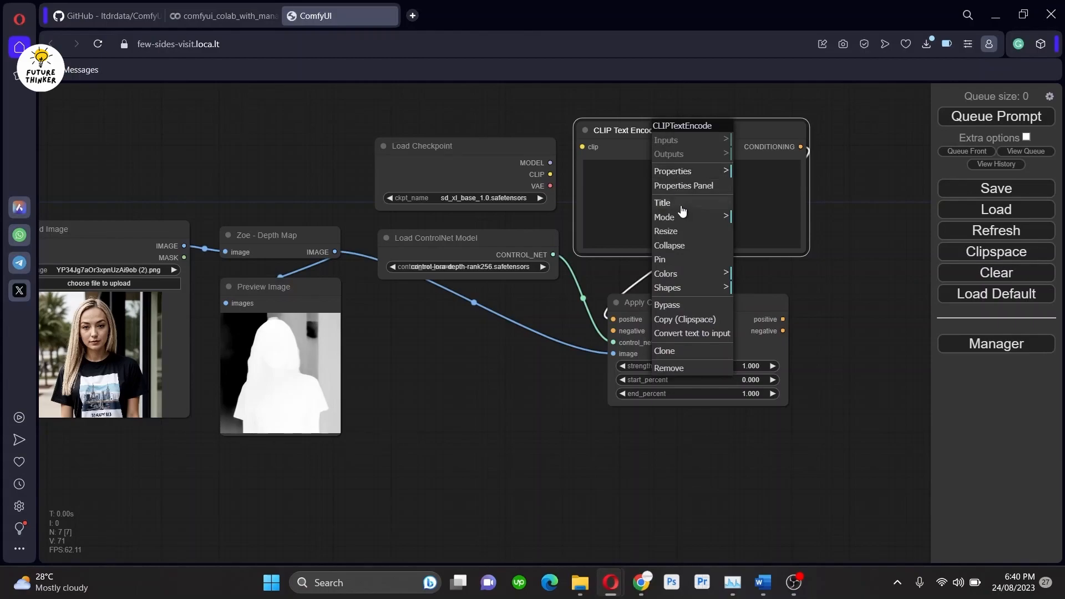
# Step: Colour the positive prompt node green and add a second CLIP Text Encode for the negative prompt
pyautogui.click(665, 273)
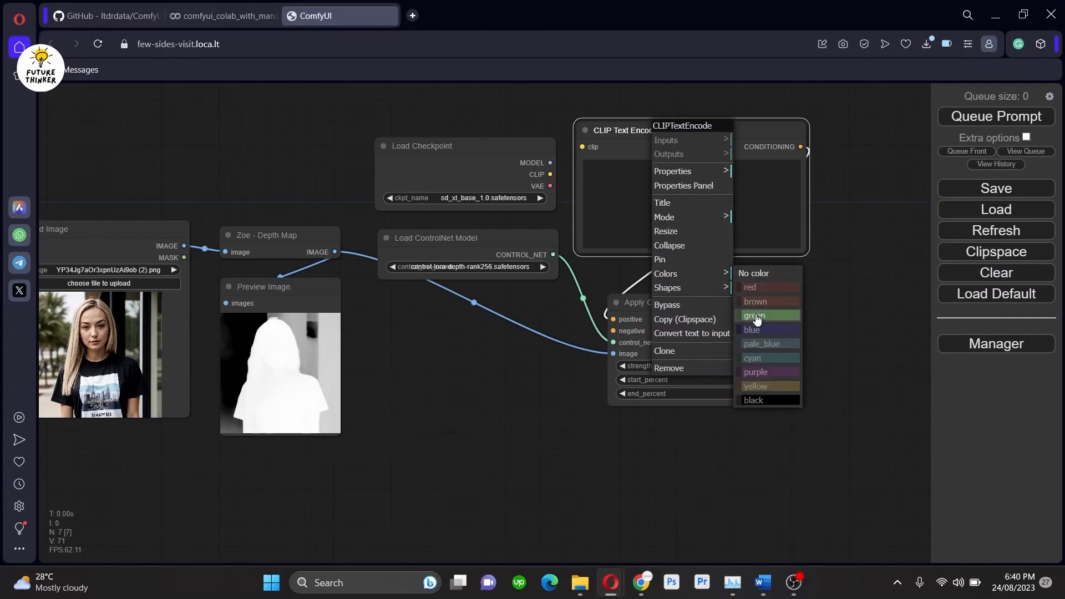
pyautogui.click(754, 315)
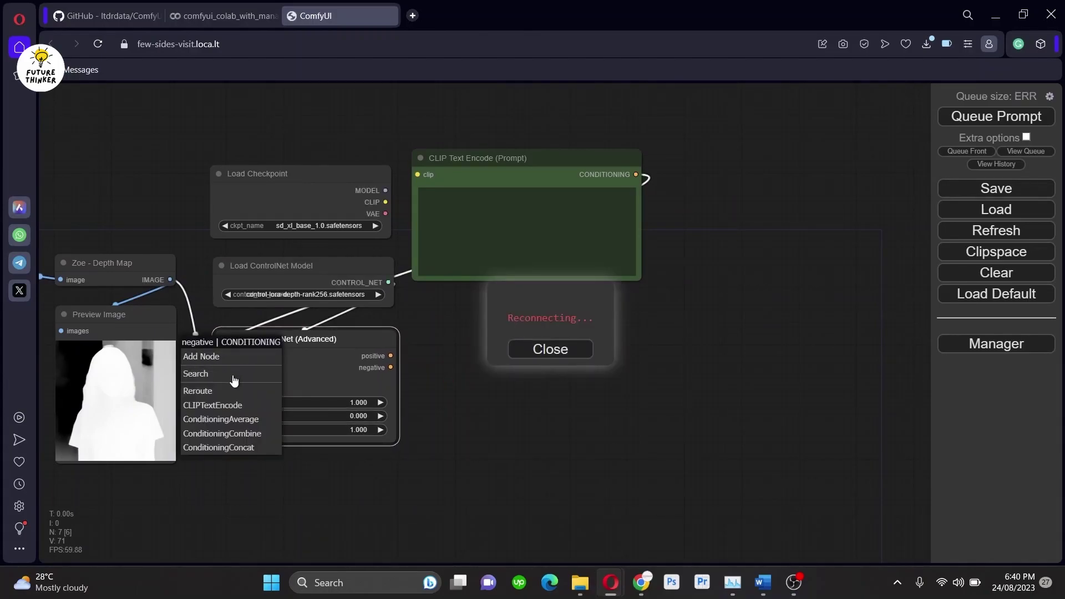
pyautogui.click(213, 405)
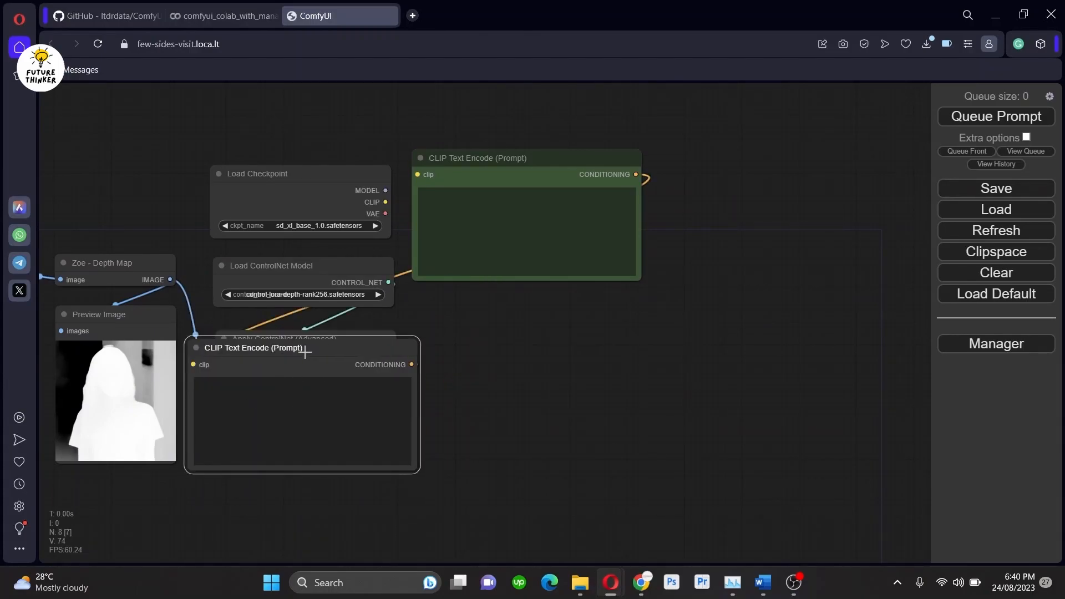
# Step: Colour the negative prompt node red and bring up the ControlNet model list
pyautogui.rightClick(480, 308)
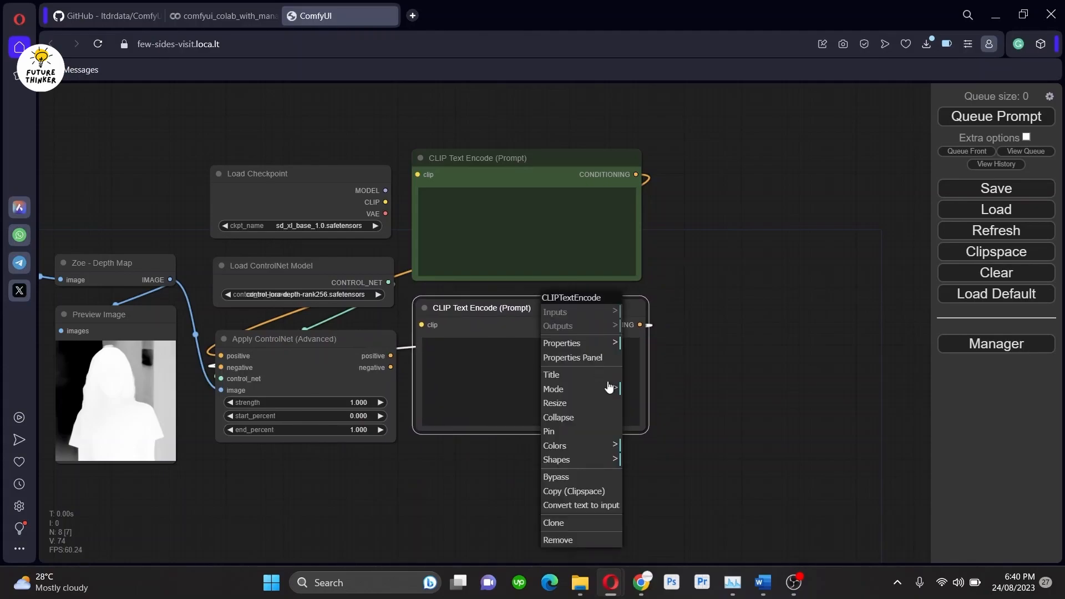
pyautogui.click(554, 445)
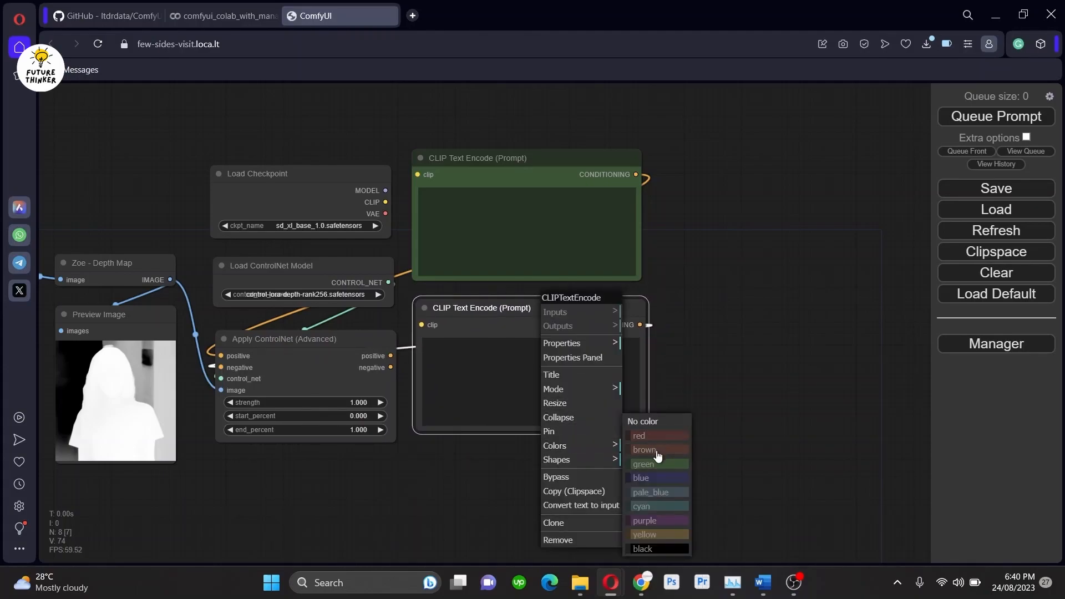
pyautogui.click(644, 449)
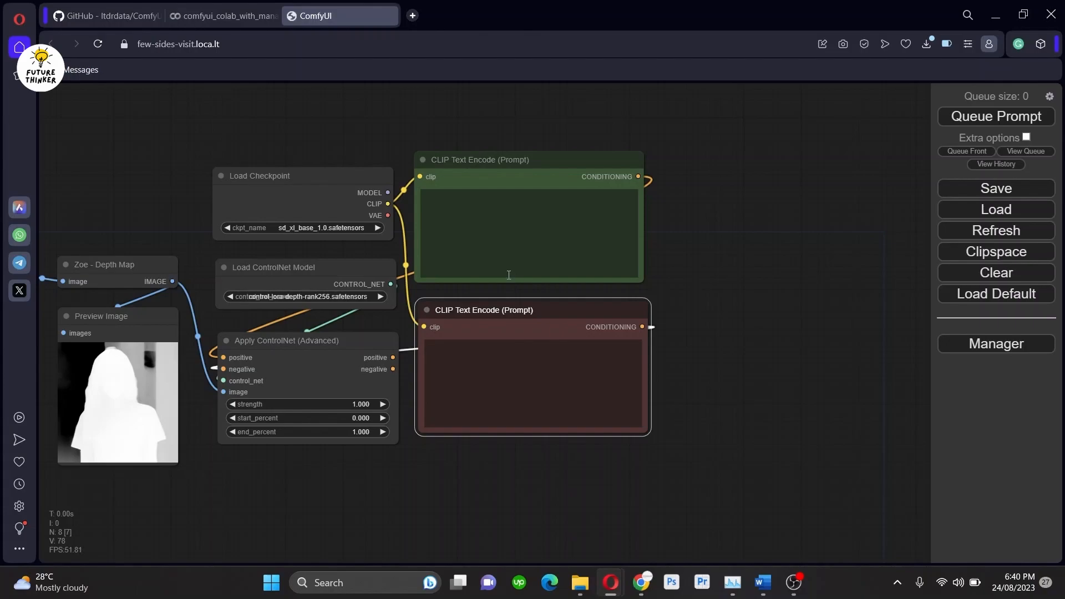
pyautogui.moveTo(338, 352)
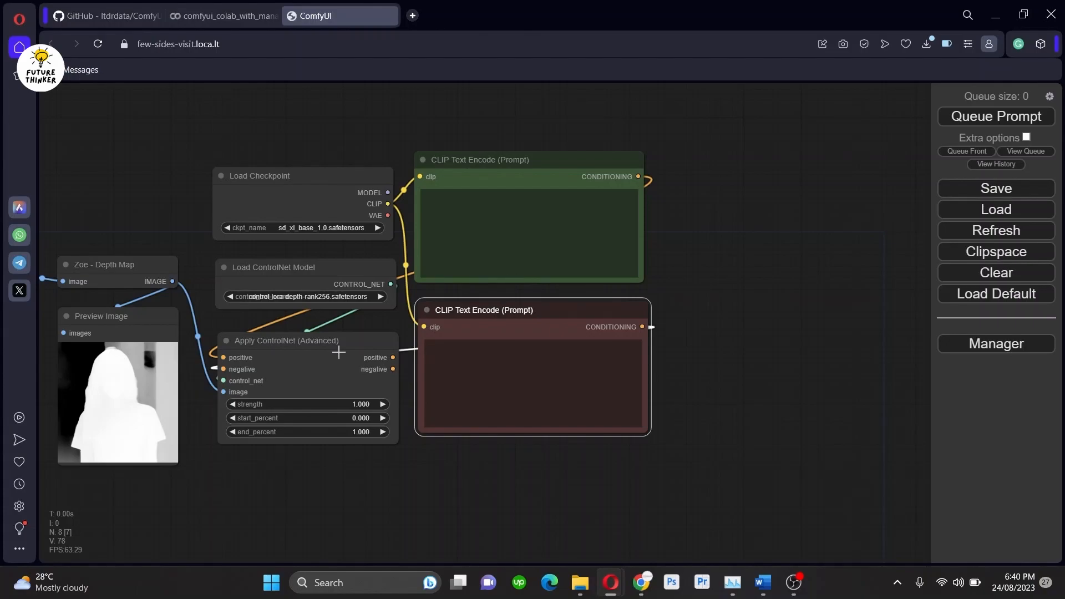
pyautogui.click(304, 297)
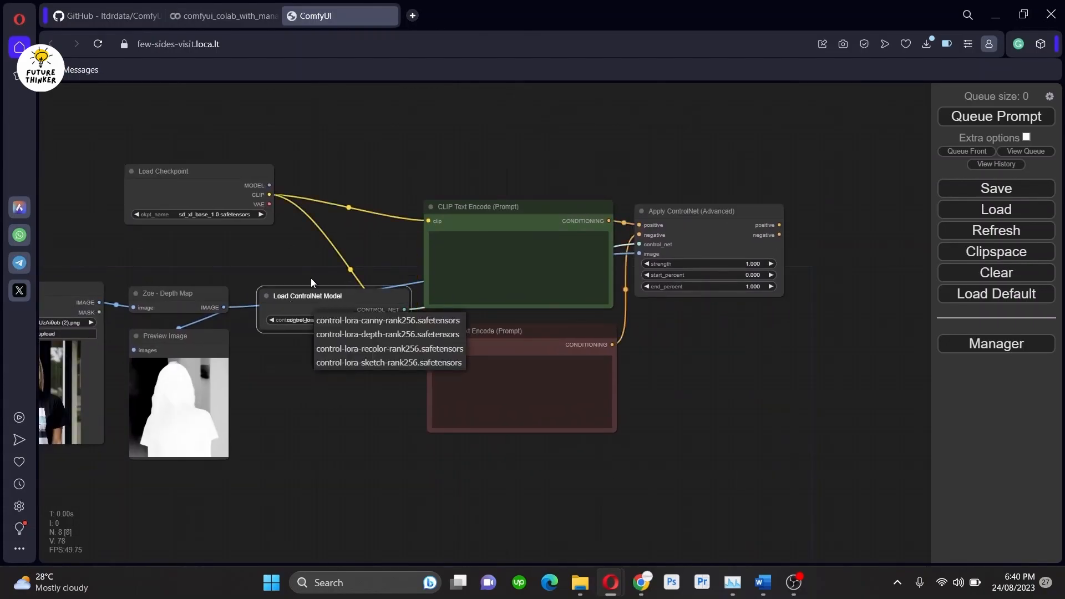
# Step: Keep control-lora-depth-rank256.safetensors selected as the ControlNet model
pyautogui.click(387, 333)
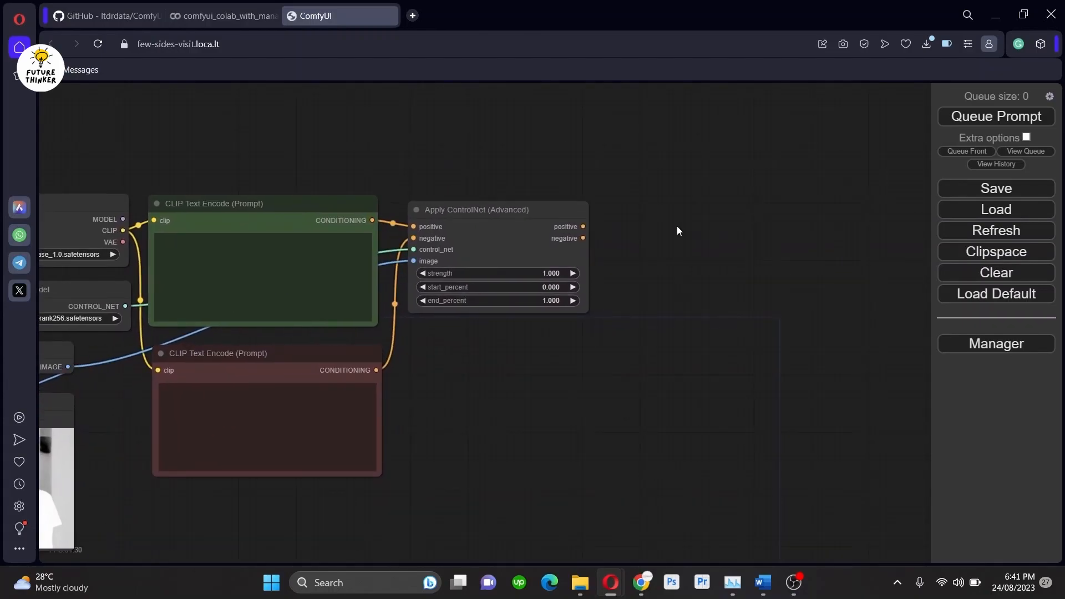
pyautogui.rightClick(676, 231)
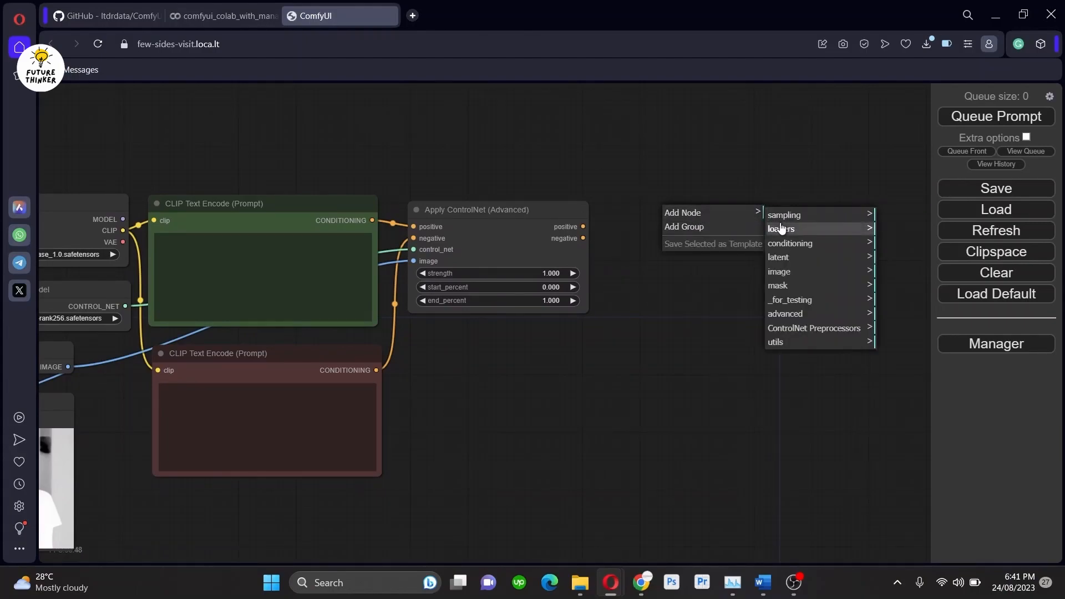
pyautogui.moveTo(783, 214)
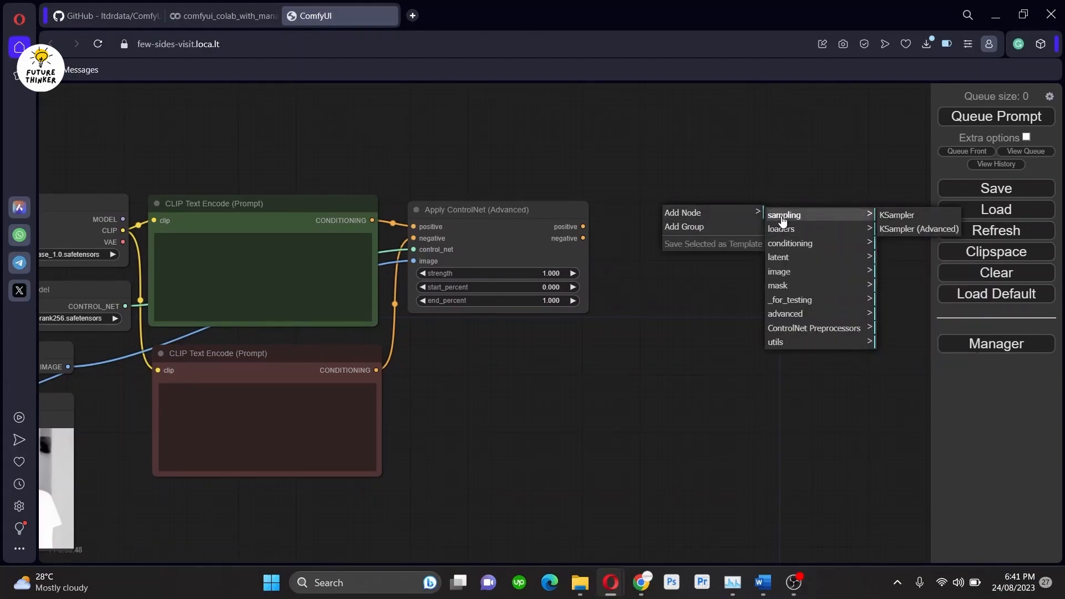
# Step: Add a KSampler wired to the model and ControlNet conditioning, with a 512×512 Empty Latent Image
pyautogui.click(896, 215)
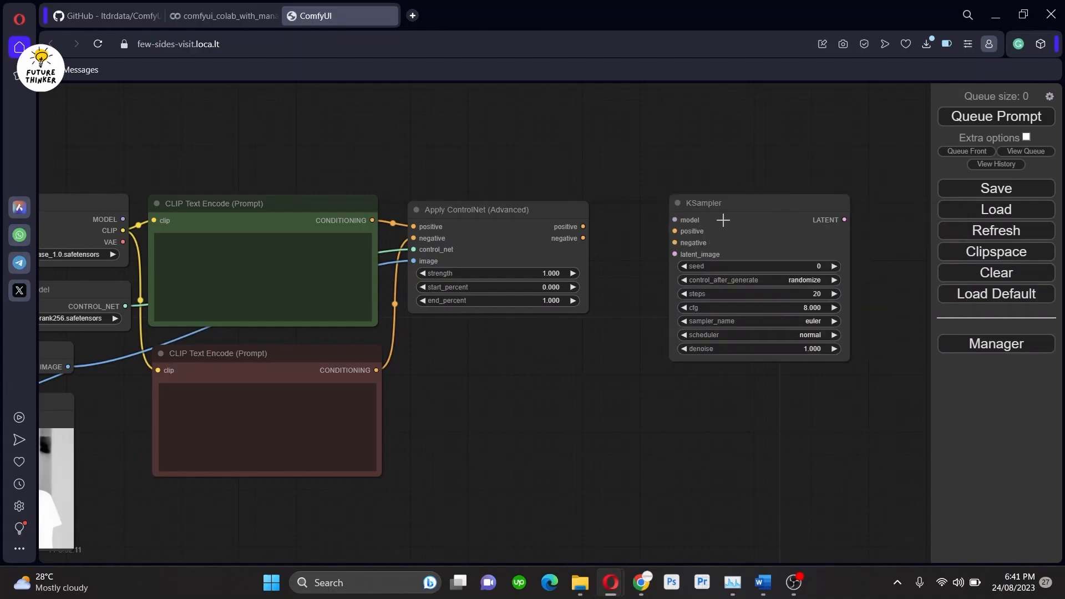
pyautogui.moveTo(702, 202); pyautogui.dragTo(677, 209)
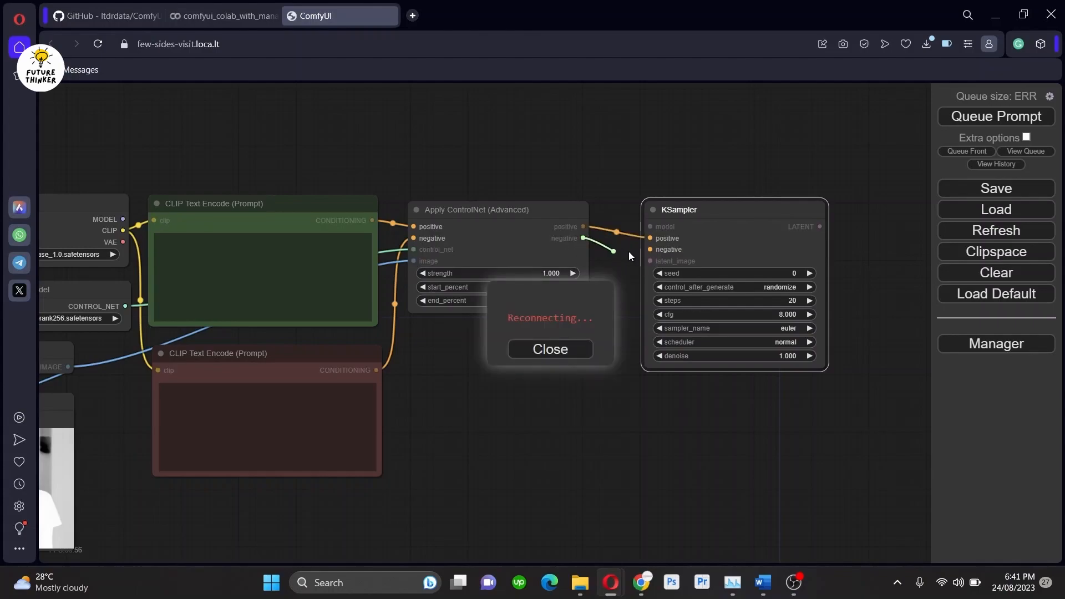
pyautogui.click(550, 348)
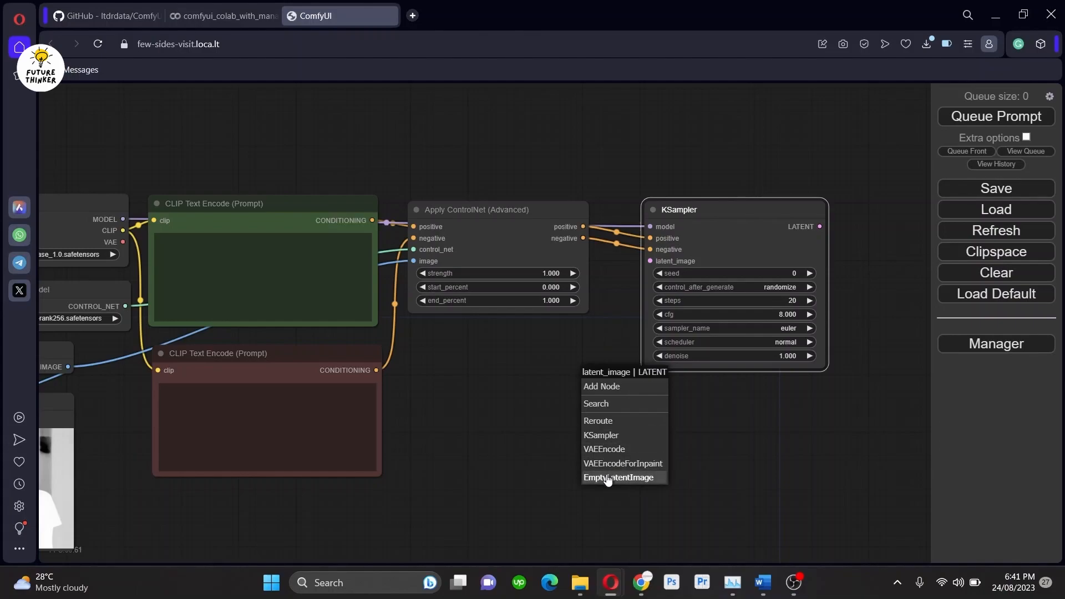
pyautogui.click(617, 477)
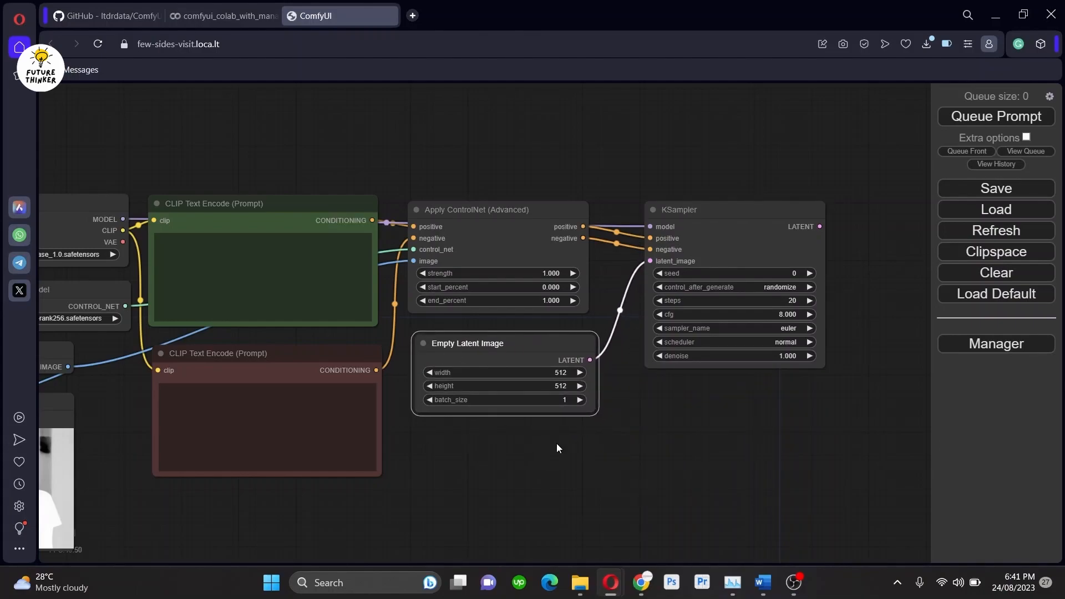
pyautogui.scroll(-3)
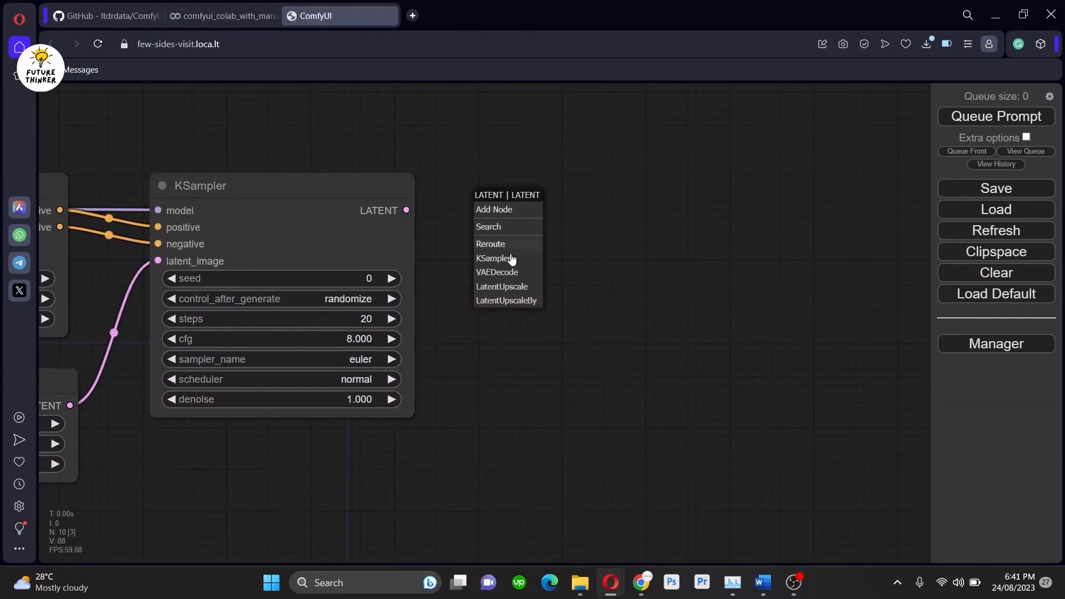
# Step: Add a VAE Decode fed by the checkpoint VAE and route its images to a Save Image node
pyautogui.click(497, 272)
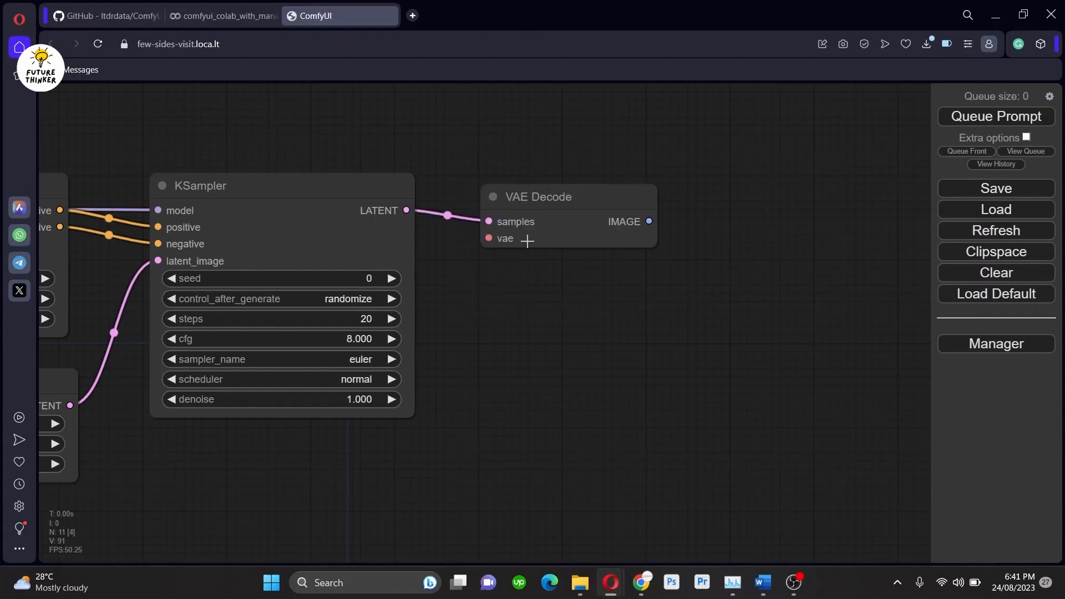
pyautogui.moveTo(538, 196); pyautogui.dragTo(532, 190)
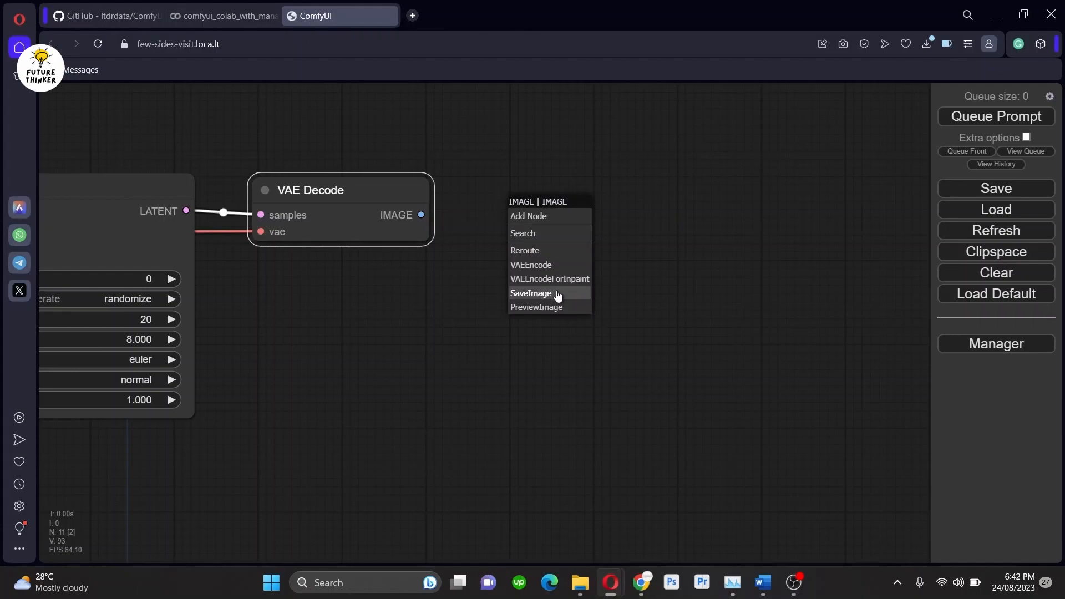
pyautogui.click(532, 292)
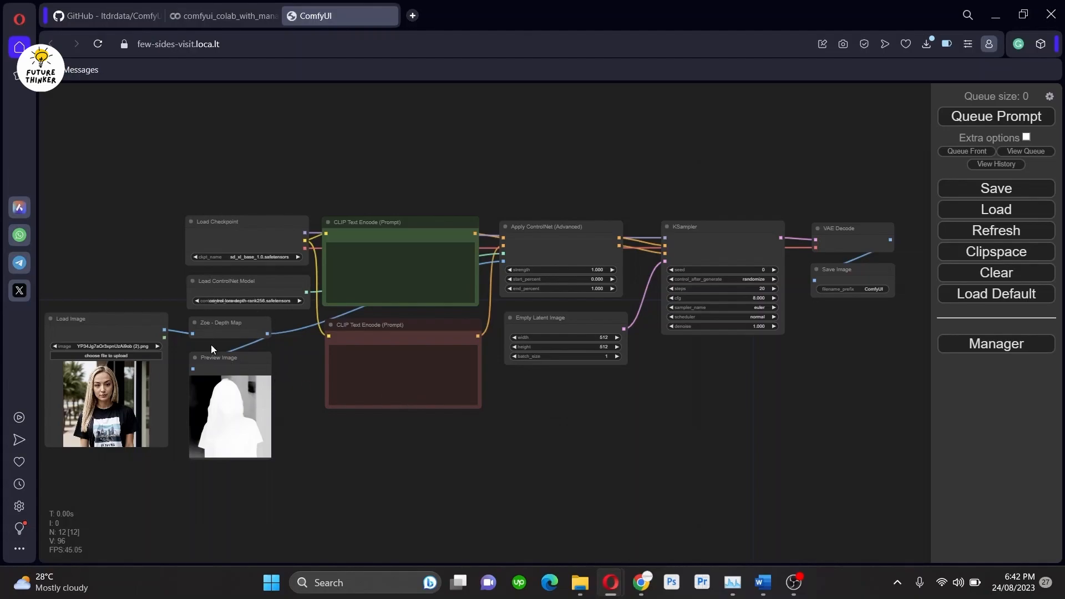
# Step: Set KSampler to 35 steps, cfg 7, dpmpp_3m_sde_gpu sampler and exponential scheduler
pyautogui.scroll(3)
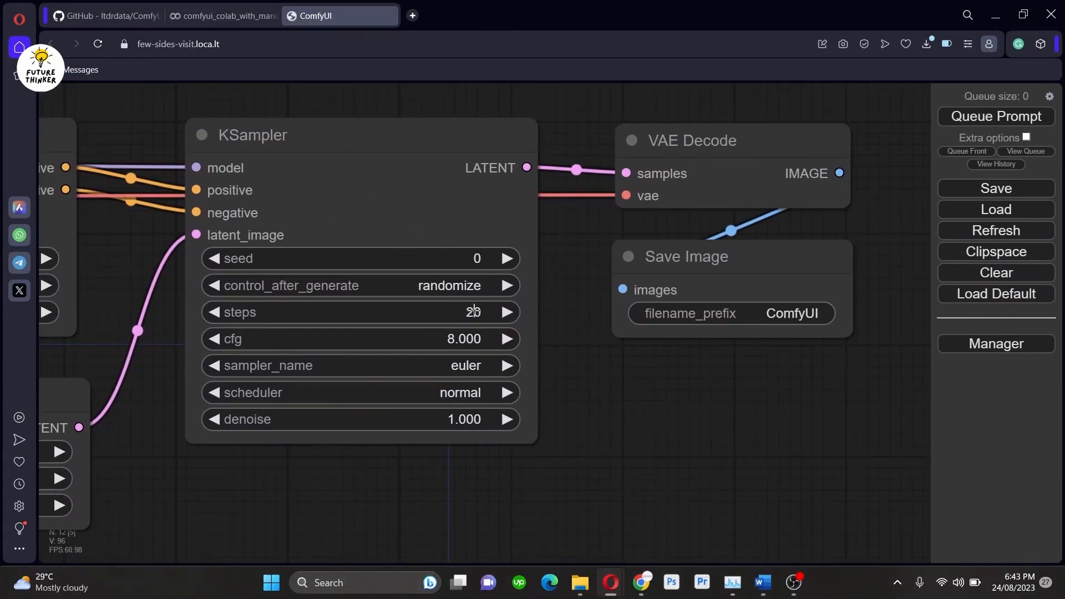
pyautogui.doubleClick(473, 311)
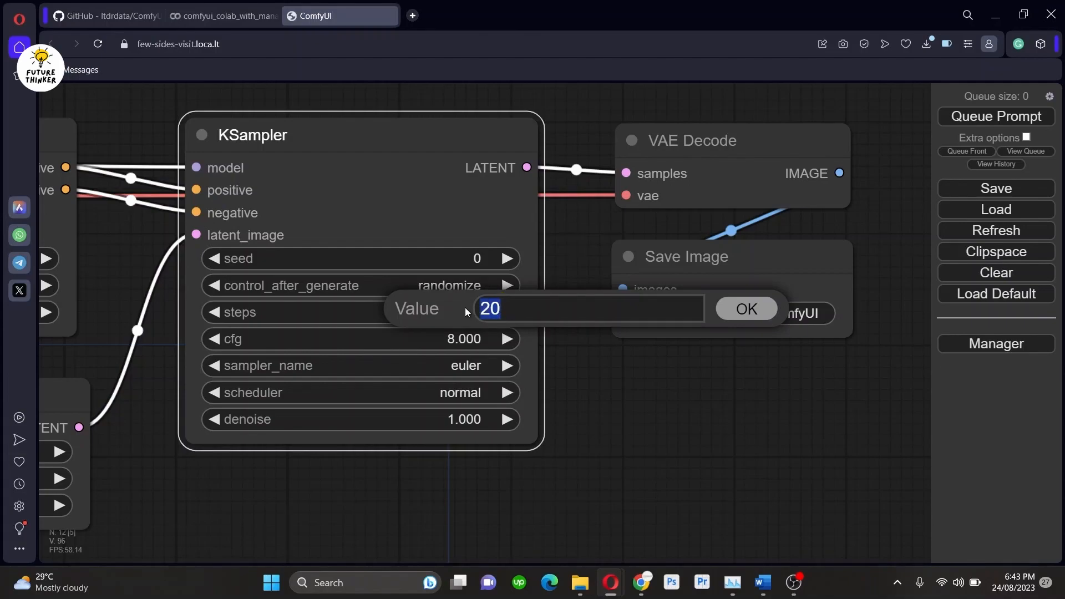
pyautogui.write('35')
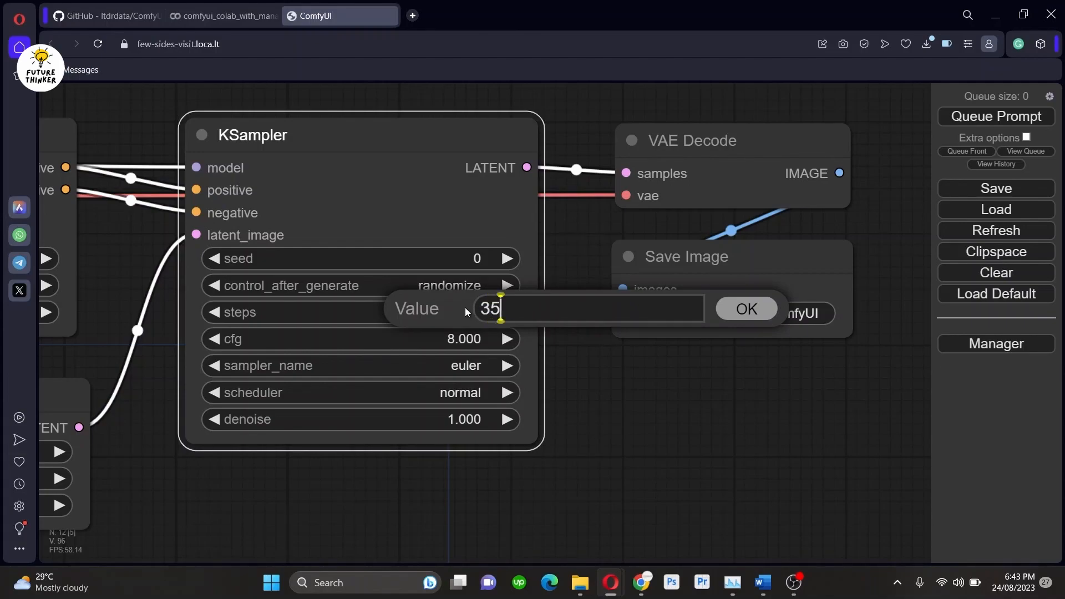
pyautogui.click(745, 308)
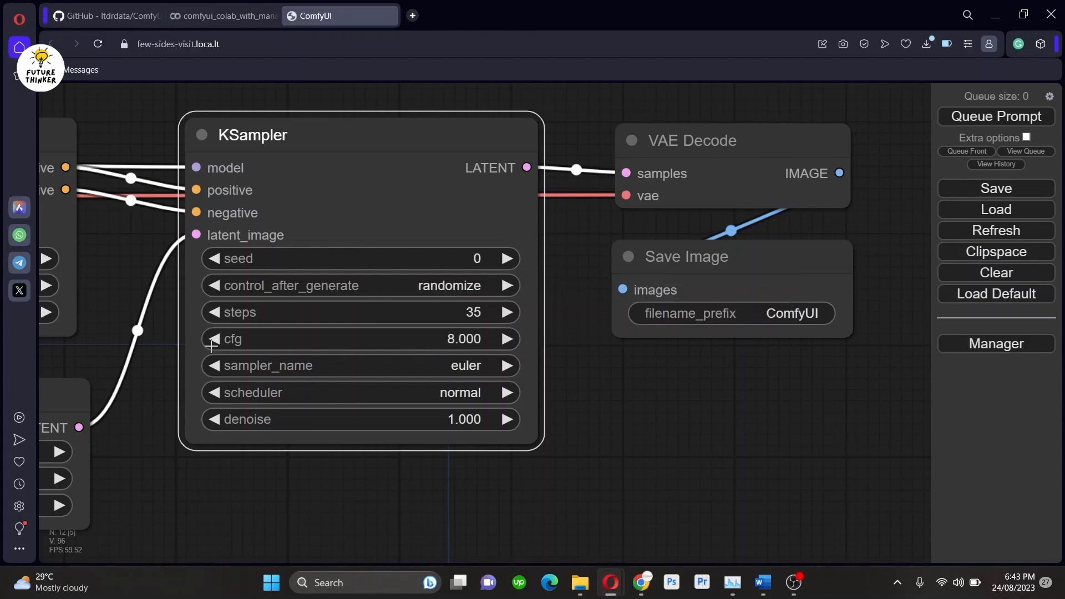
pyautogui.click(465, 365)
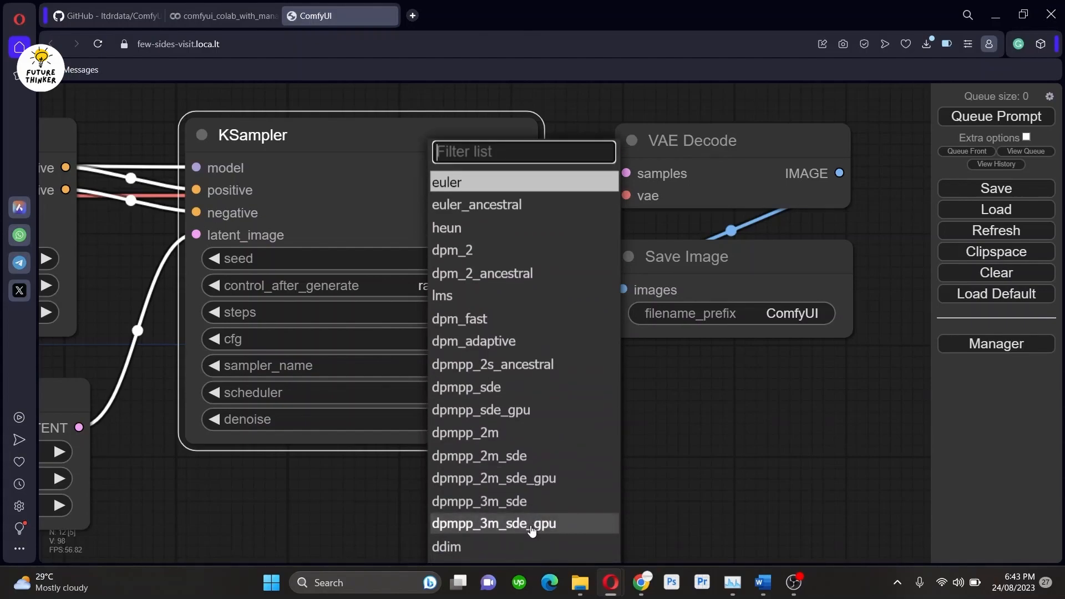
pyautogui.click(493, 523)
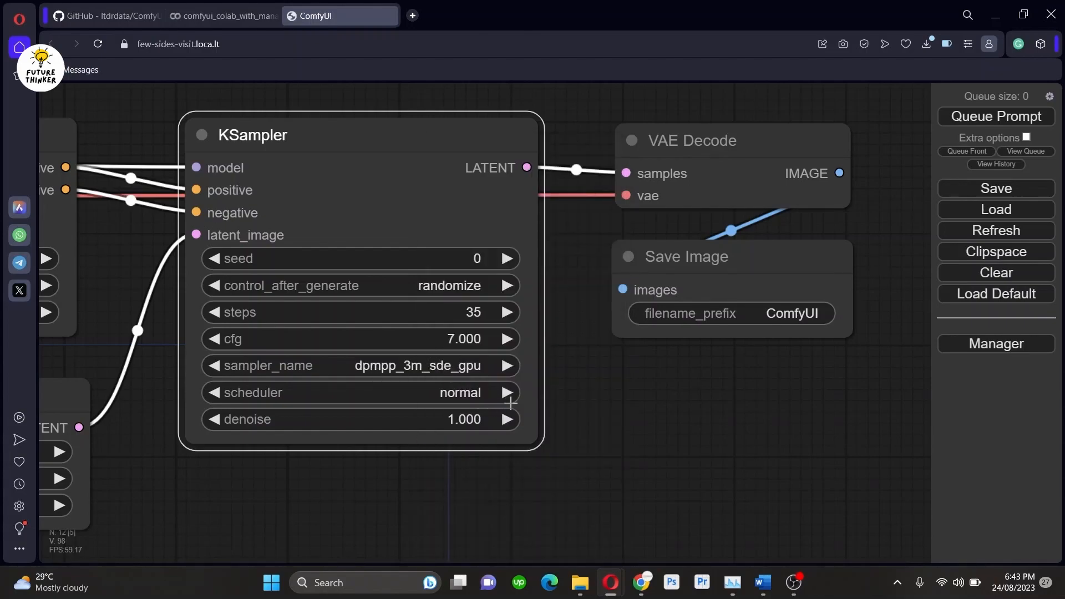
pyautogui.click(506, 393)
pyautogui.write('photo of a cyborg female on alien')
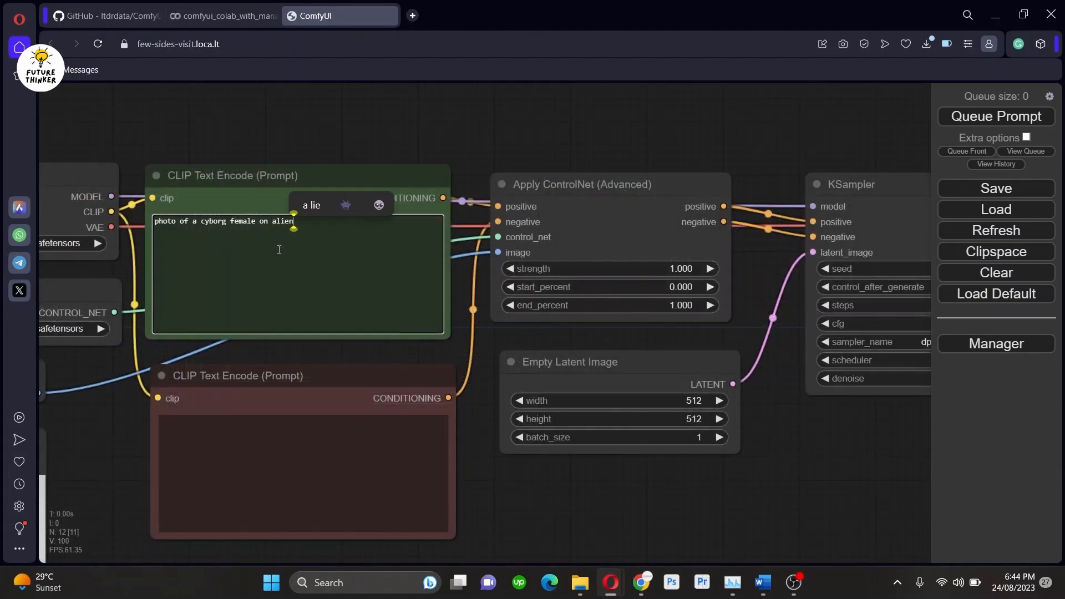
# Step: Finish the prompt 'photo of a cyborg female on an alien spaceship' and queue the workflow
pyautogui.write('spaceship')
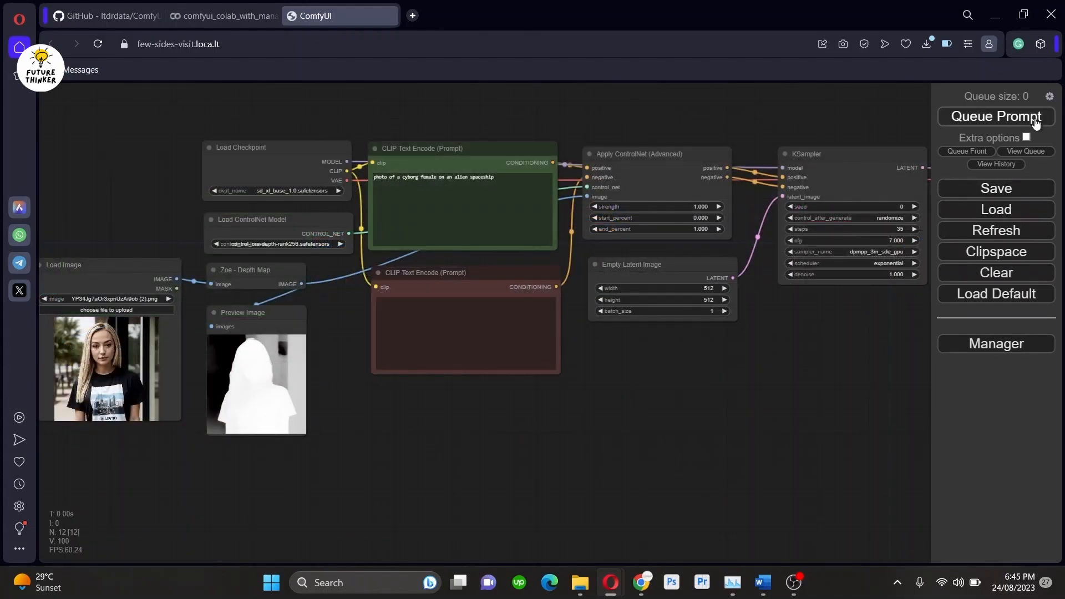
pyautogui.click(995, 116)
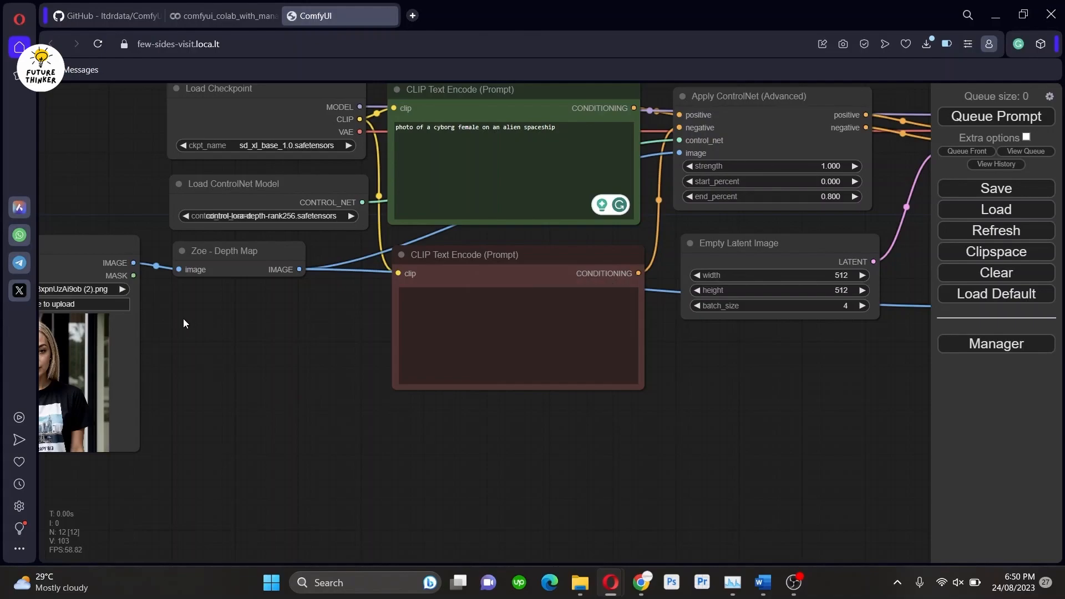
# Step: Add a Canny Edge preprocessor for the photo and remove the Zoe depth map node
pyautogui.rightClick(184, 323)
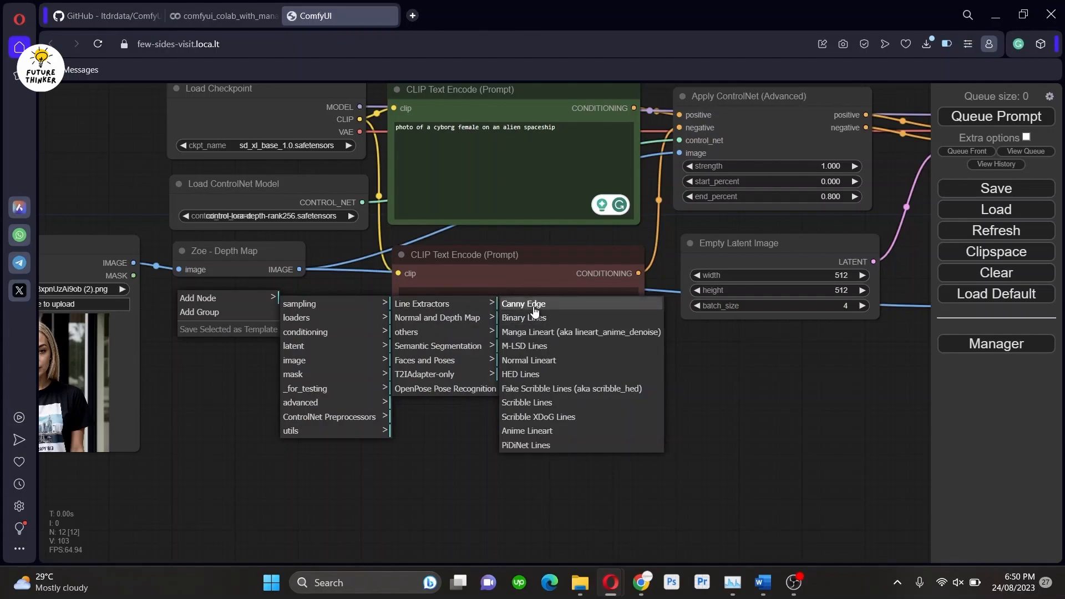
pyautogui.click(523, 303)
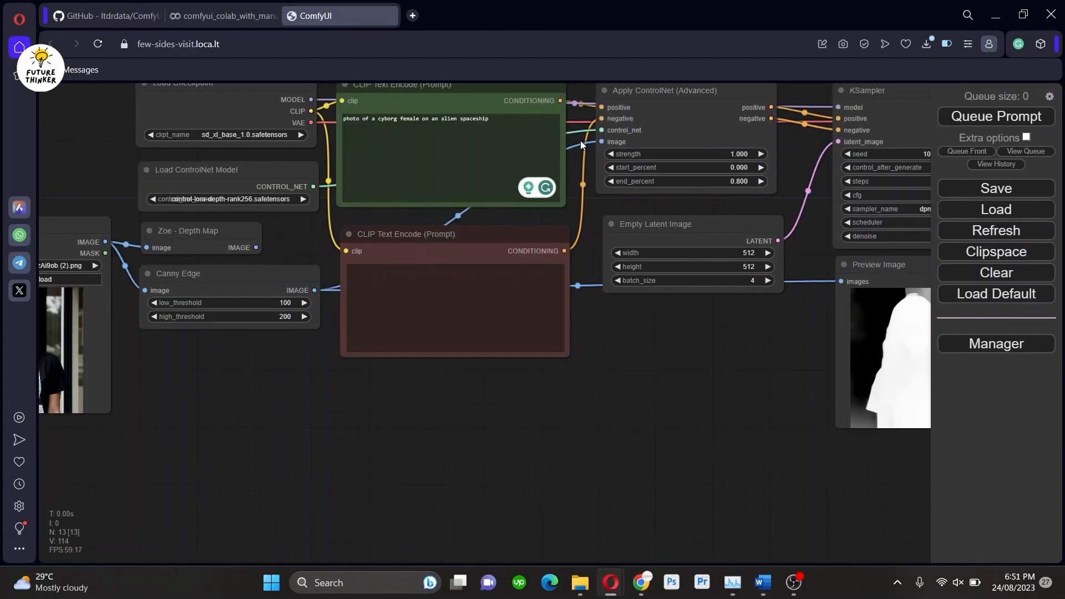
pyautogui.rightClick(199, 230)
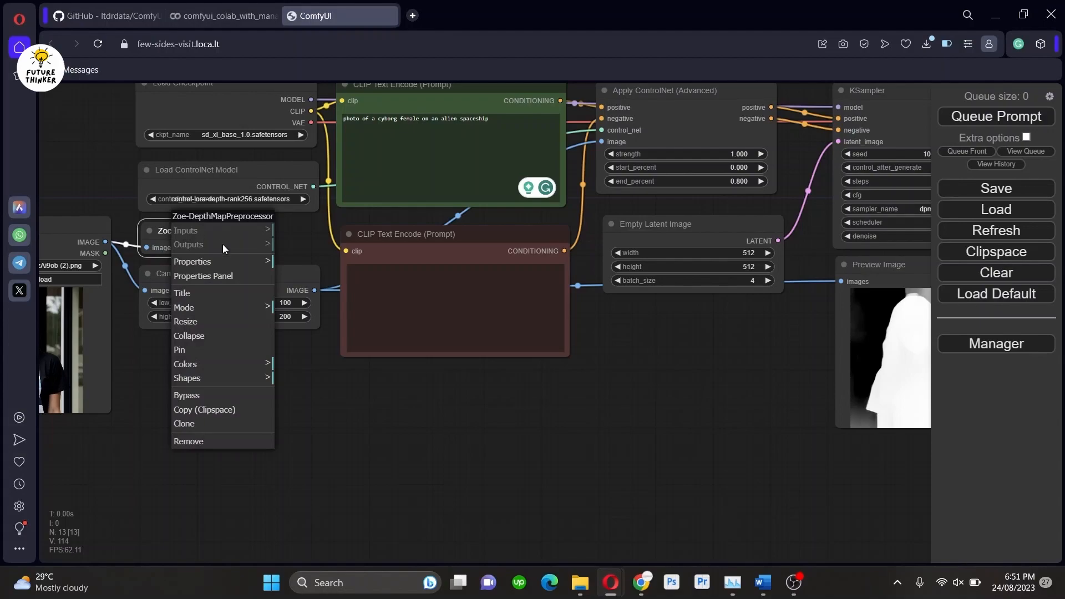
pyautogui.click(188, 441)
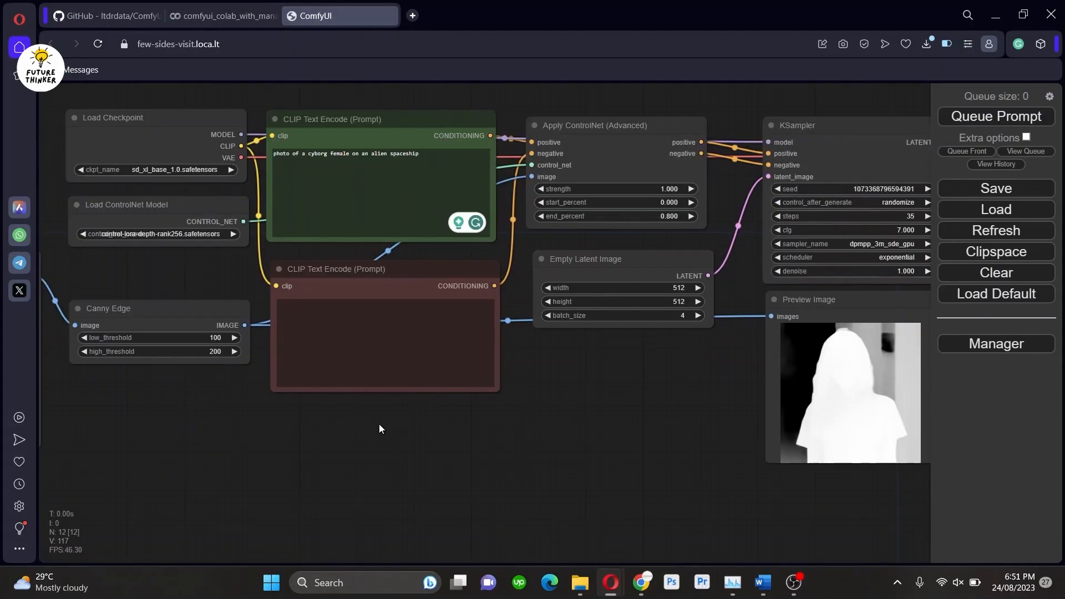
pyautogui.click(157, 233)
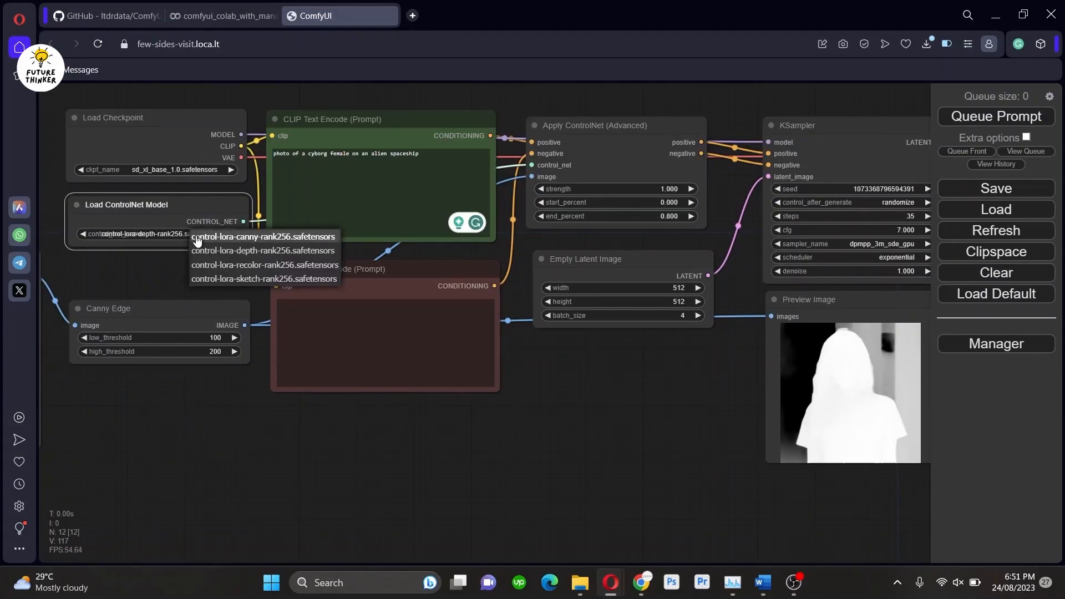
# Step: Load control-lora-canny-rank256.safetensors and queue a new generation from the Canny edges
pyautogui.click(263, 235)
pyautogui.write('784')
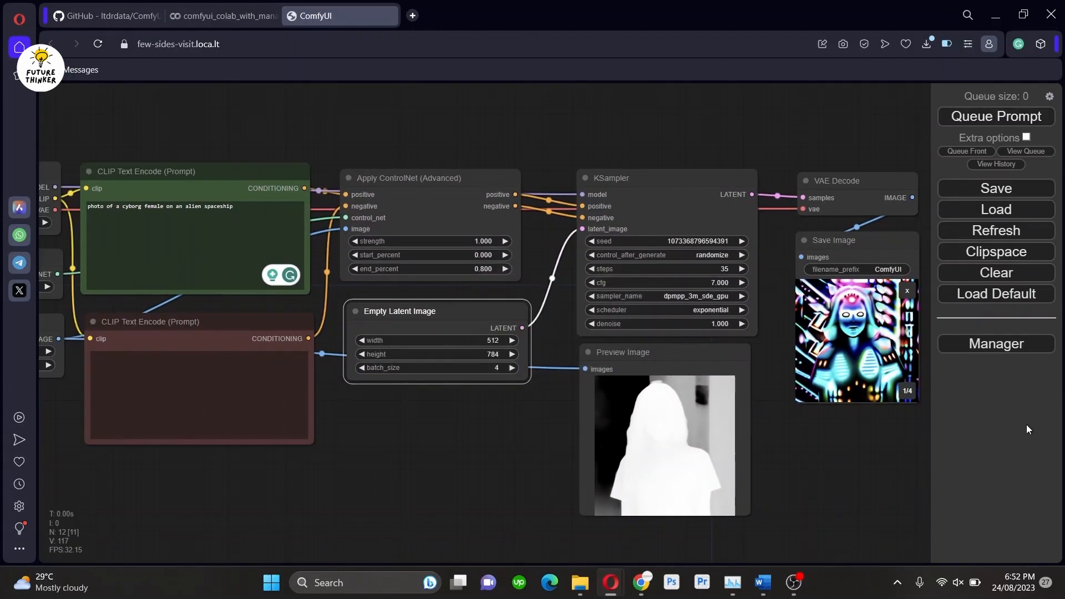
pyautogui.click(995, 116)
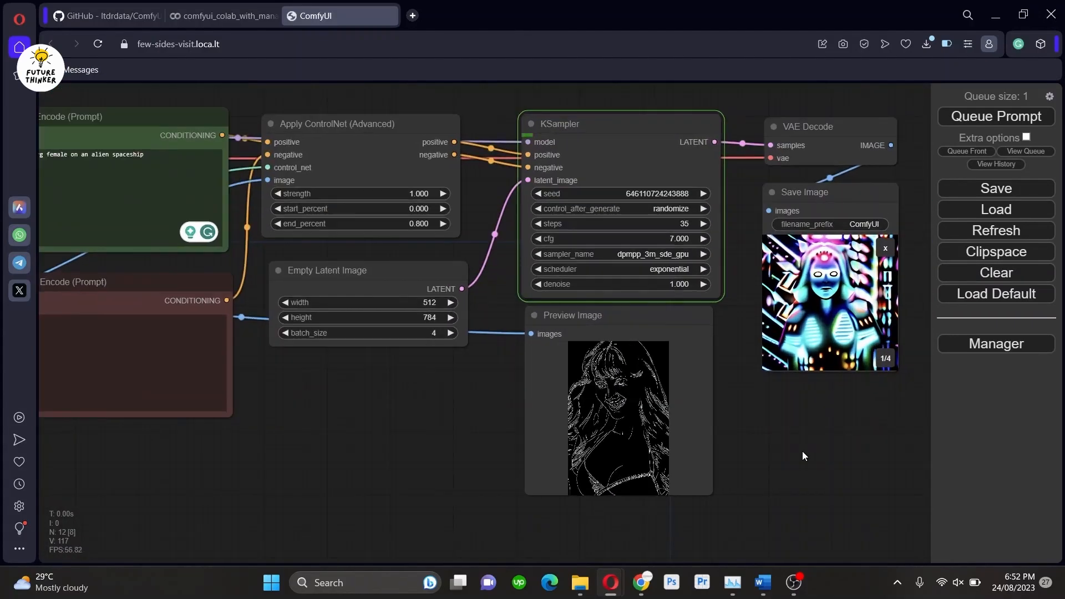
pyautogui.moveTo(1014, 438)
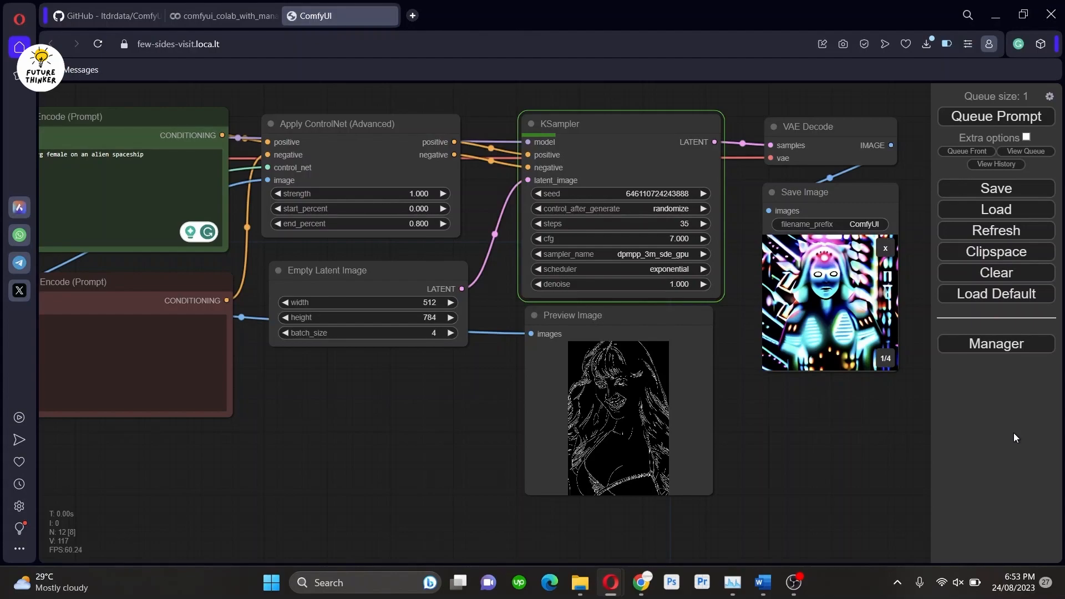